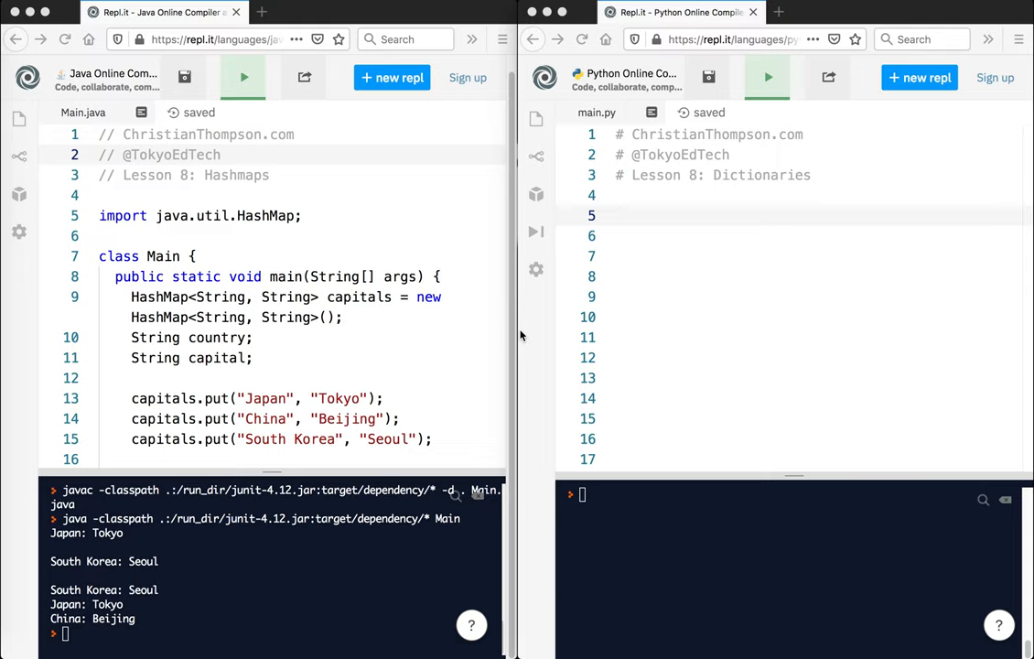
pyautogui.moveTo(502, 121)
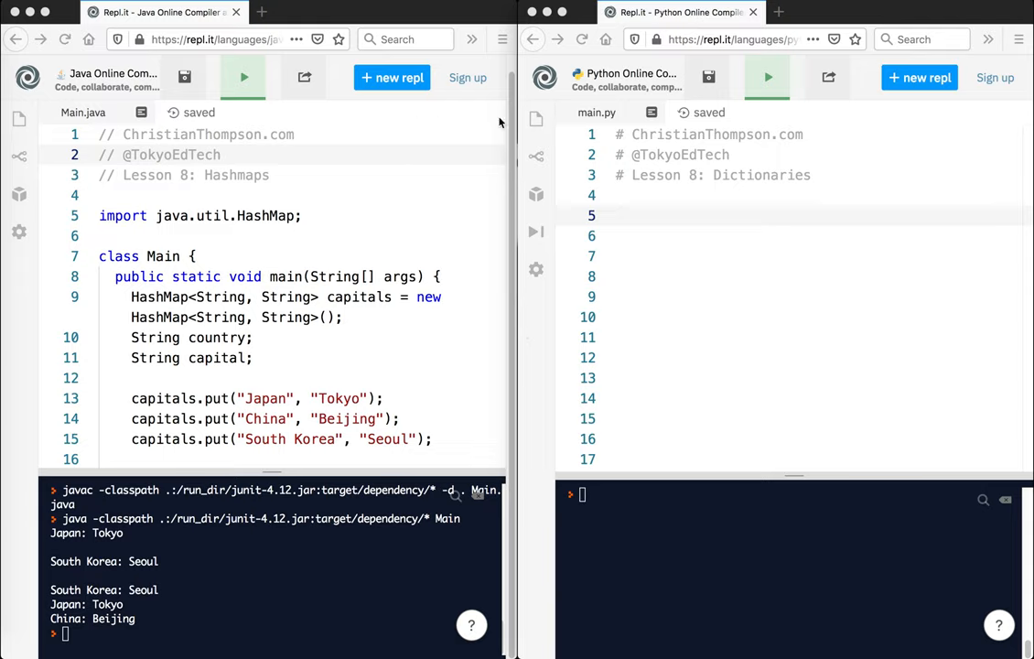
pyautogui.moveTo(138, 220)
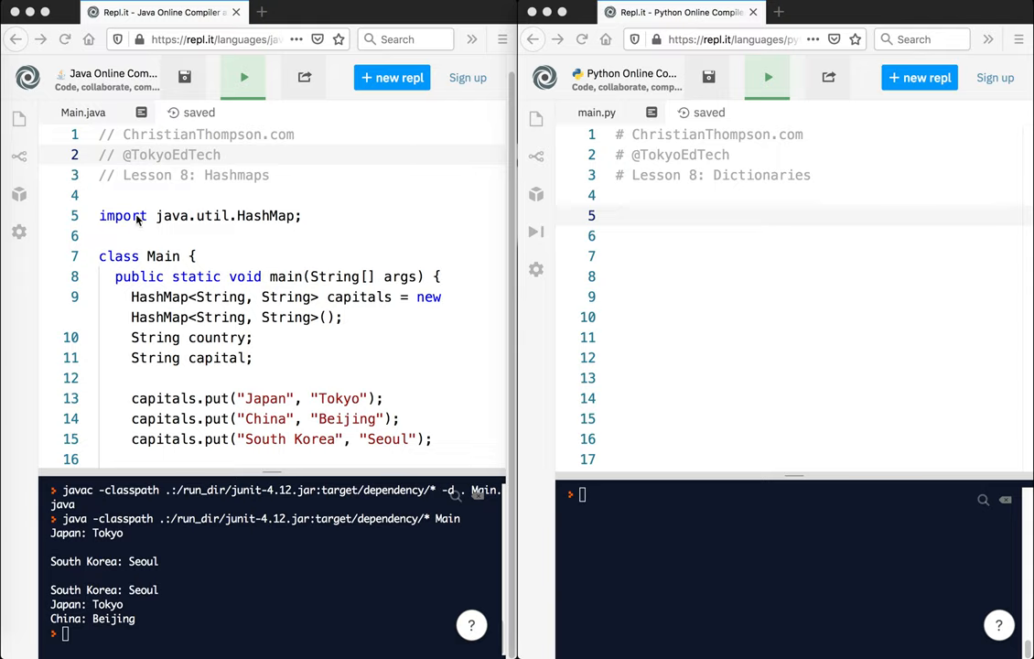
pyautogui.moveTo(240, 223)
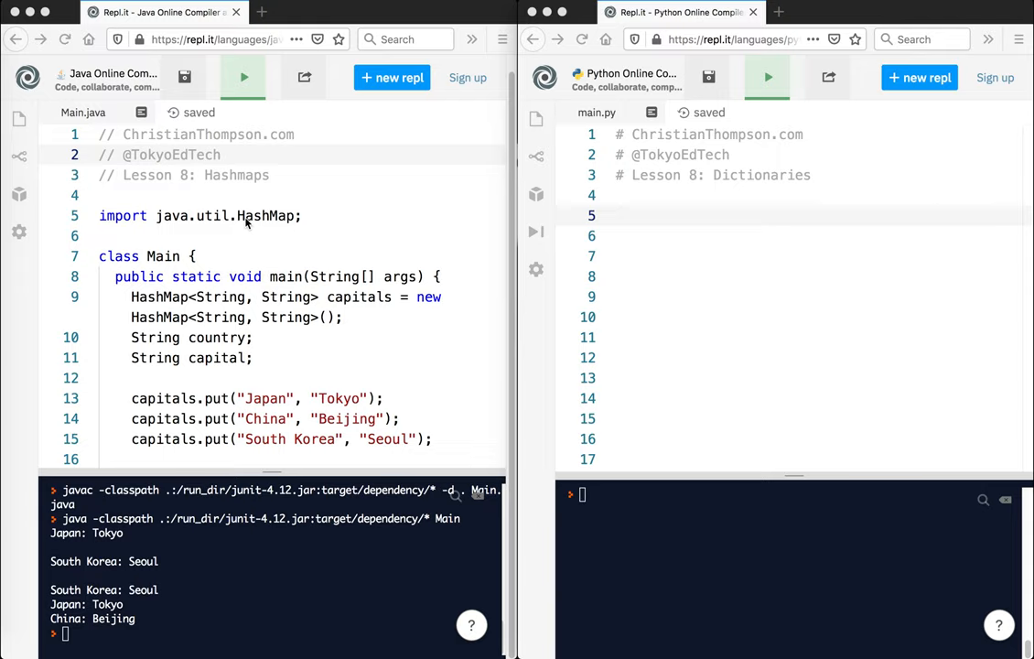
pyautogui.moveTo(289, 233)
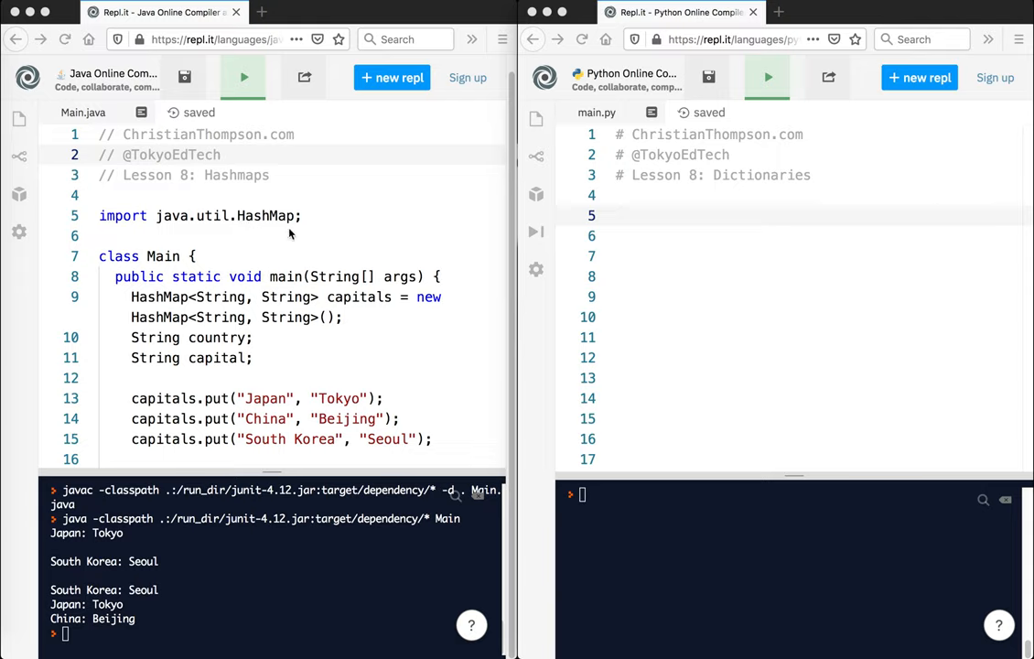
pyautogui.moveTo(279, 226)
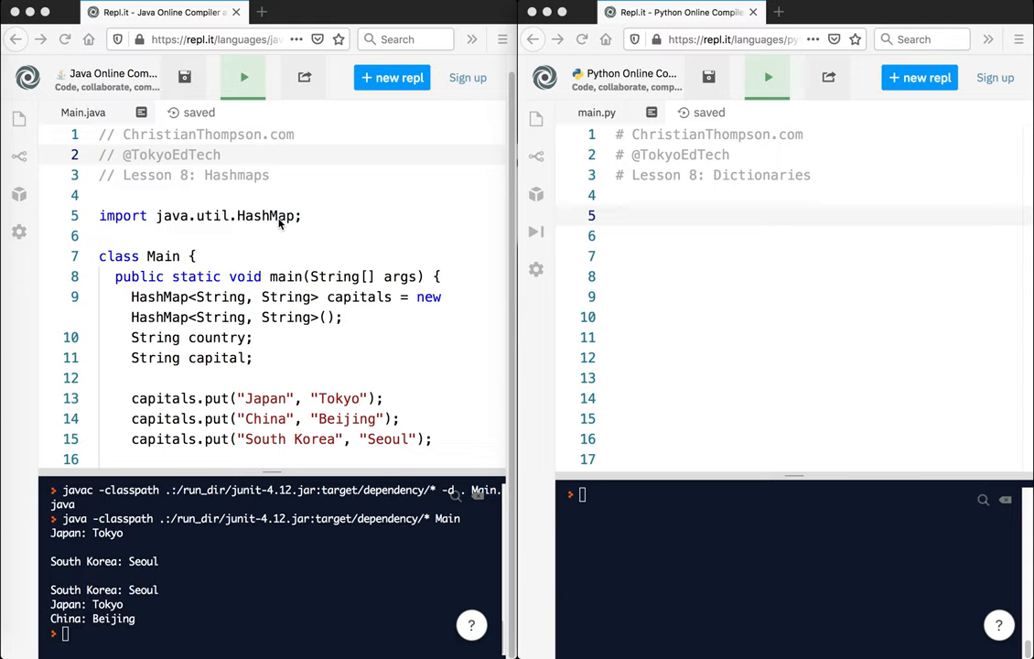
pyautogui.moveTo(268, 293)
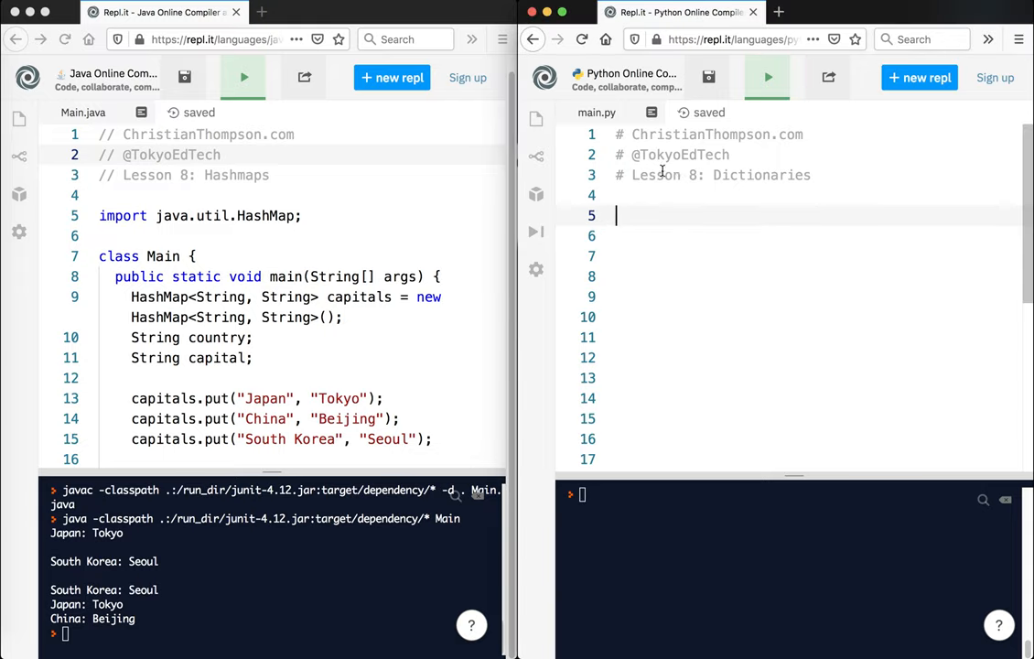
# Define an empty dictionary capitals = {} followed by a blank line
pyautogui.write('capital')
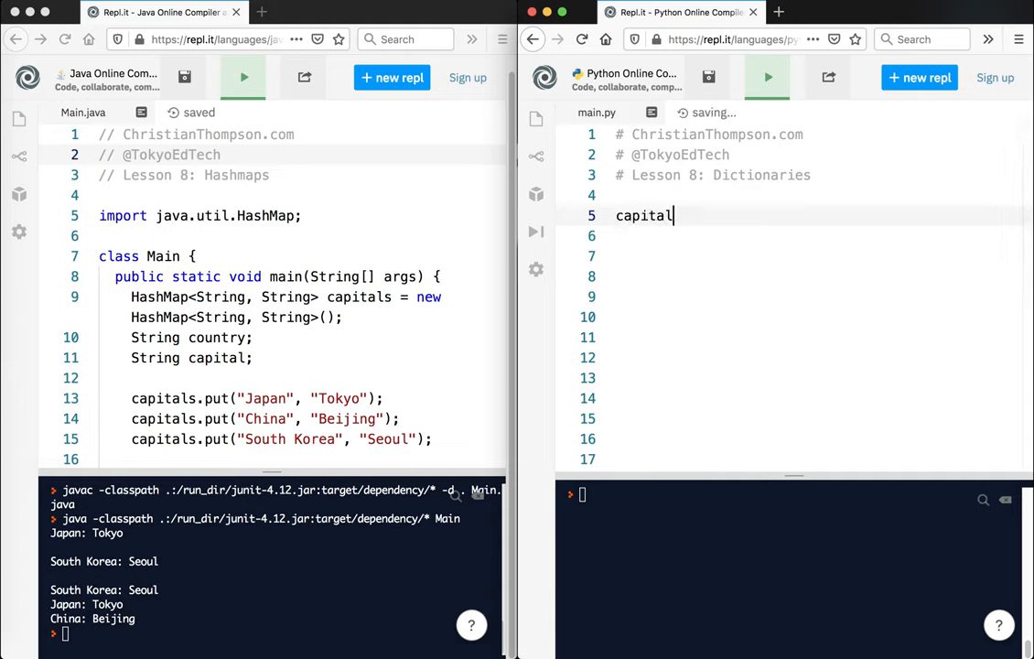
pyautogui.write('s')
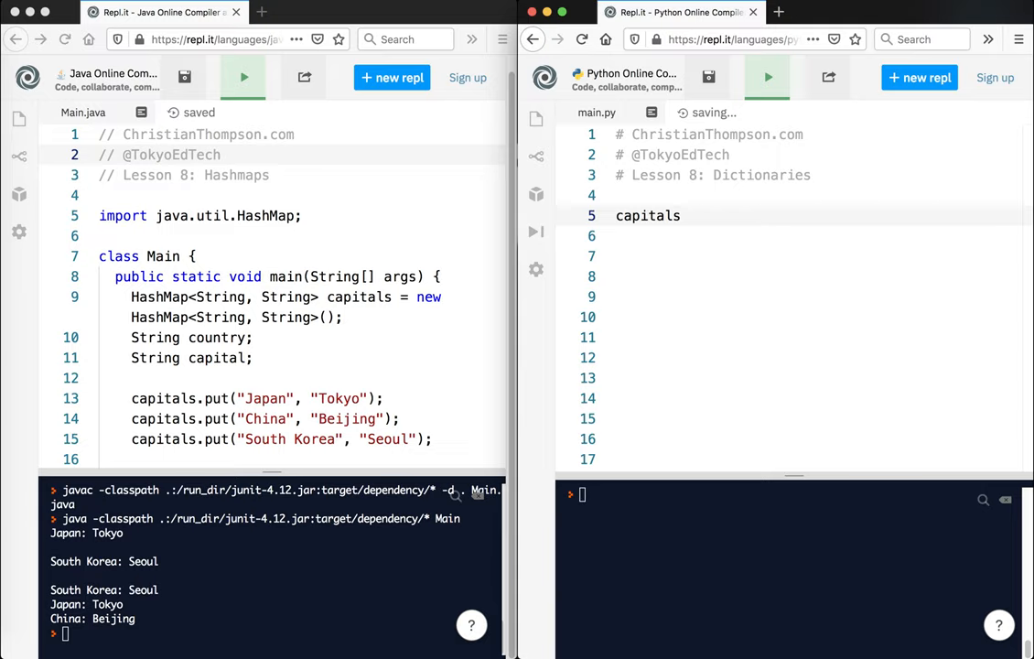
pyautogui.write('= {}')
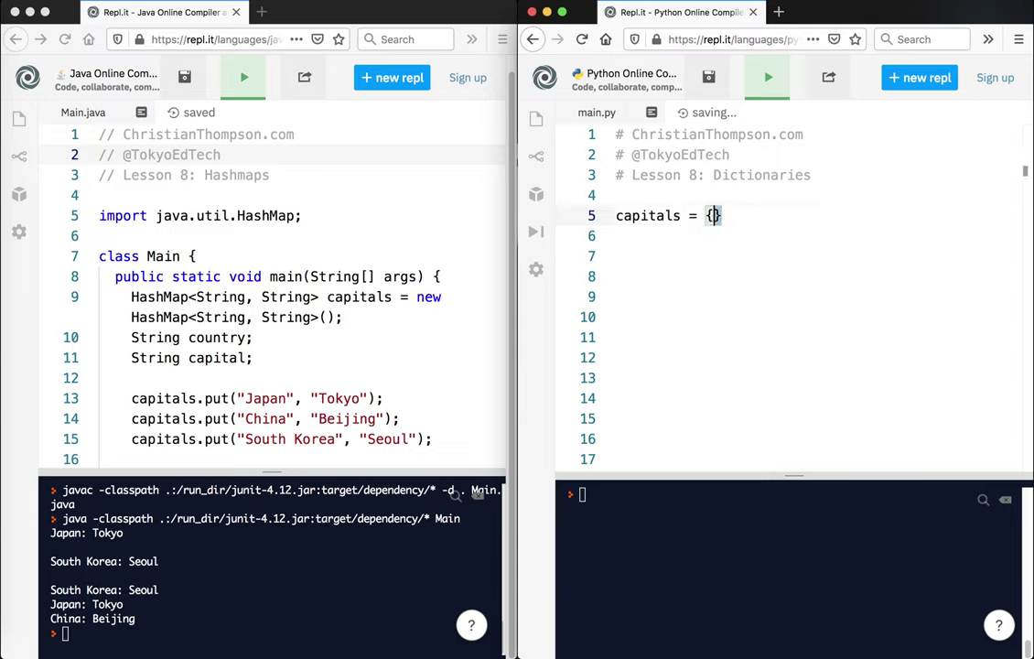
pyautogui.write('[]')
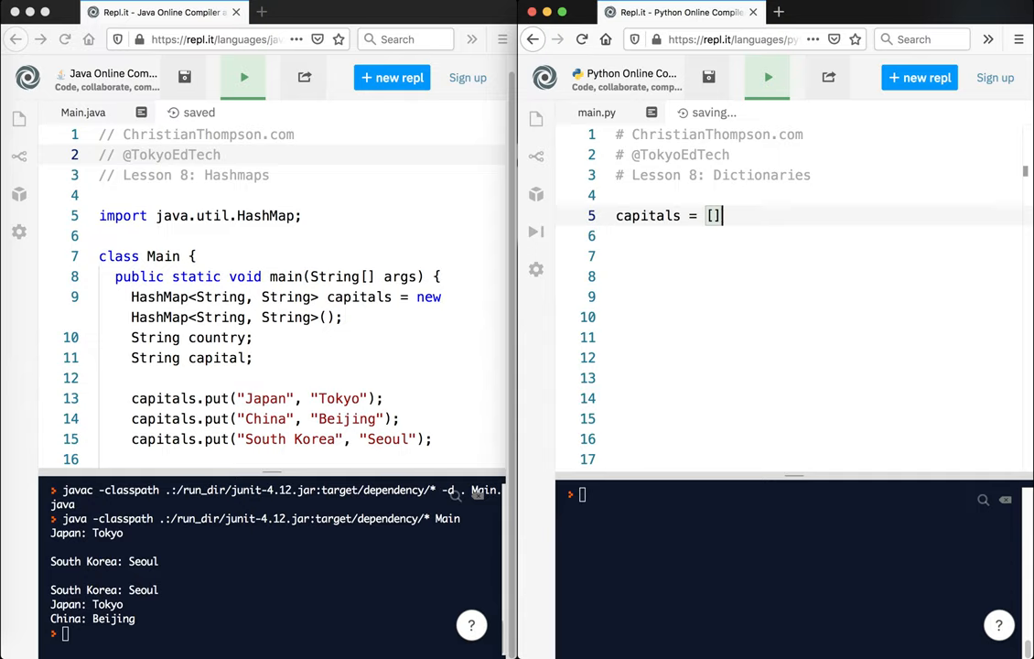
pyautogui.write('{}')
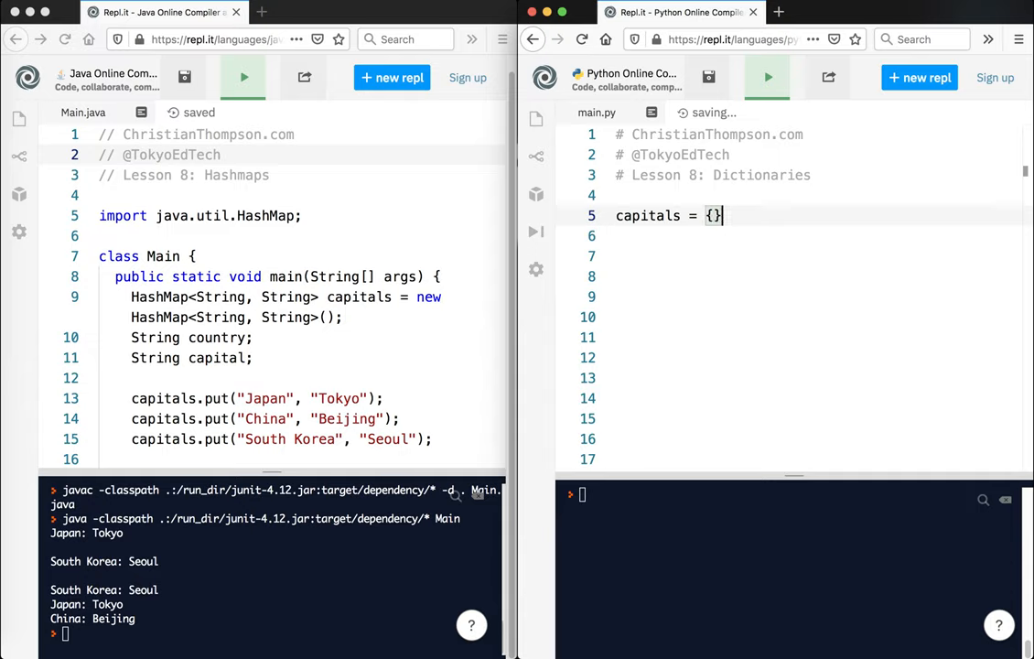
pyautogui.press('Return')
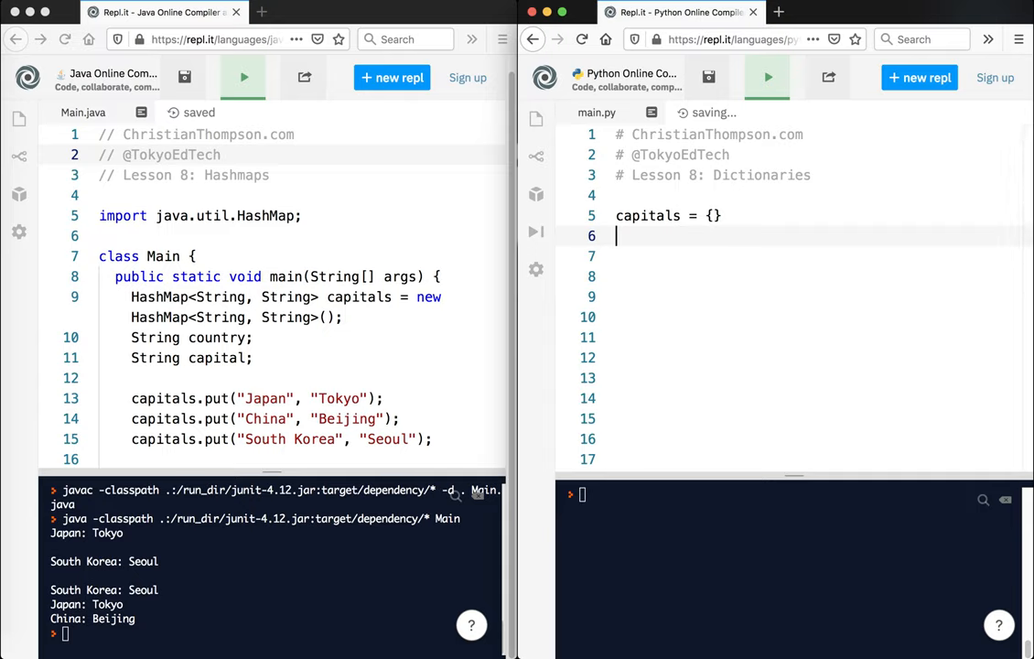
pyautogui.press('Return')
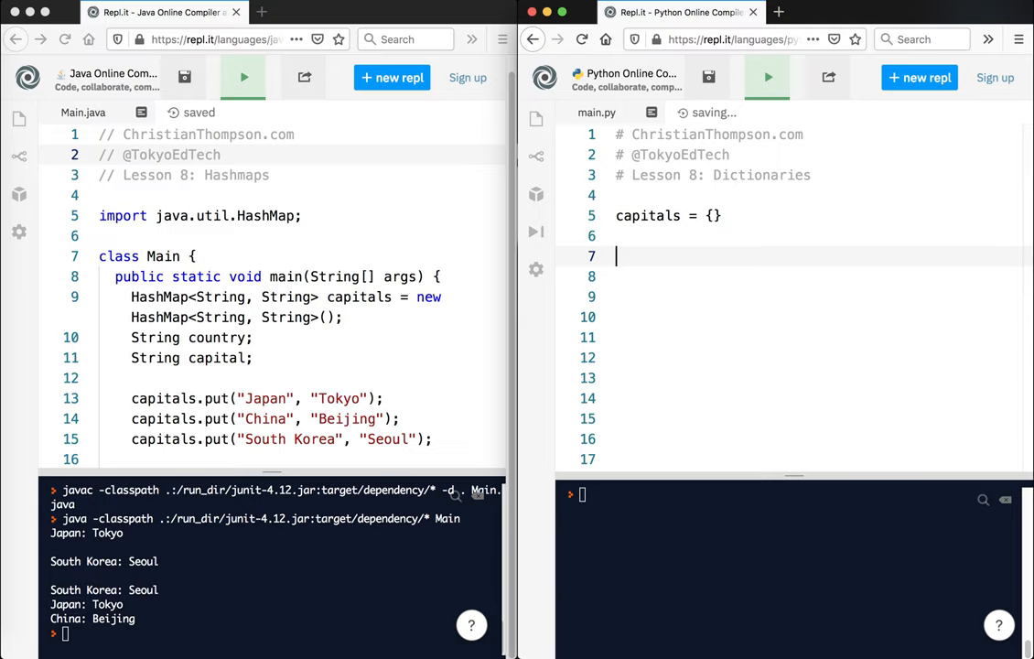
# Add the entries Japan–Tokyo, China–Beijing and South Korea–Seoul to capitals
pyautogui.write('capitals["Japan"] = "Toky')
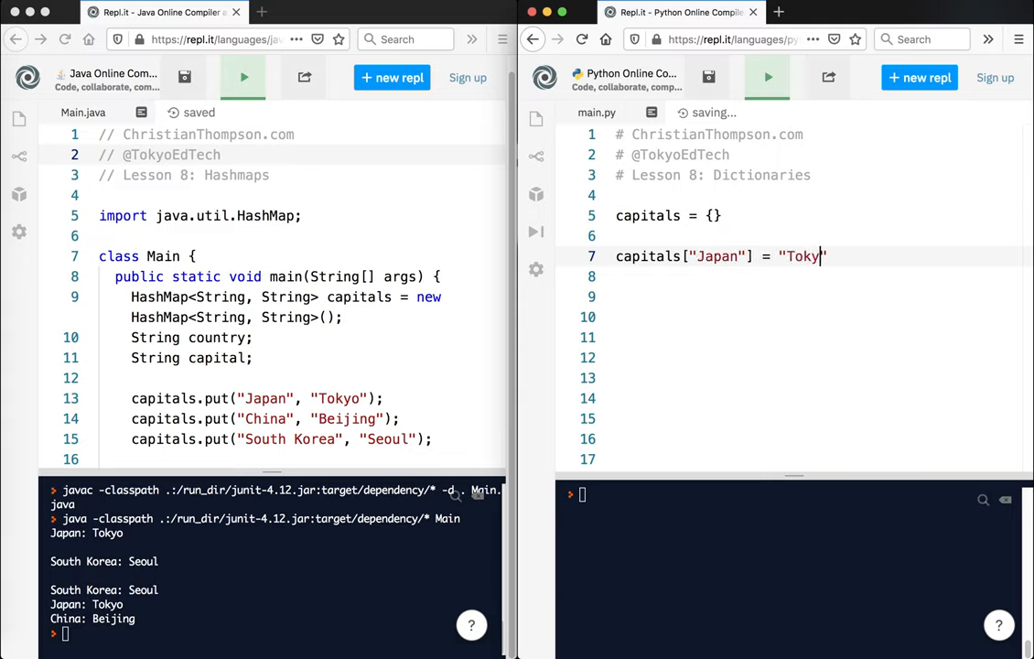
pyautogui.write('capi')
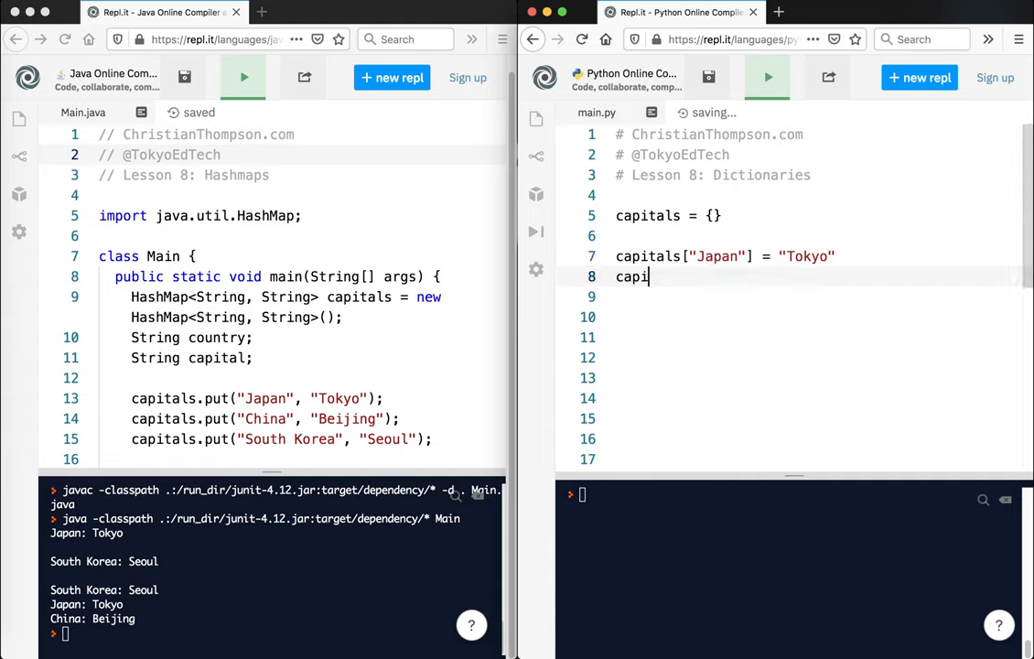
pyautogui.write('tals["China')
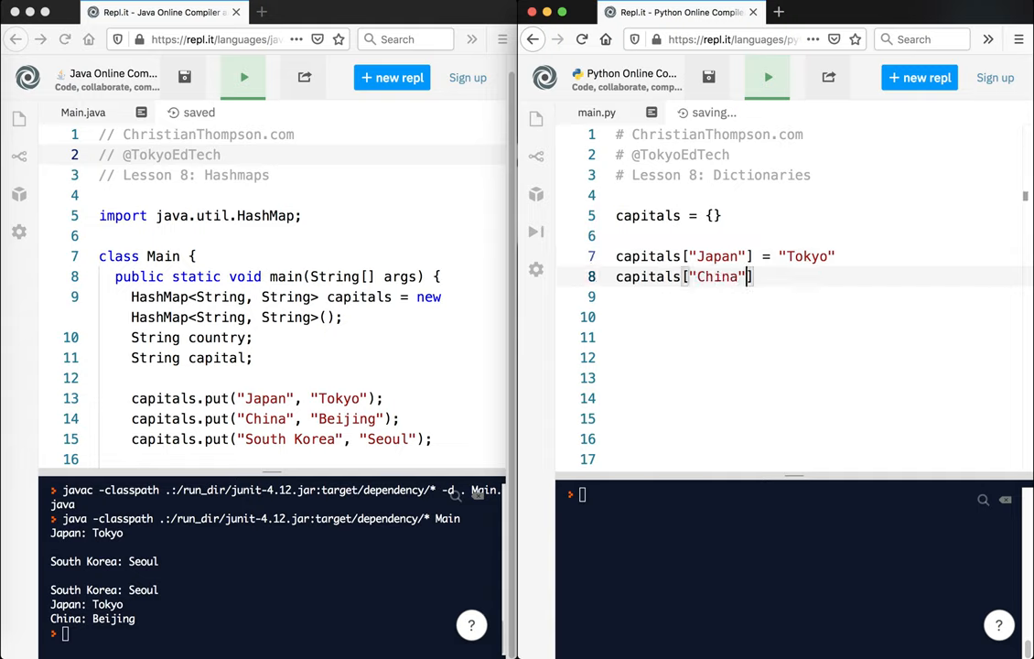
pyautogui.write('= "Beijing')
pyautogui.click(815, 296)
pyautogui.write('capitals["South ')
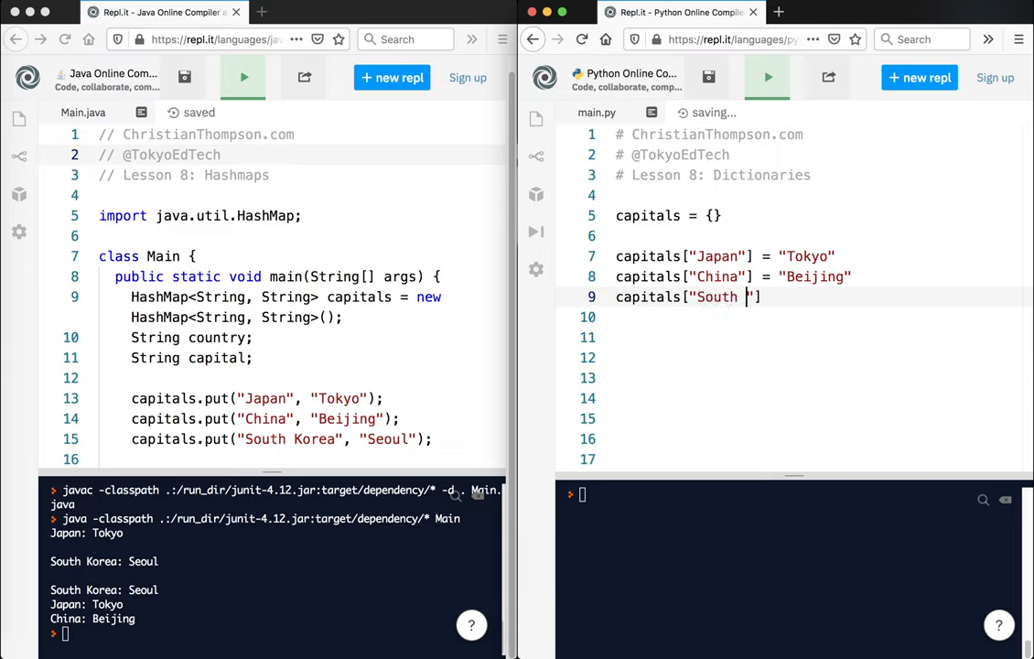
pyautogui.write('Korea')
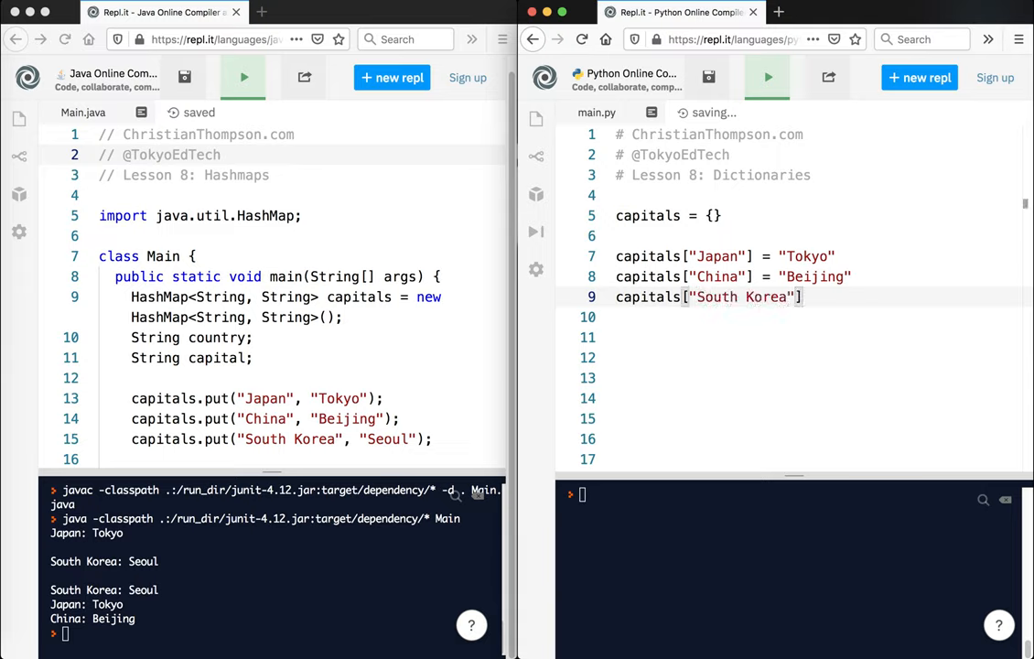
pyautogui.write('=')
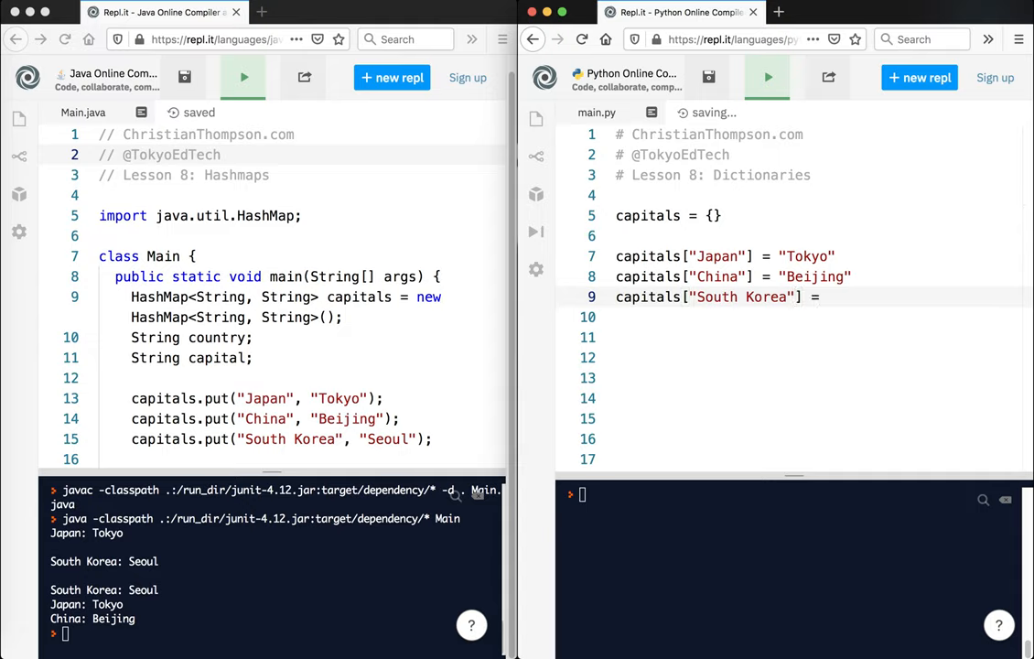
pyautogui.write('"Seoul"')
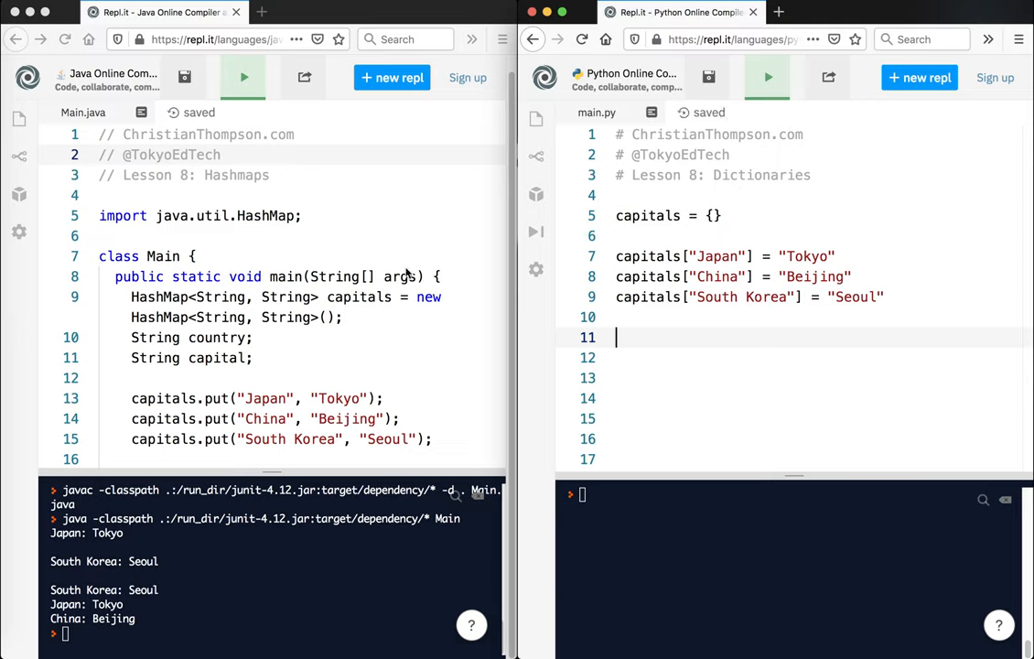
pyautogui.moveTo(264, 300)
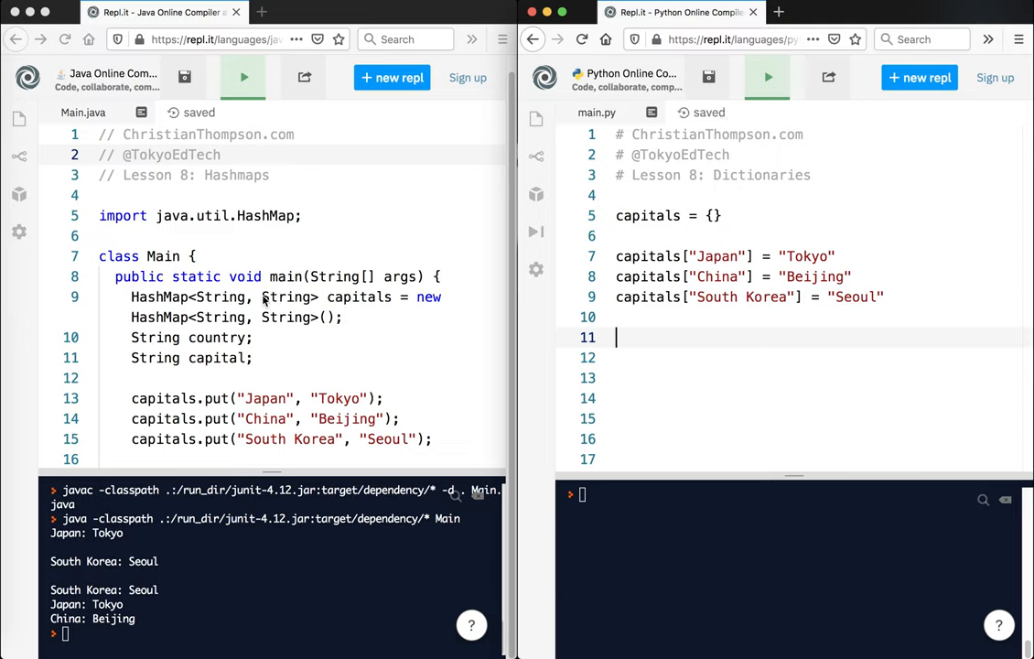
pyautogui.moveTo(188, 302)
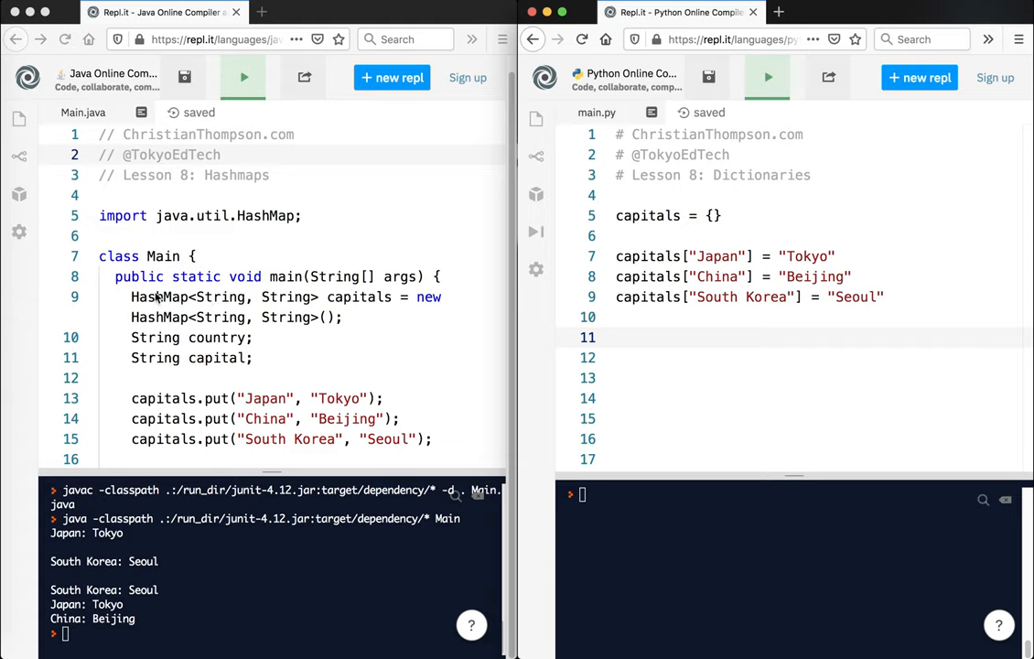
pyautogui.click(618, 336)
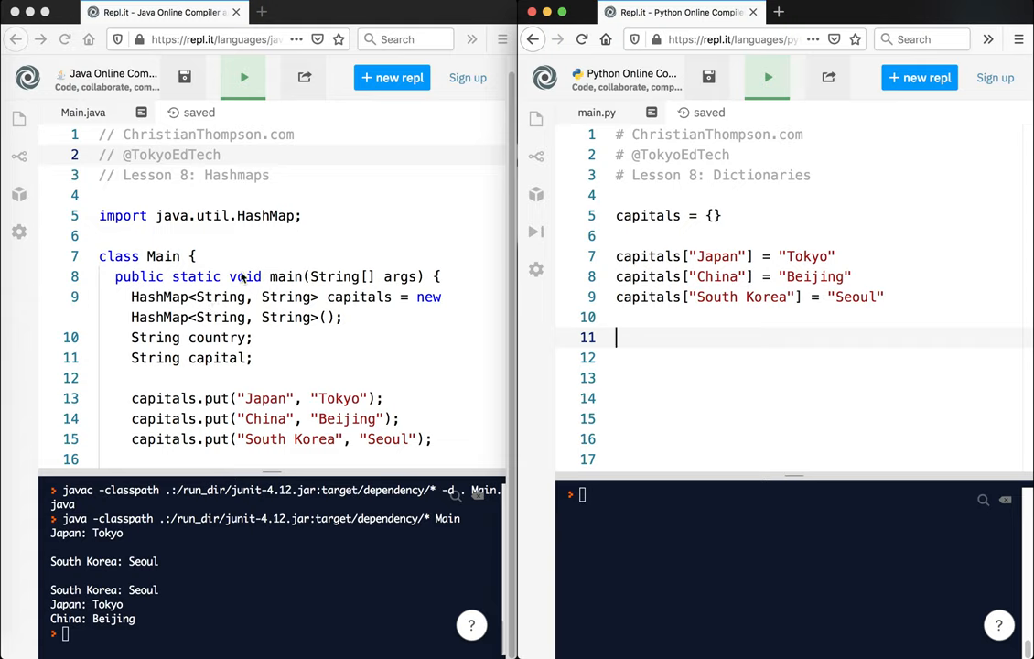
pyautogui.moveTo(312, 313)
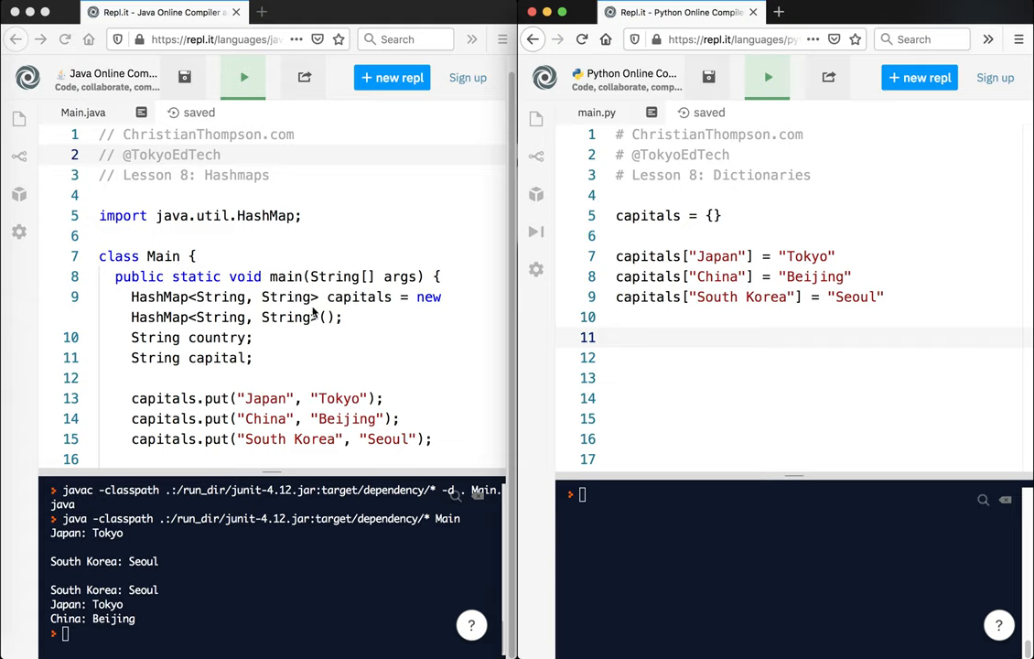
pyautogui.click(641, 337)
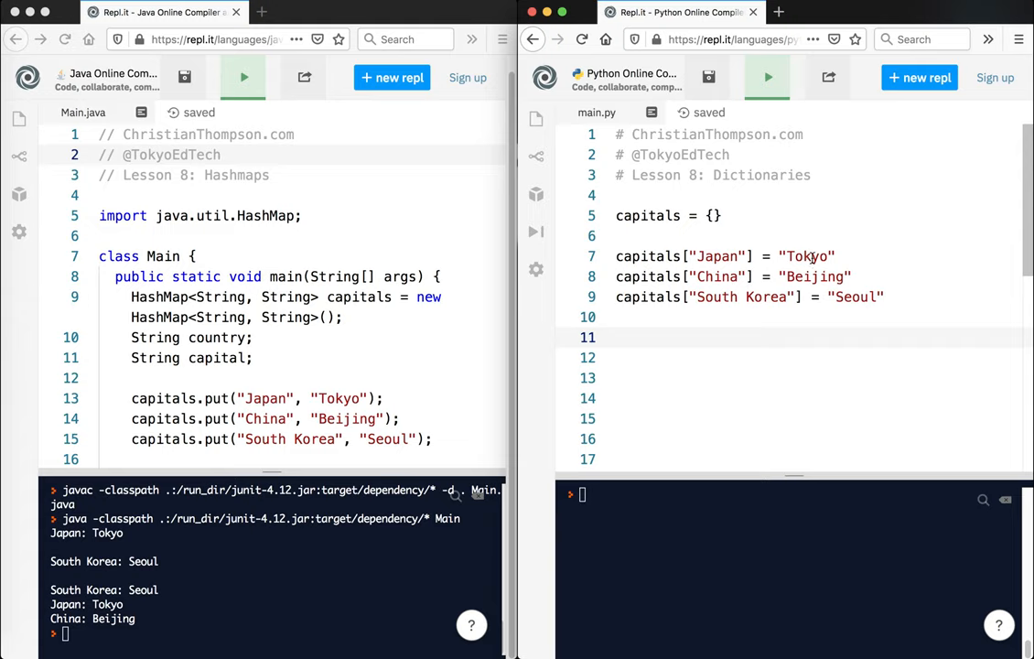
pyautogui.click(615, 337)
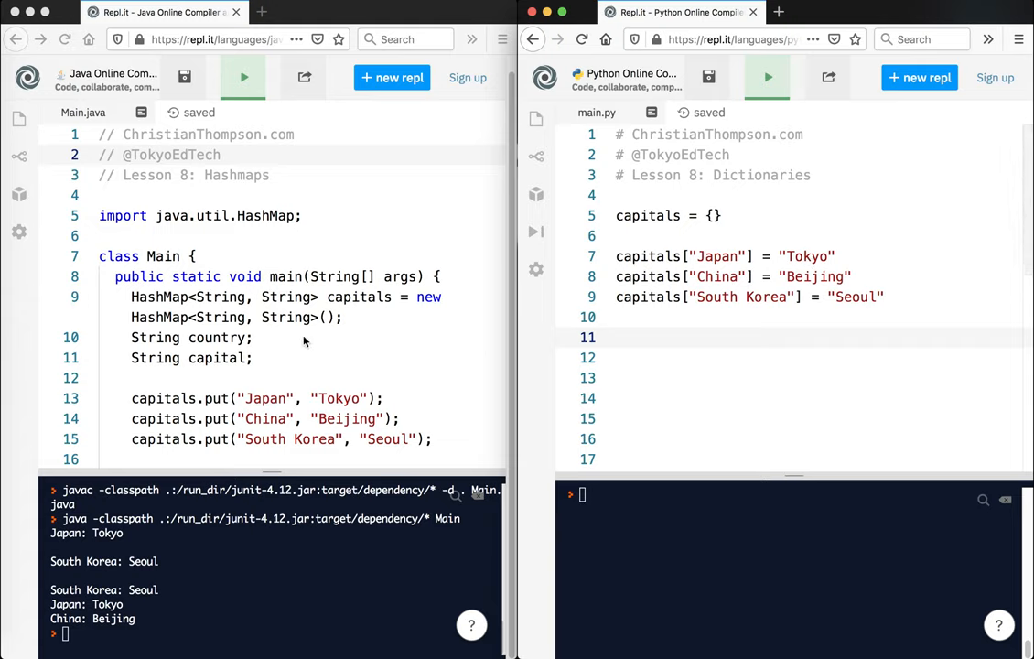
pyautogui.click(622, 337)
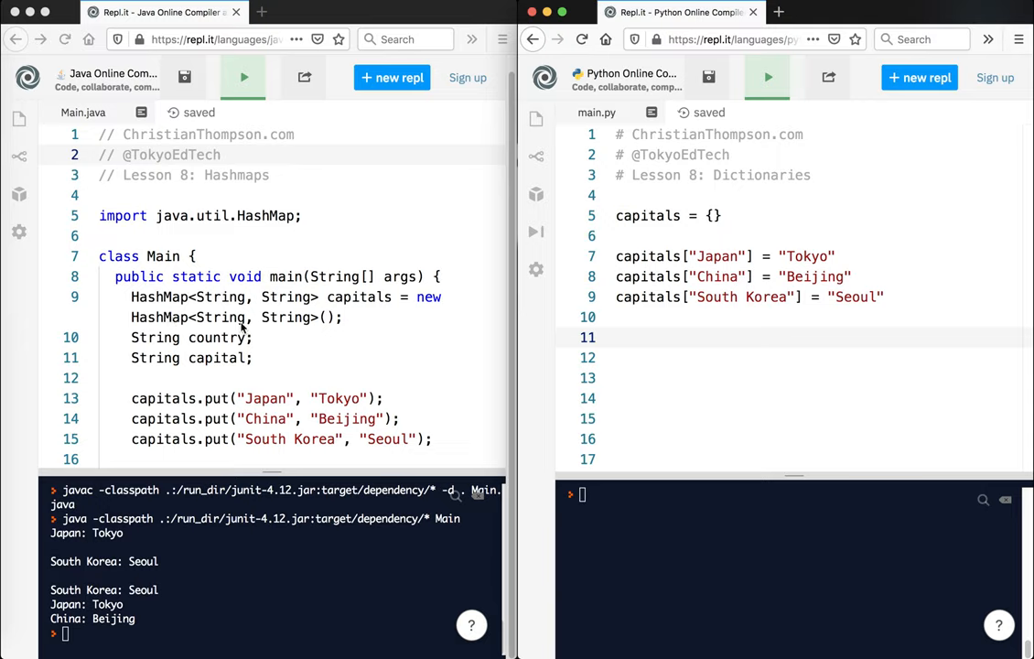
pyautogui.moveTo(277, 337)
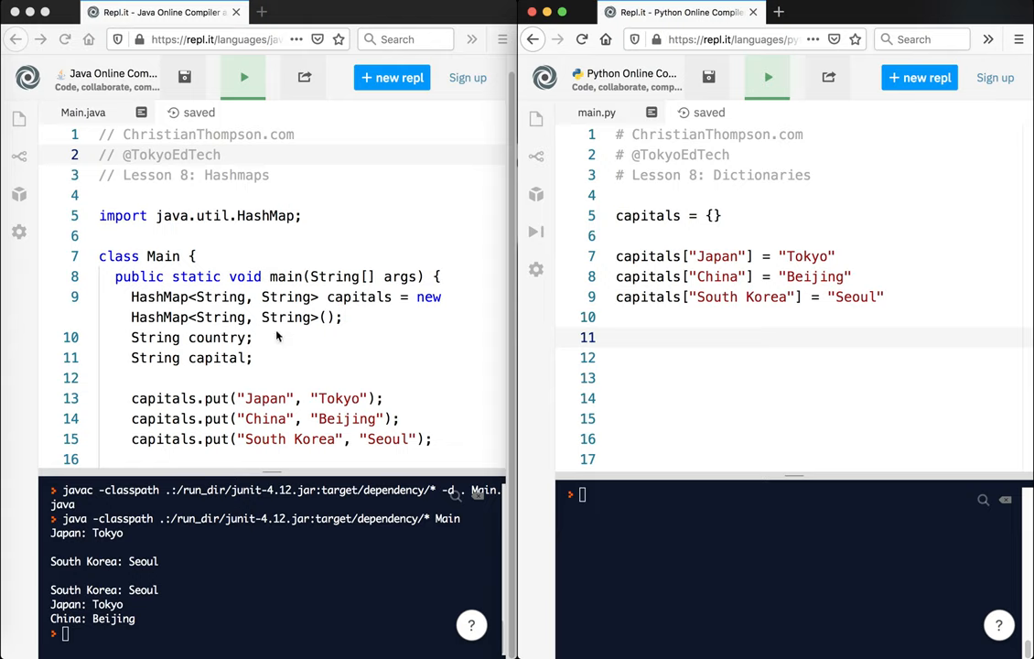
pyautogui.scroll(-3)
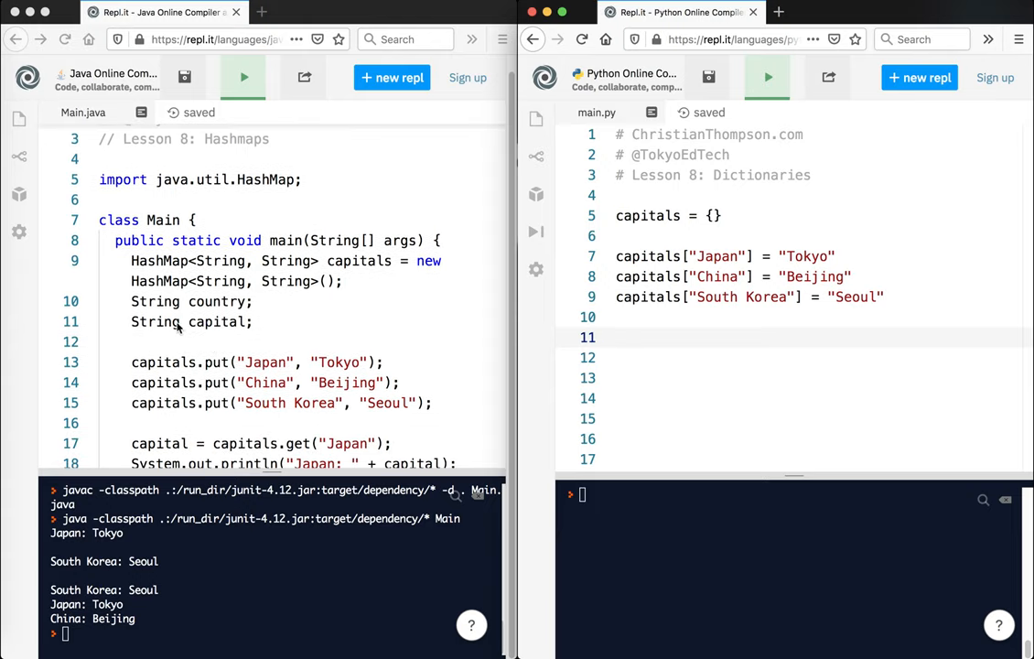
pyautogui.moveTo(204, 327)
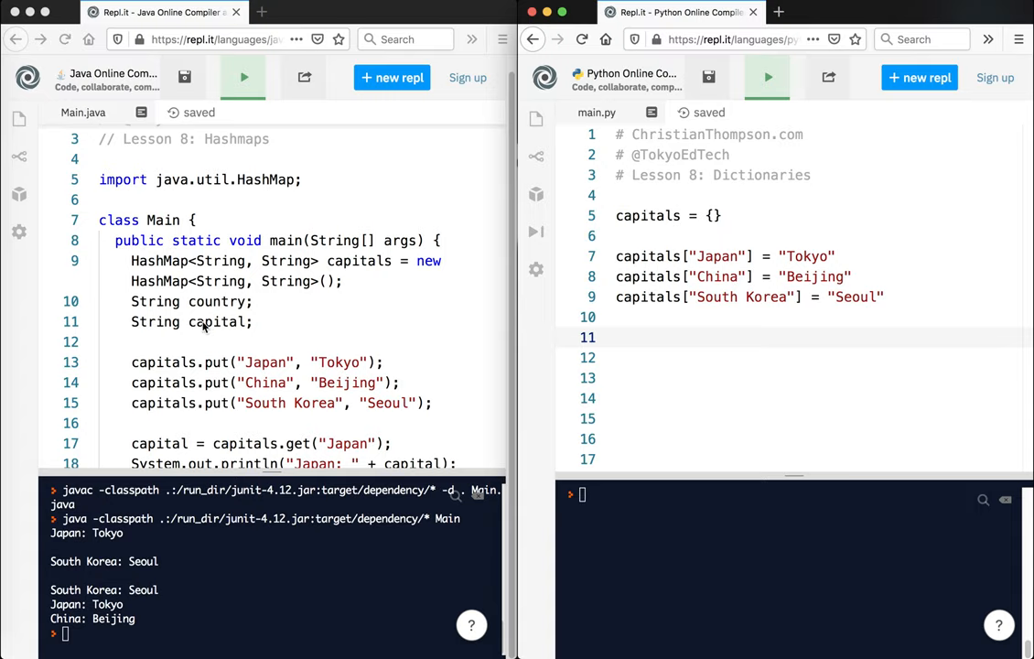
pyautogui.moveTo(387, 340)
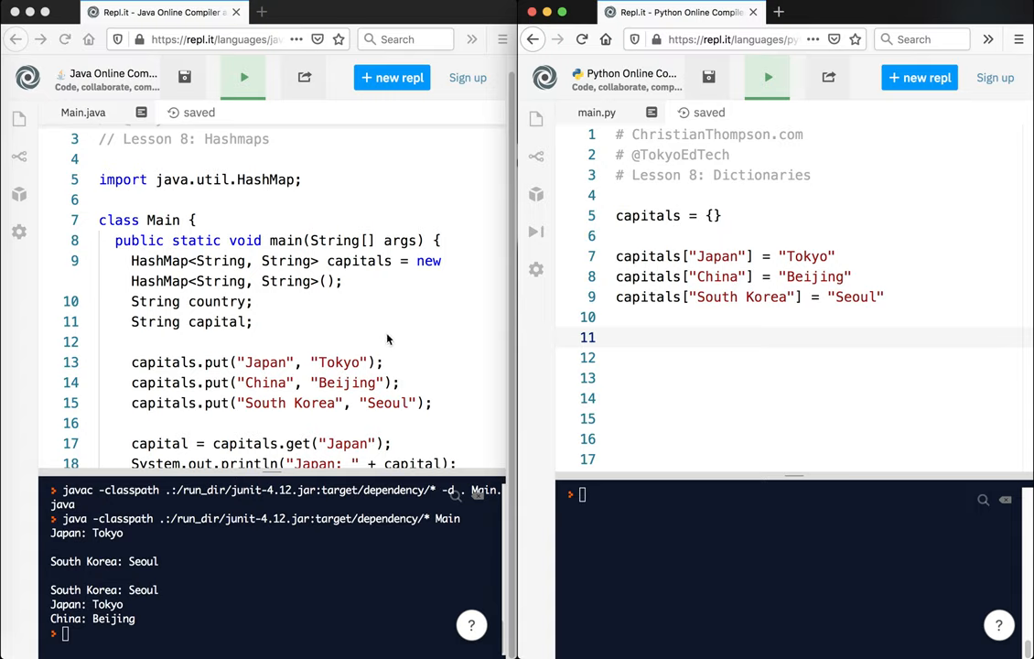
pyautogui.scroll(-3)
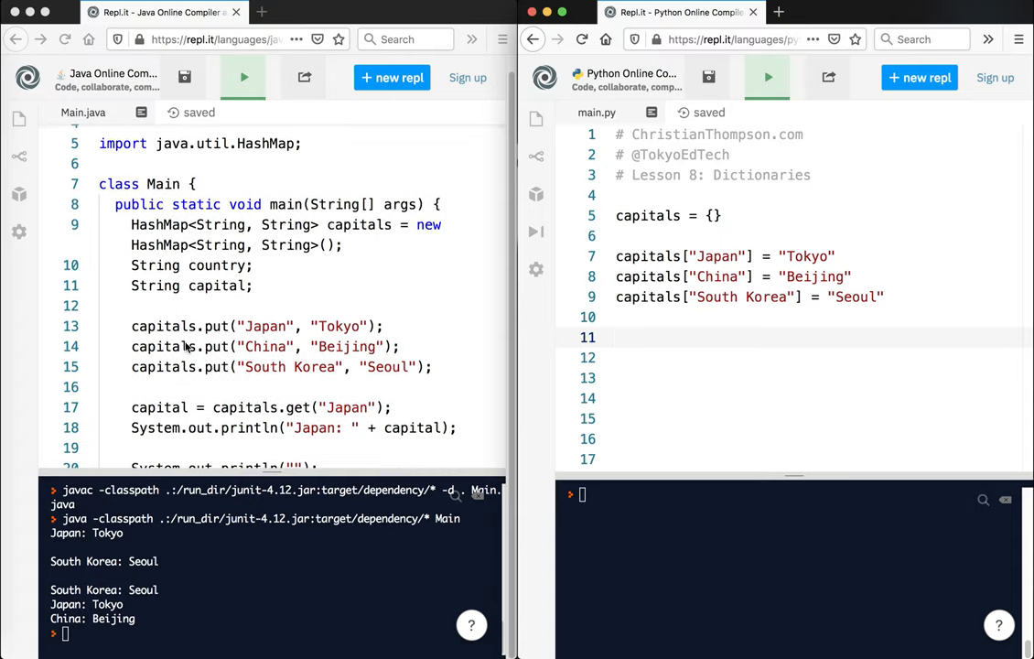
pyautogui.moveTo(167, 325)
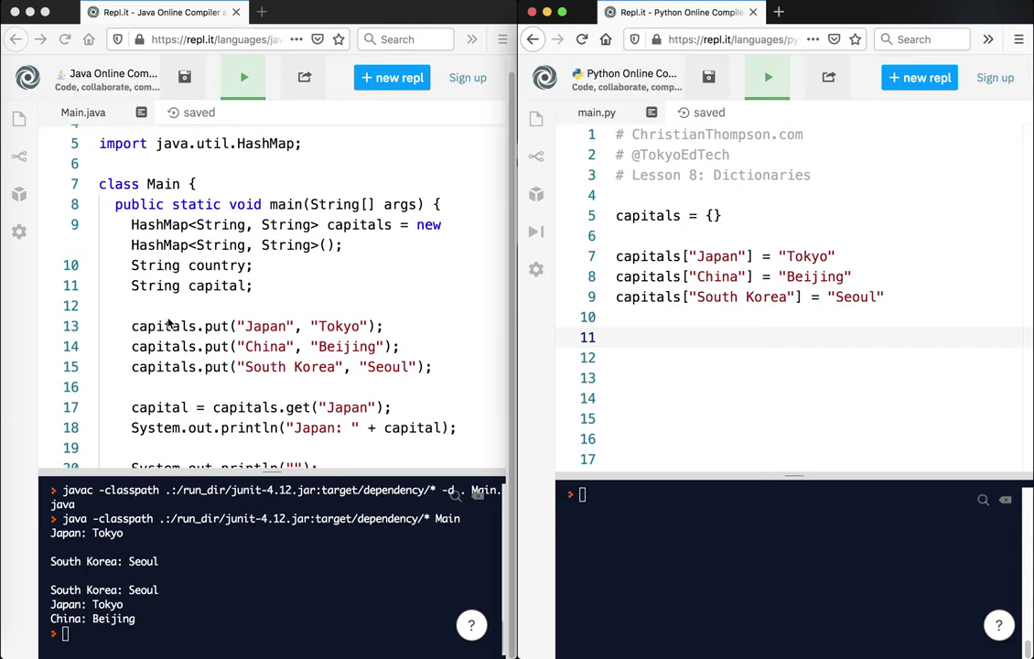
pyautogui.moveTo(219, 332)
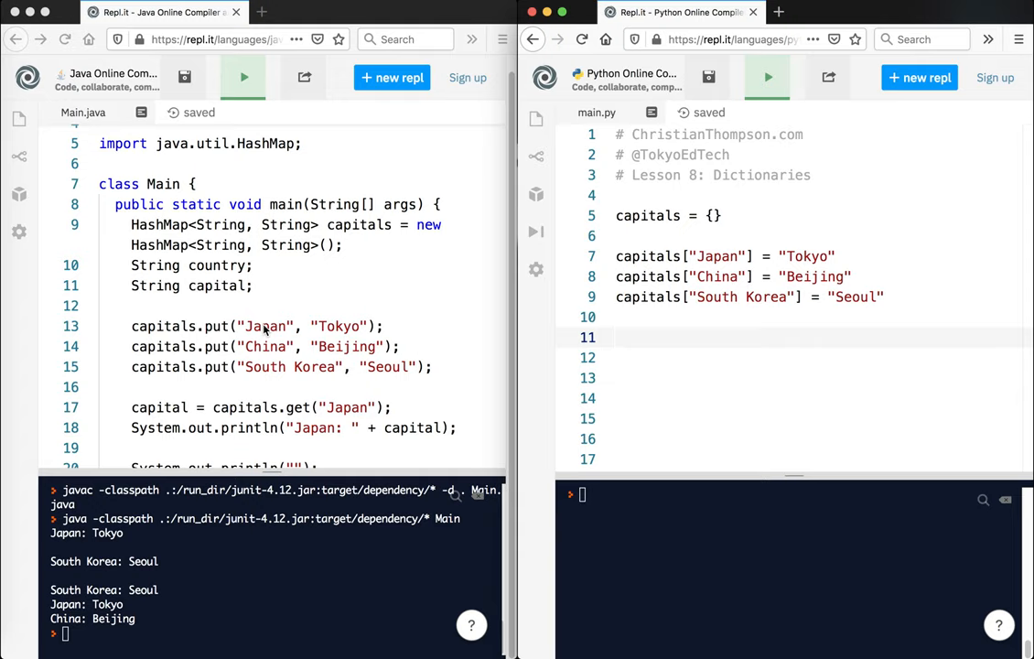
pyautogui.moveTo(277, 355)
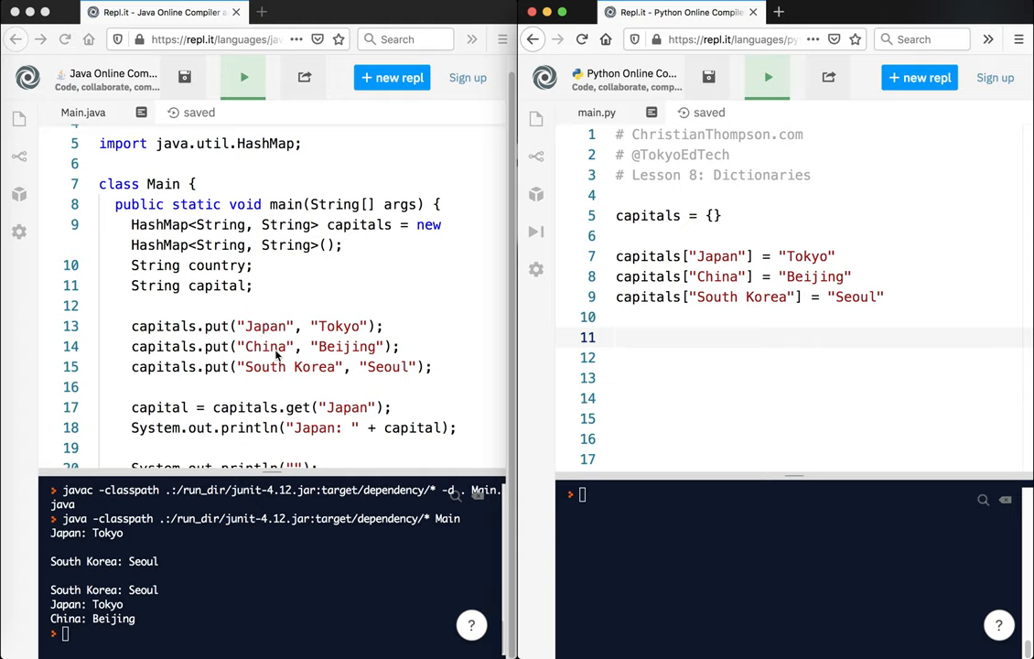
pyautogui.moveTo(258, 371)
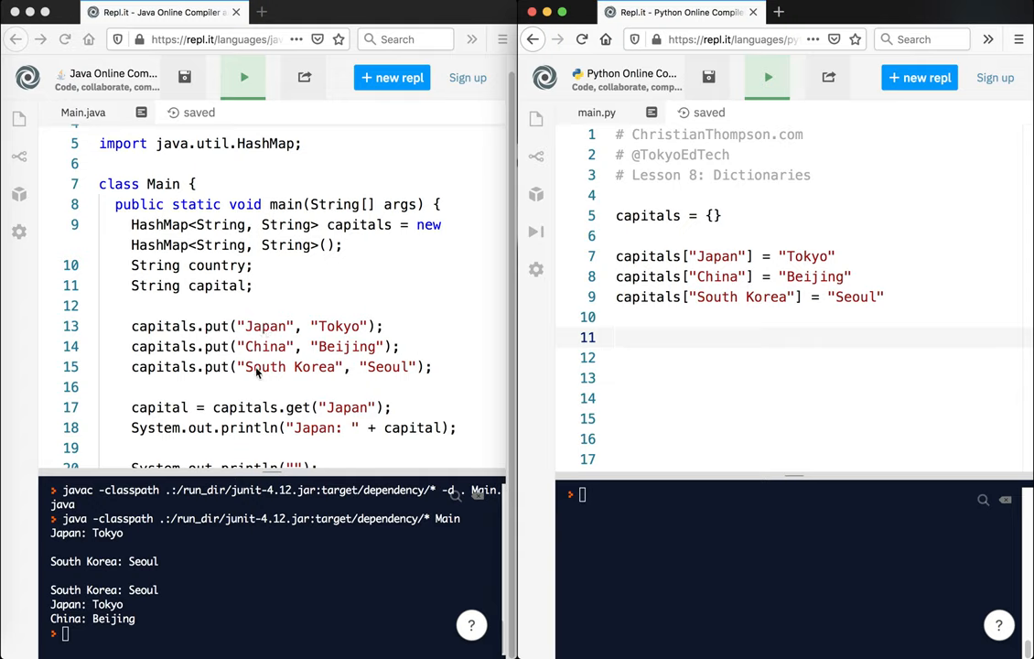
pyautogui.click(644, 335)
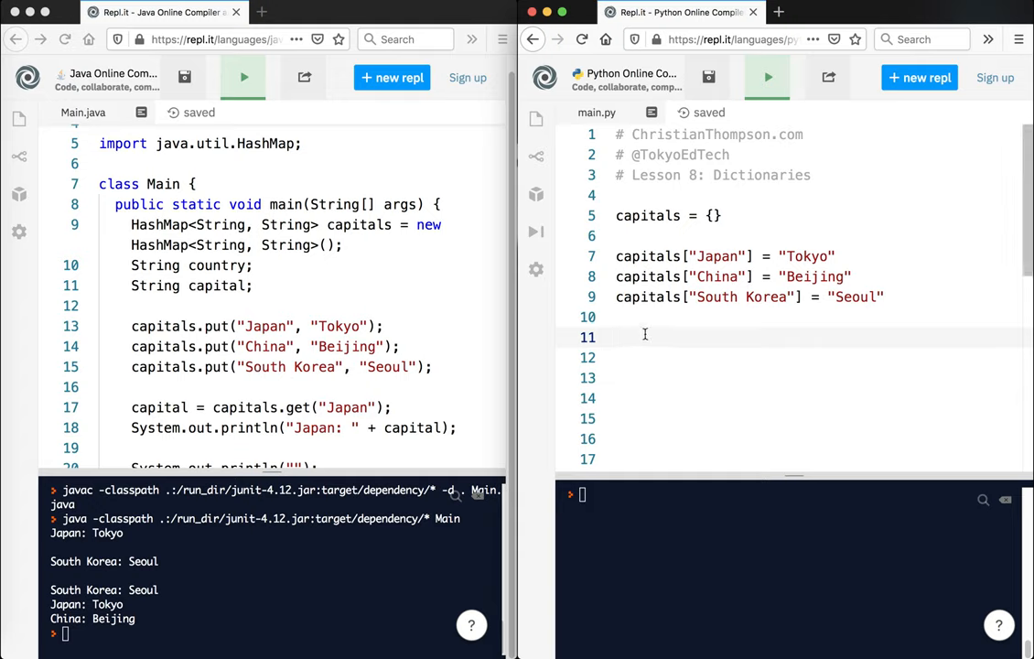
# Run print(capitals) to show the whole dictionary, then delete that line
pyautogui.write('print(capitals')
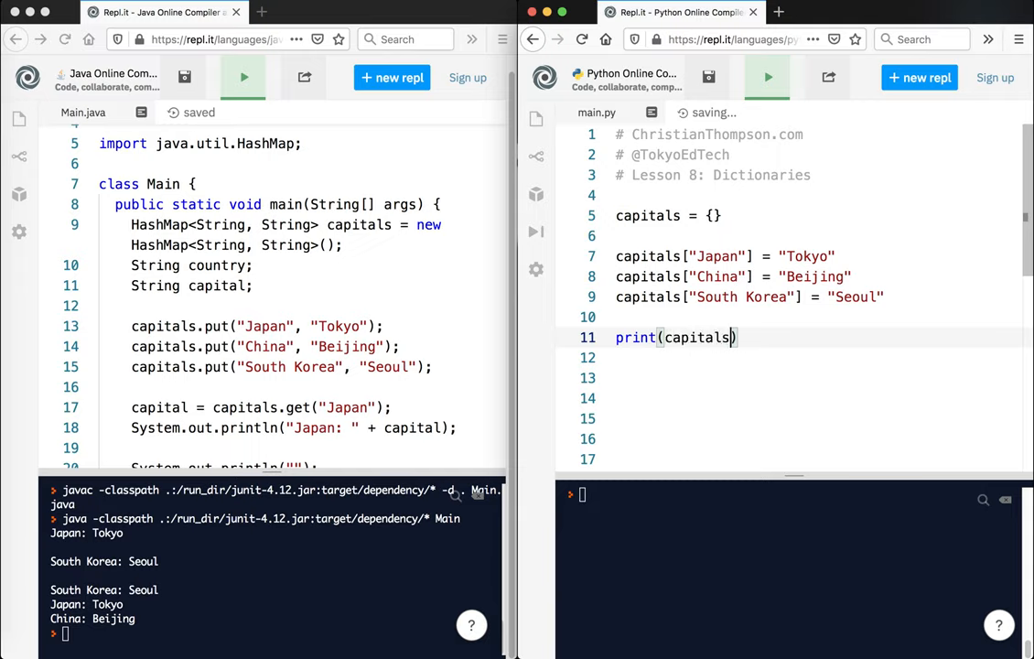
pyautogui.click(767, 77)
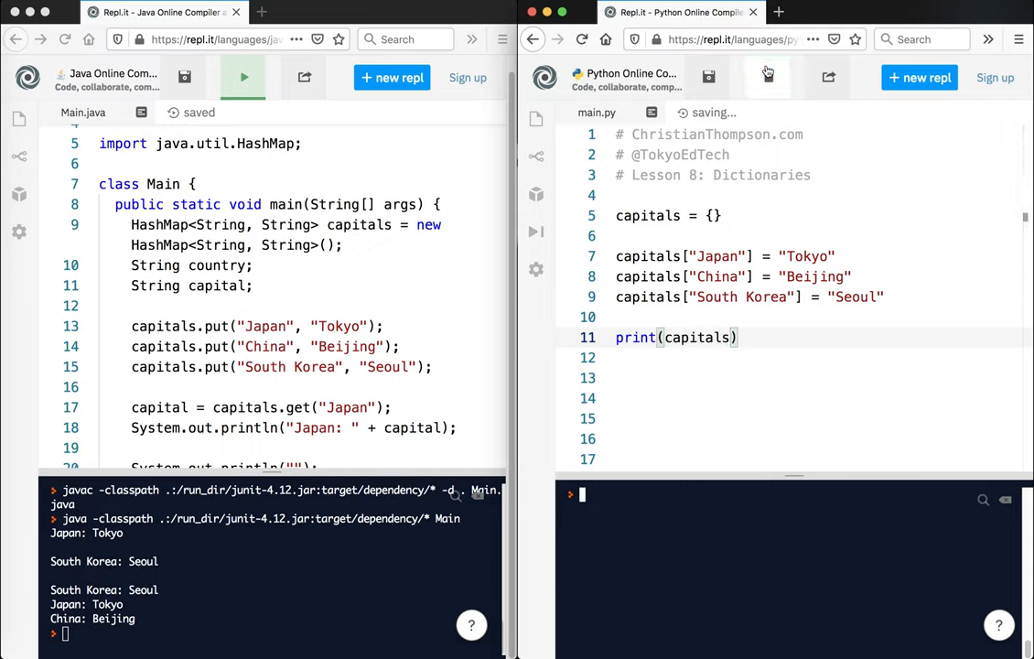
pyautogui.click(767, 77)
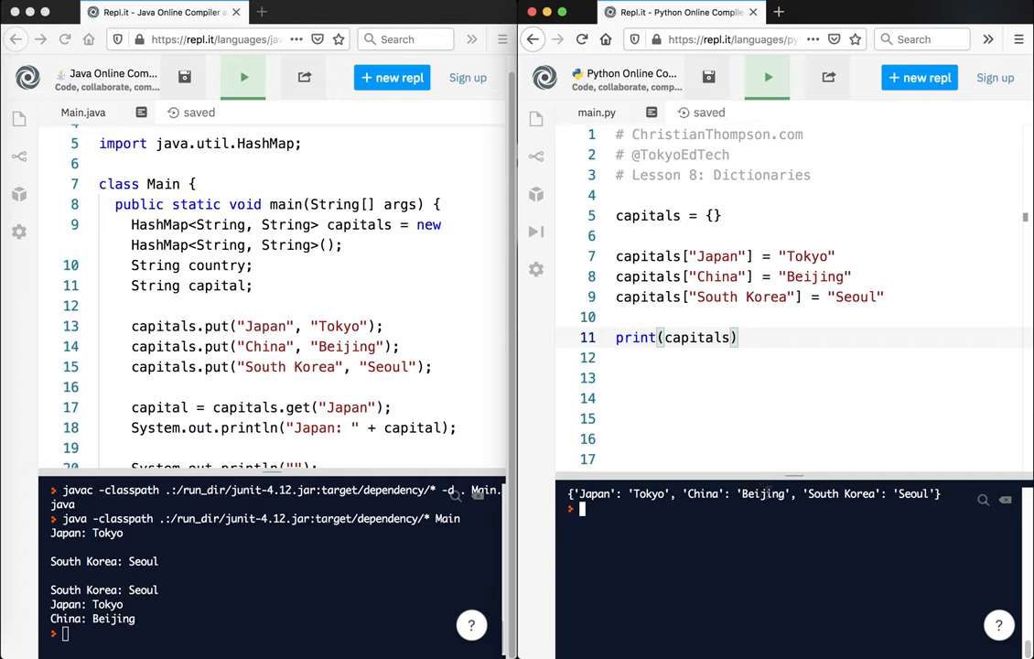
pyautogui.moveTo(837, 445)
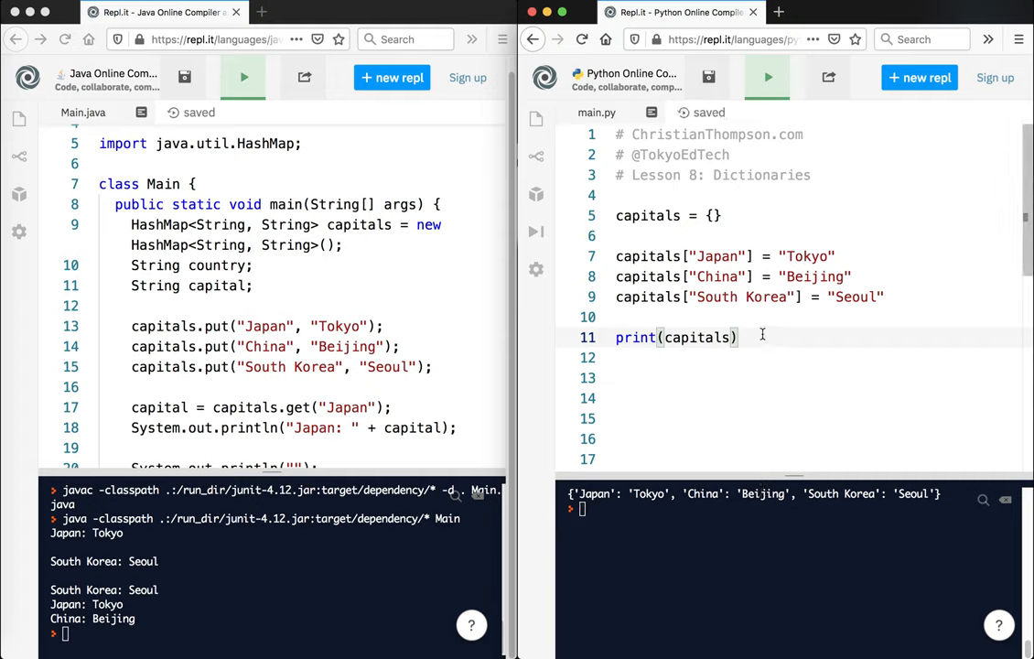
pyautogui.press('Backspace')
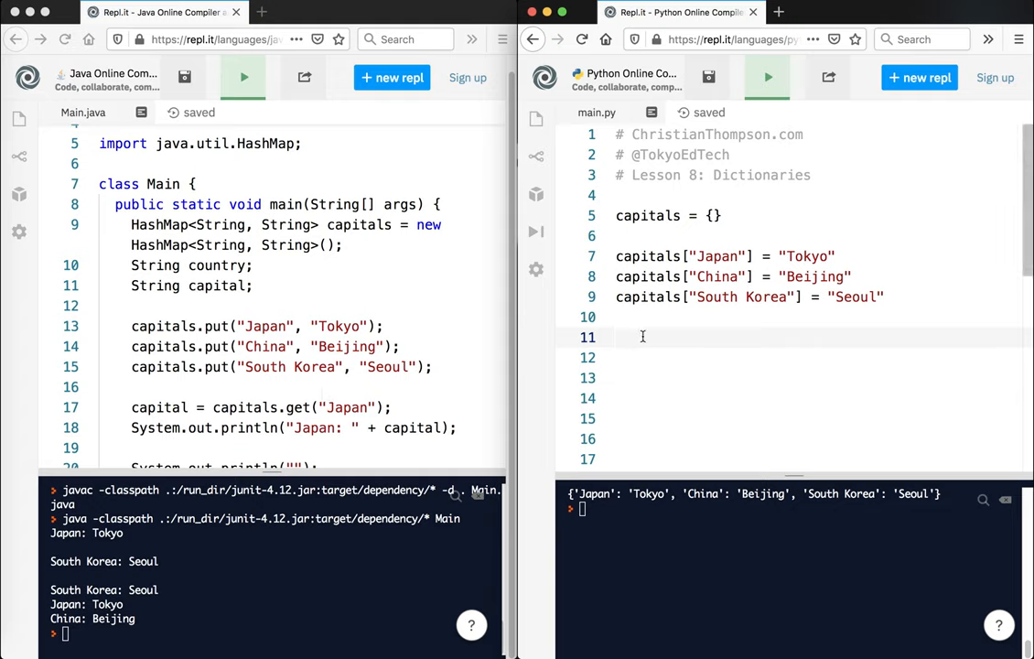
# Store capitals["Japan"] in capital and format-print it, fixing the typo until 'Japan: Tokyo' appears
pyautogui.write('capi')
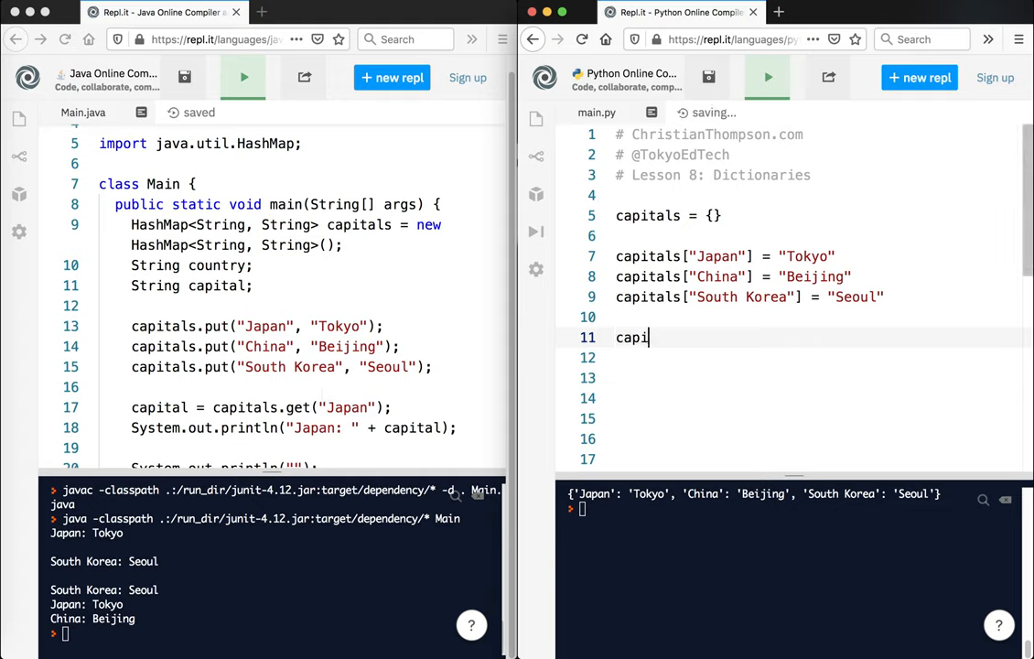
pyautogui.write('tal =')
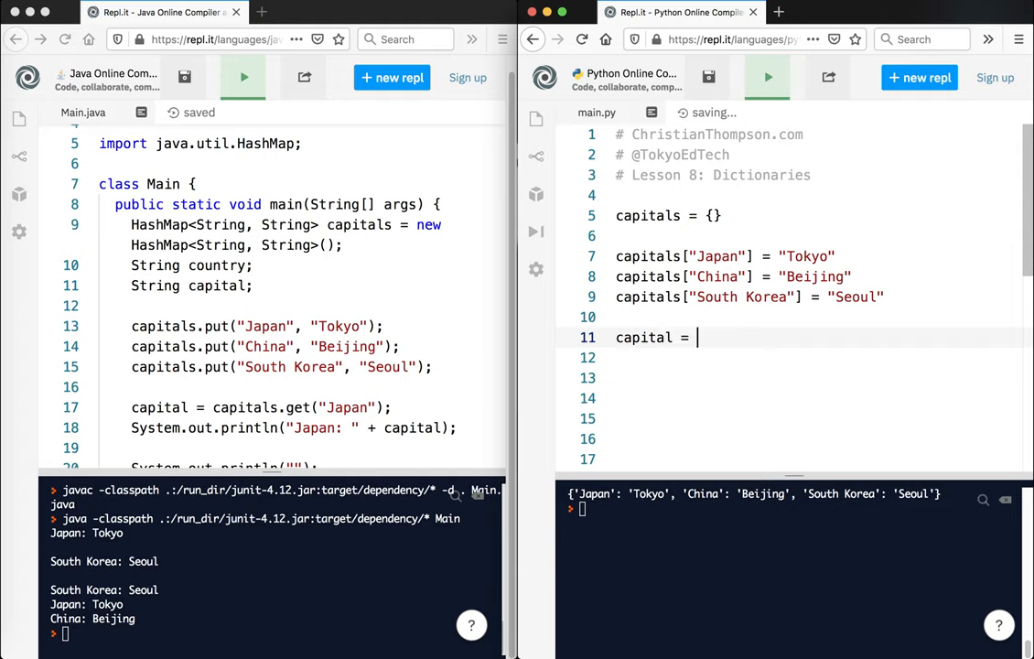
pyautogui.write('captials["Japan')
pyautogui.click(816, 358)
pyautogui.write('print("')
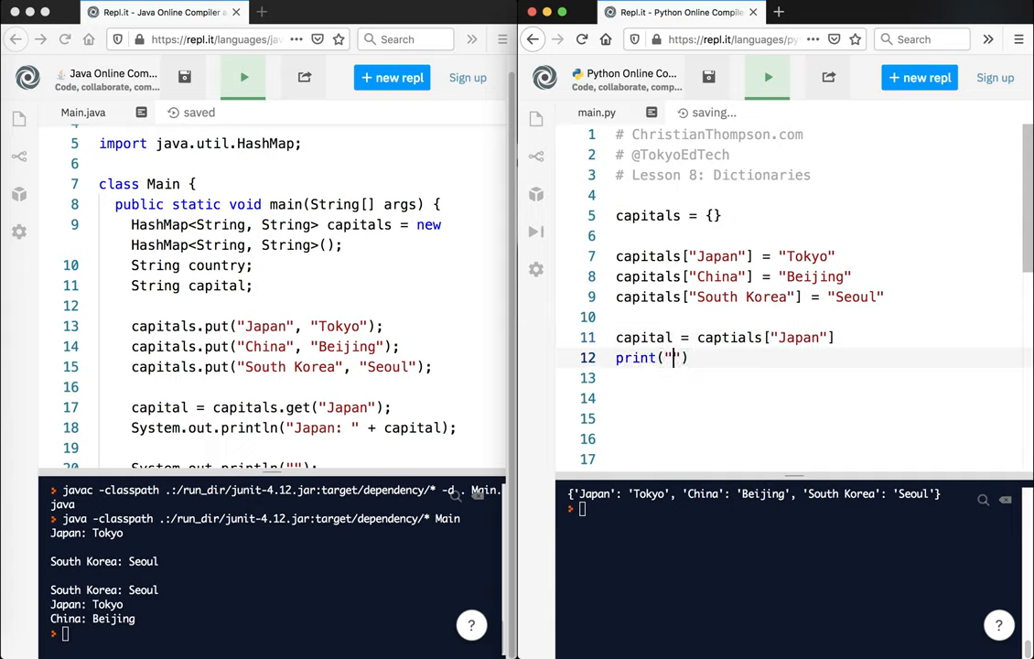
pyautogui.write('Japan:')
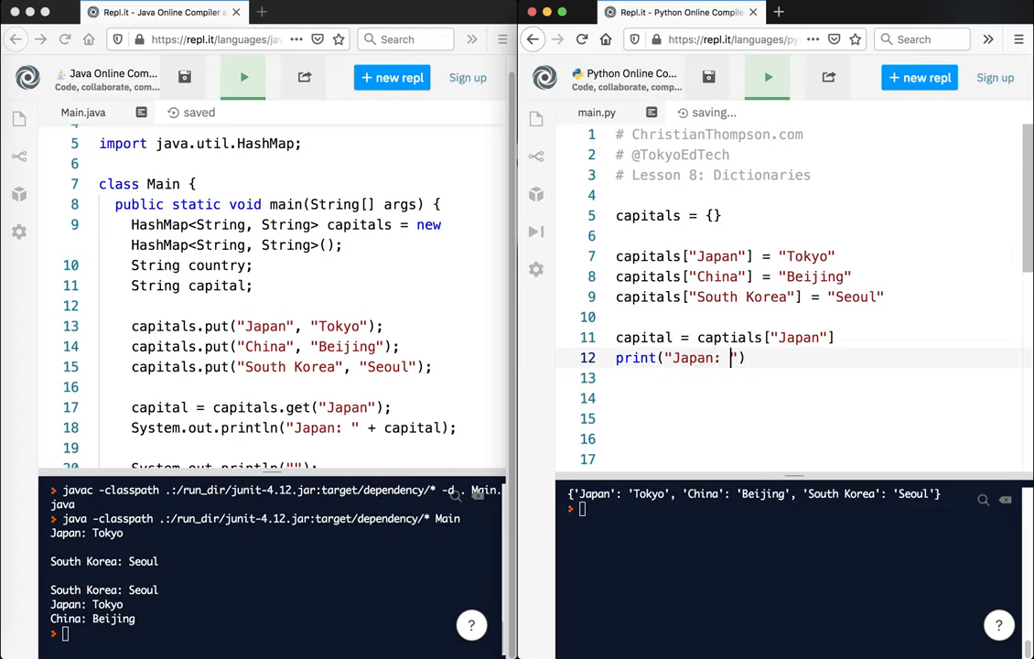
pyautogui.write('.format()')
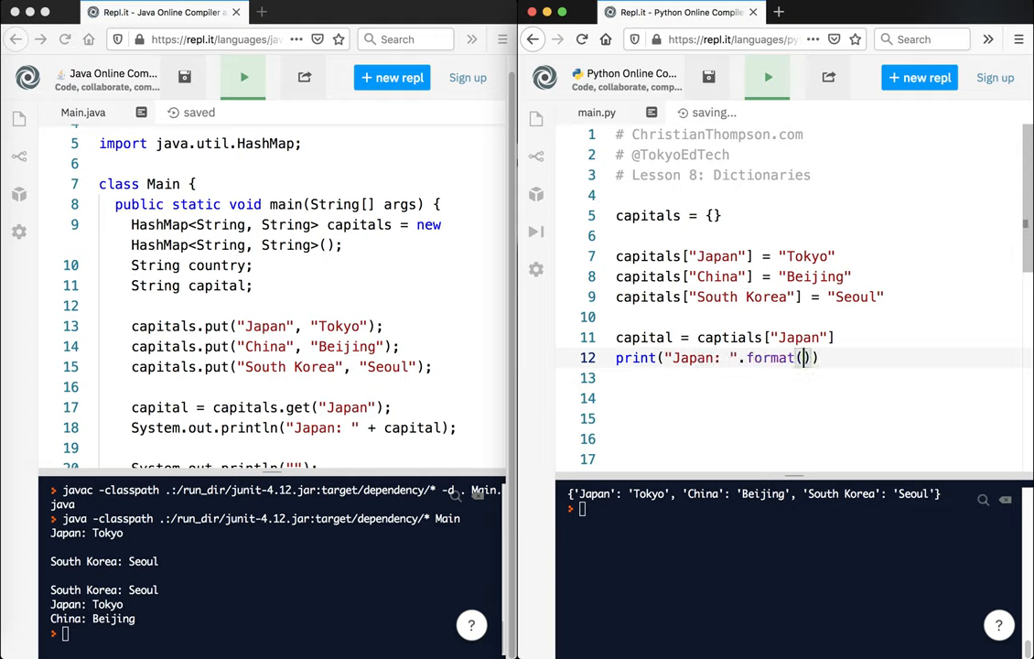
pyautogui.write('capital')
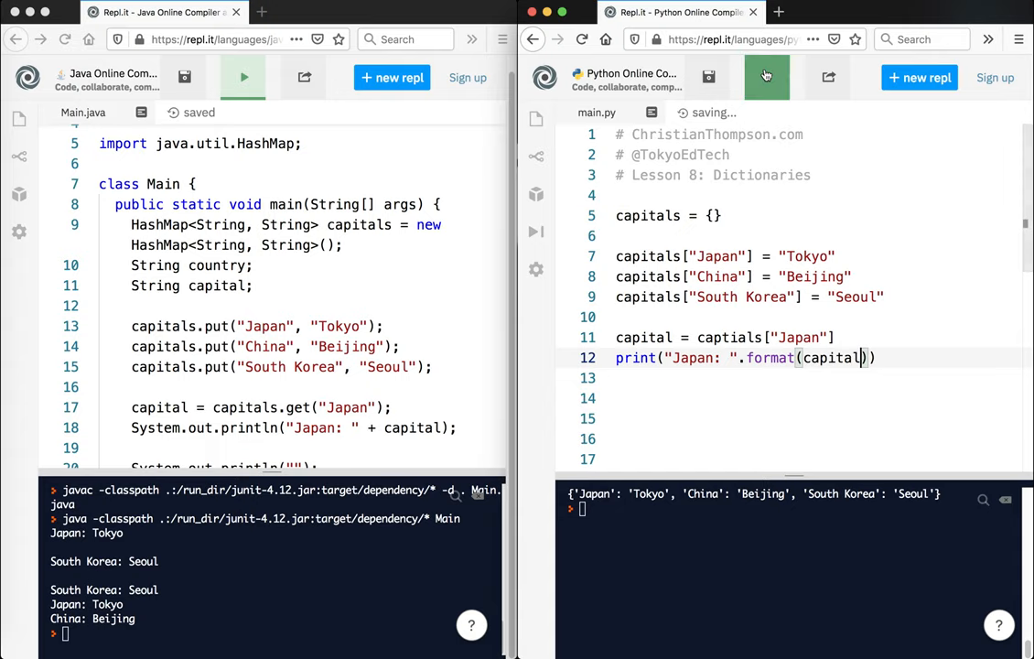
pyautogui.click(767, 77)
pyautogui.write('i')
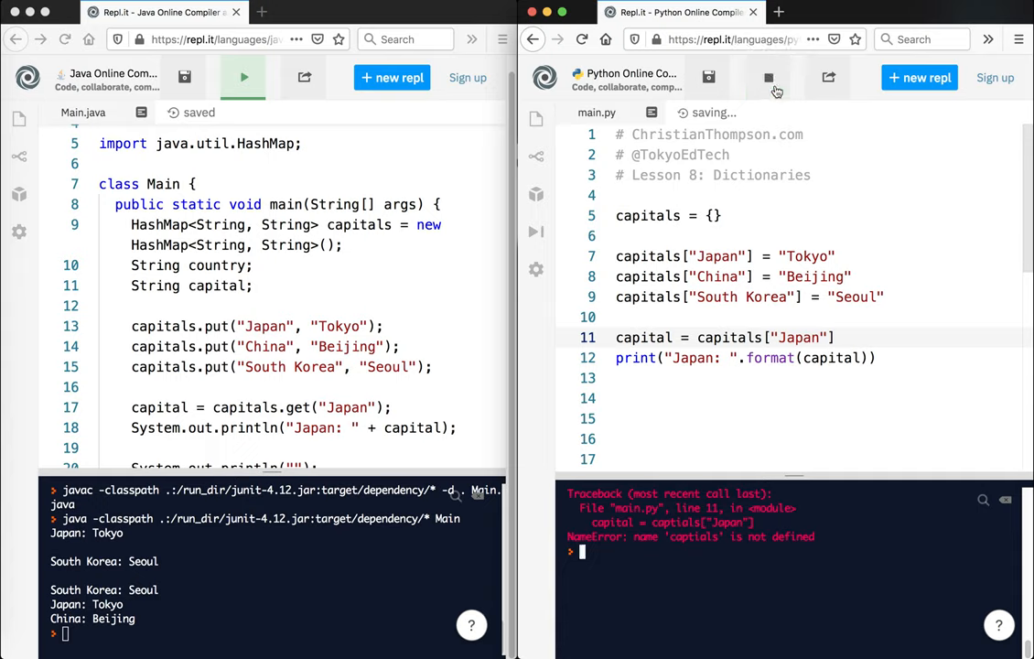
pyautogui.click(767, 77)
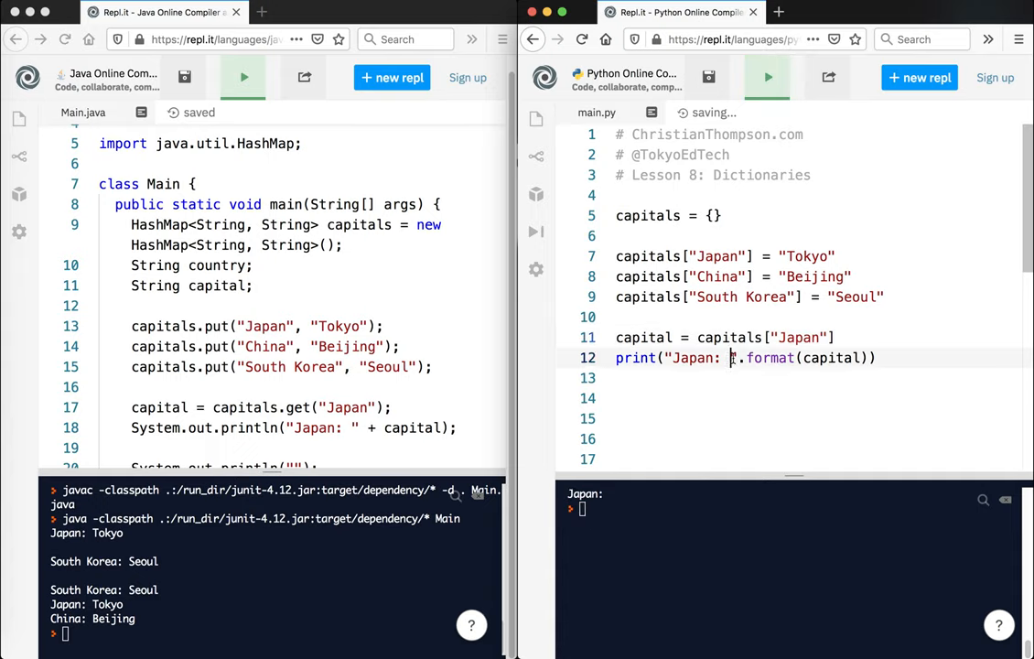
pyautogui.write('{}')
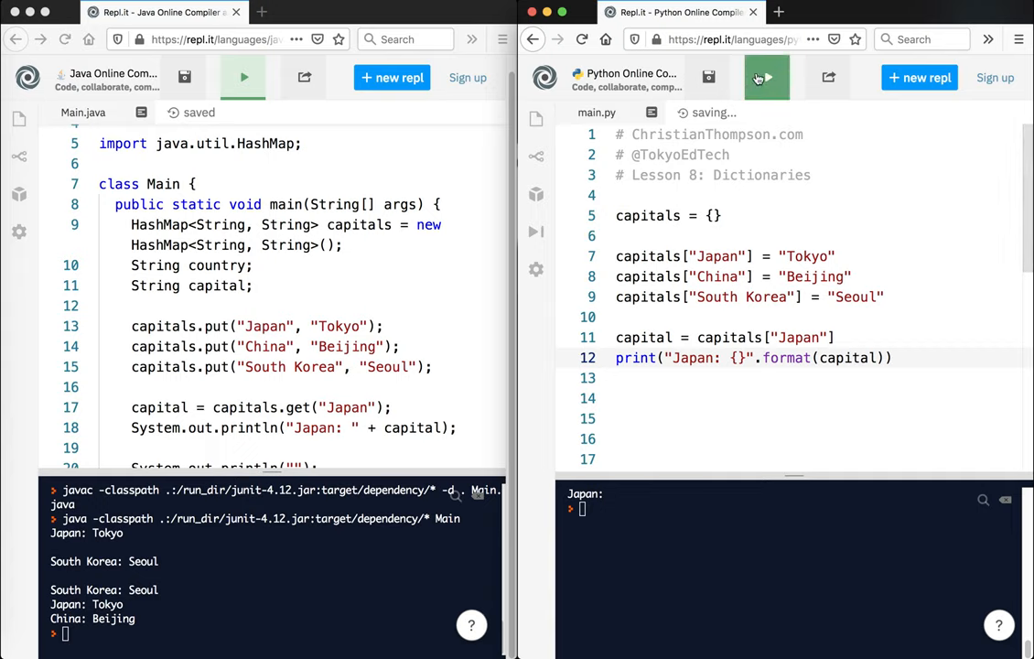
pyautogui.click(766, 77)
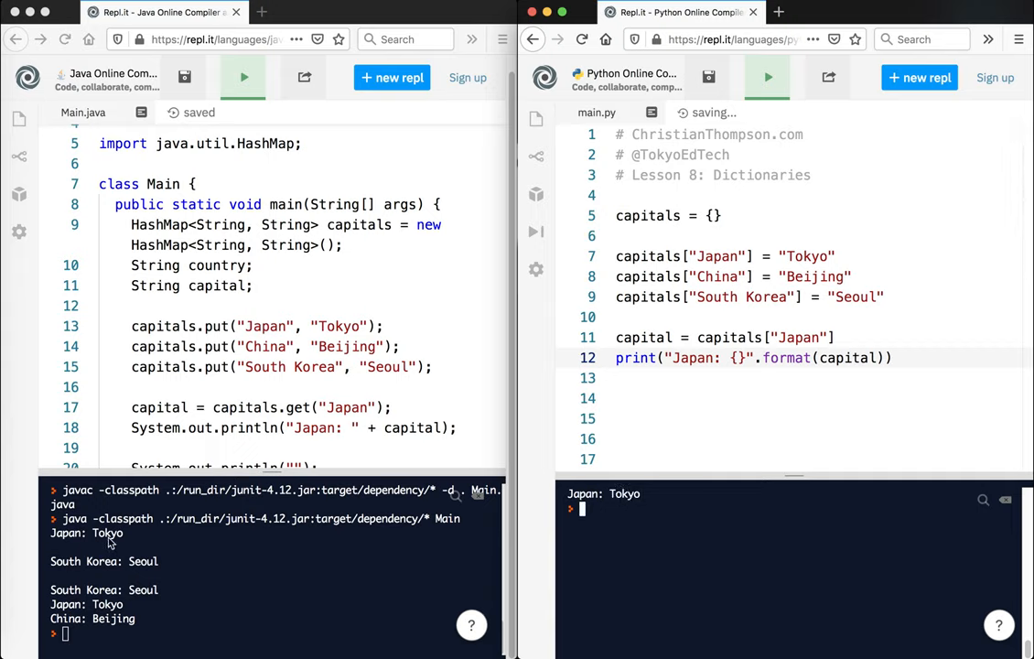
pyautogui.scroll(-3)
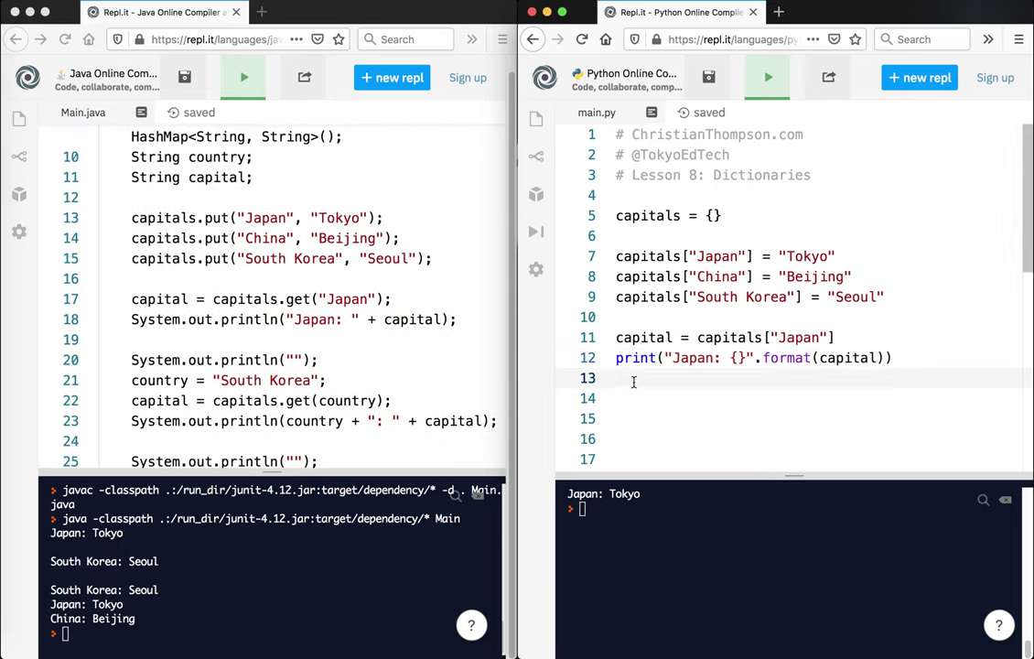
# Add print(), country = "South Korea", capitals[country] lookup and format print, then run
pyautogui.write('pr')
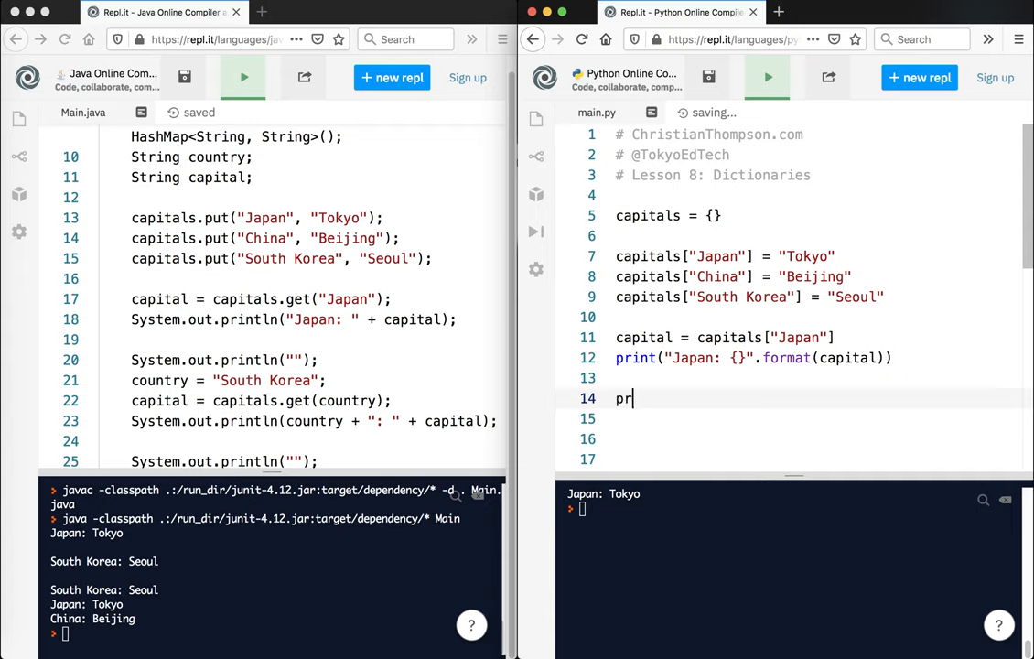
pyautogui.write('int()')
pyautogui.click(816, 419)
pyautogui.write('country =')
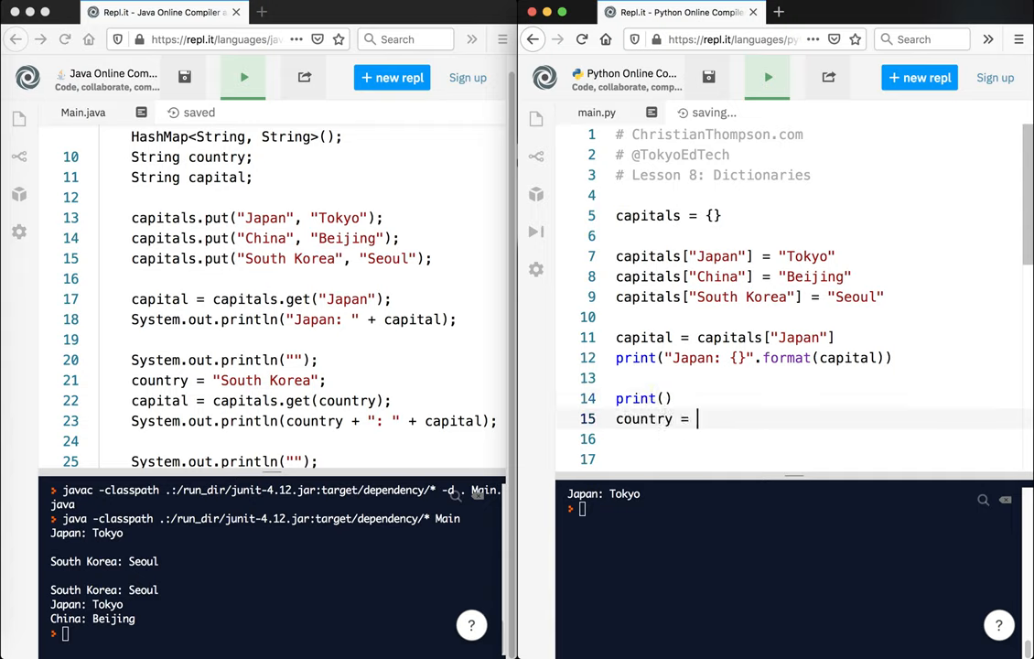
pyautogui.write('"South "')
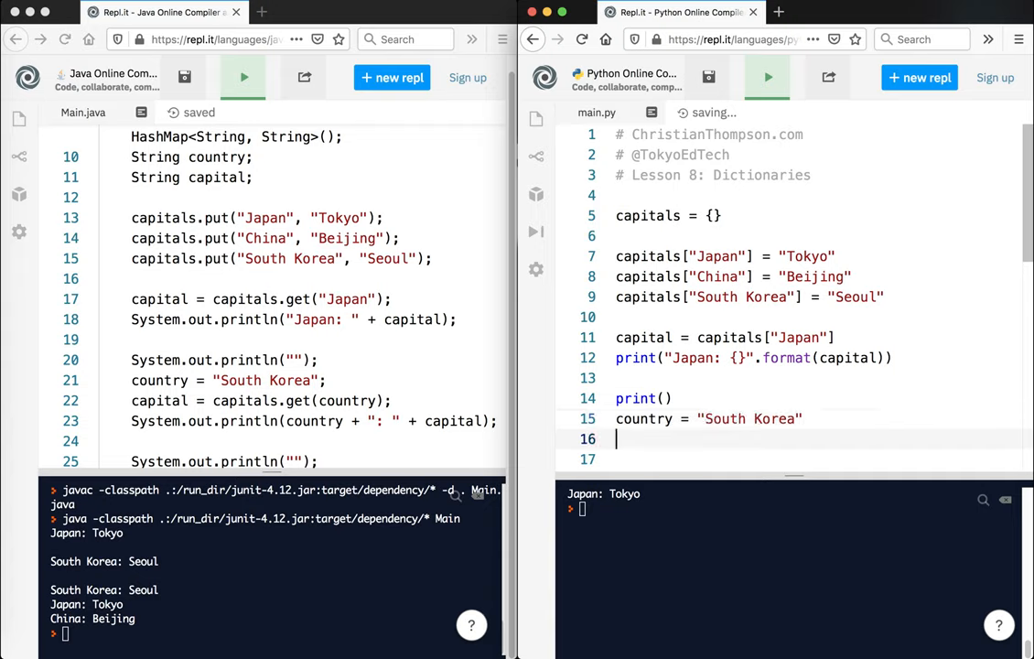
pyautogui.write('capital = capitals[c')
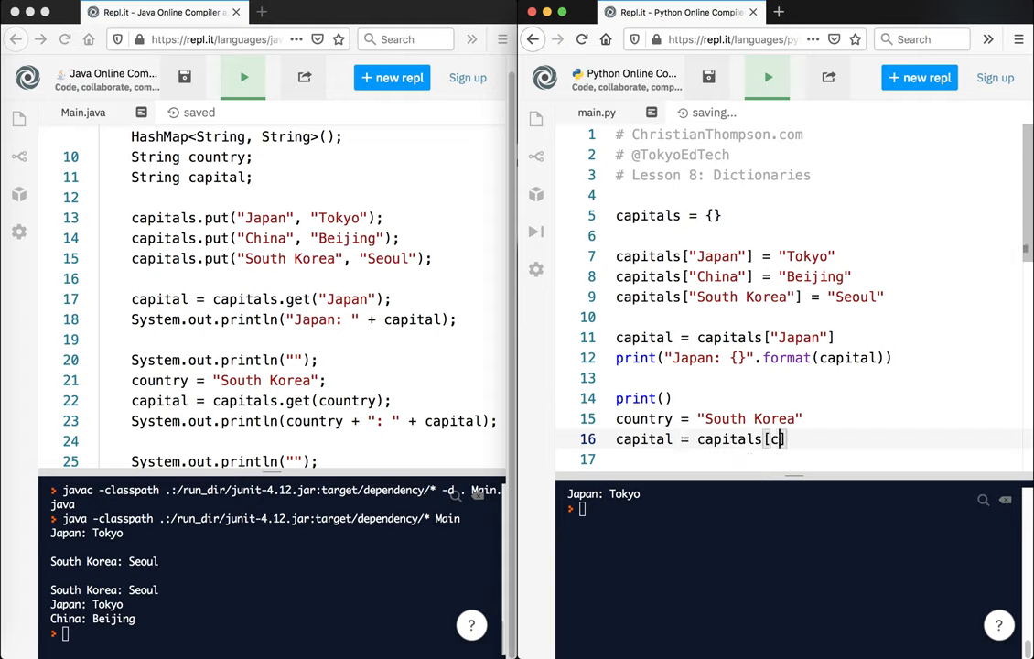
pyautogui.write('ountry]')
pyautogui.click(814, 459)
pyautogui.write('print("{}: {')
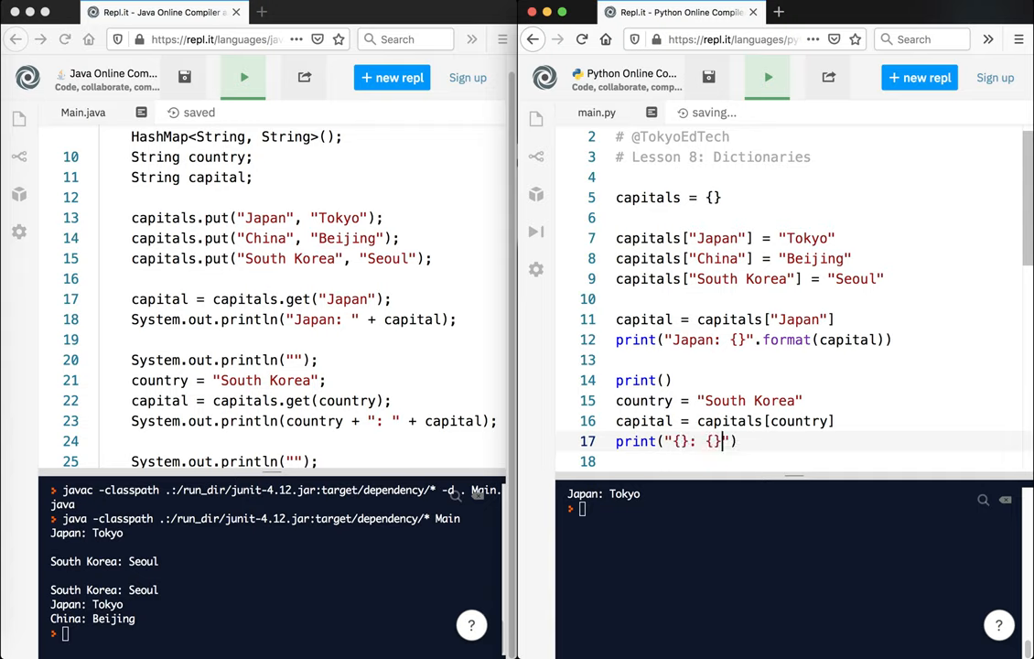
pyautogui.write('.format')
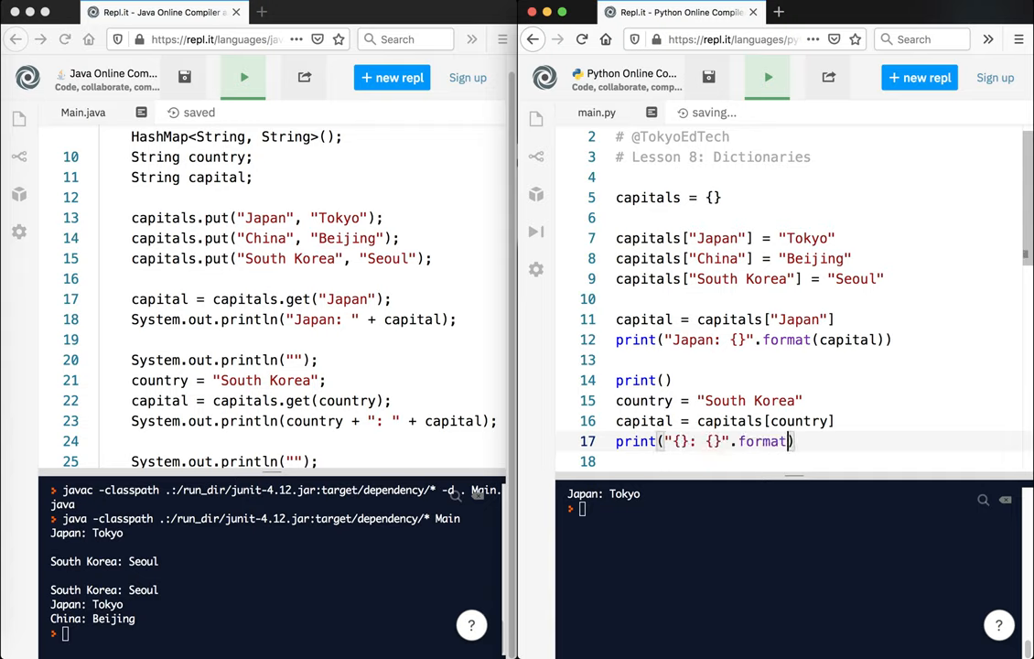
pyautogui.write('country, ca')
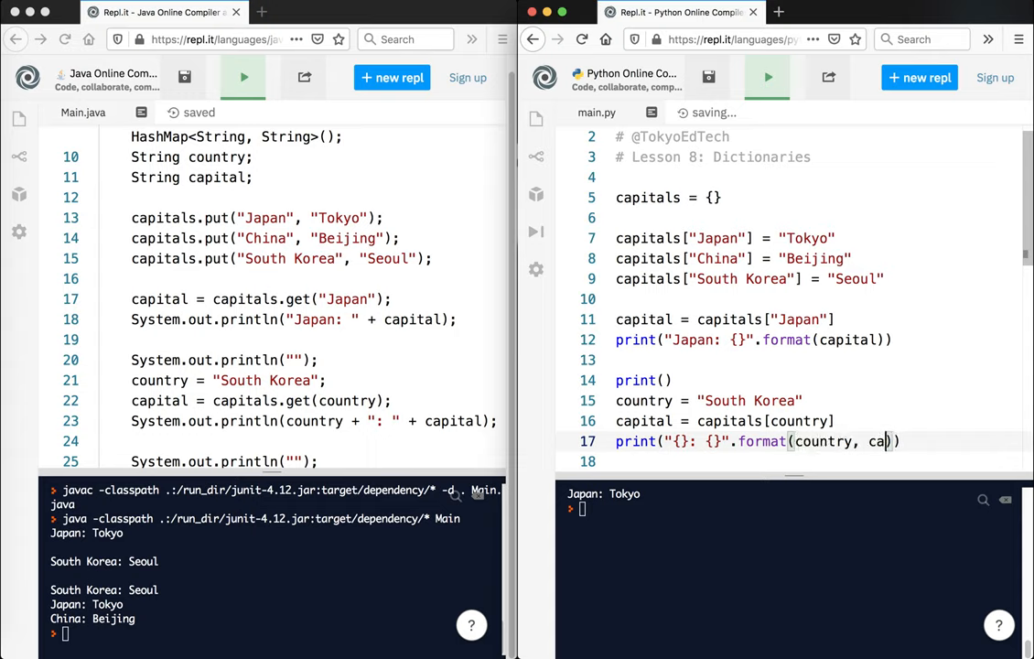
pyautogui.write('pital')
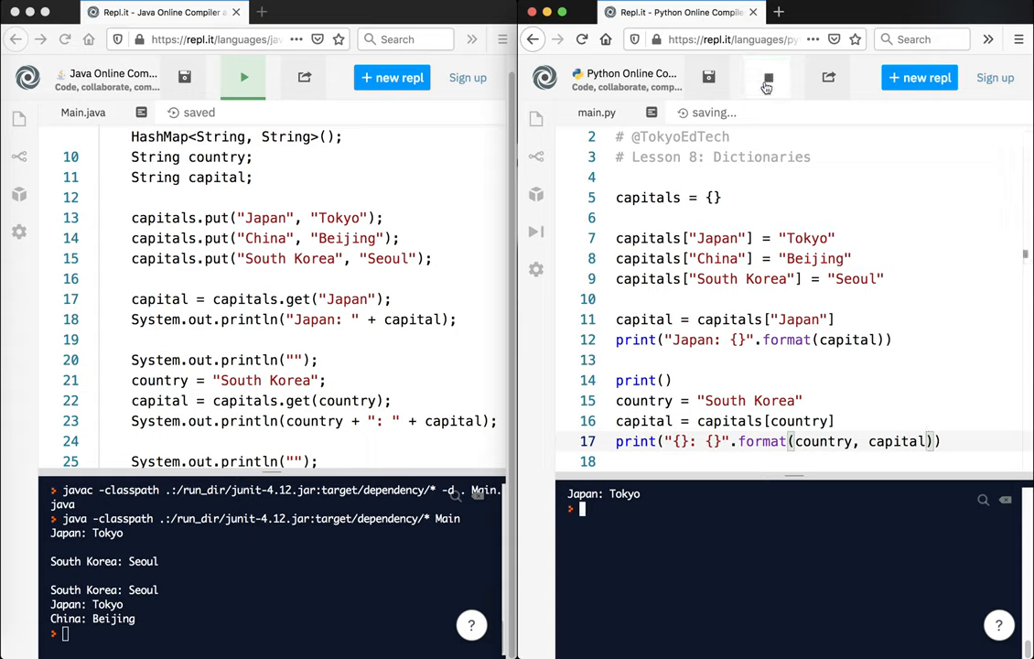
pyautogui.click(767, 77)
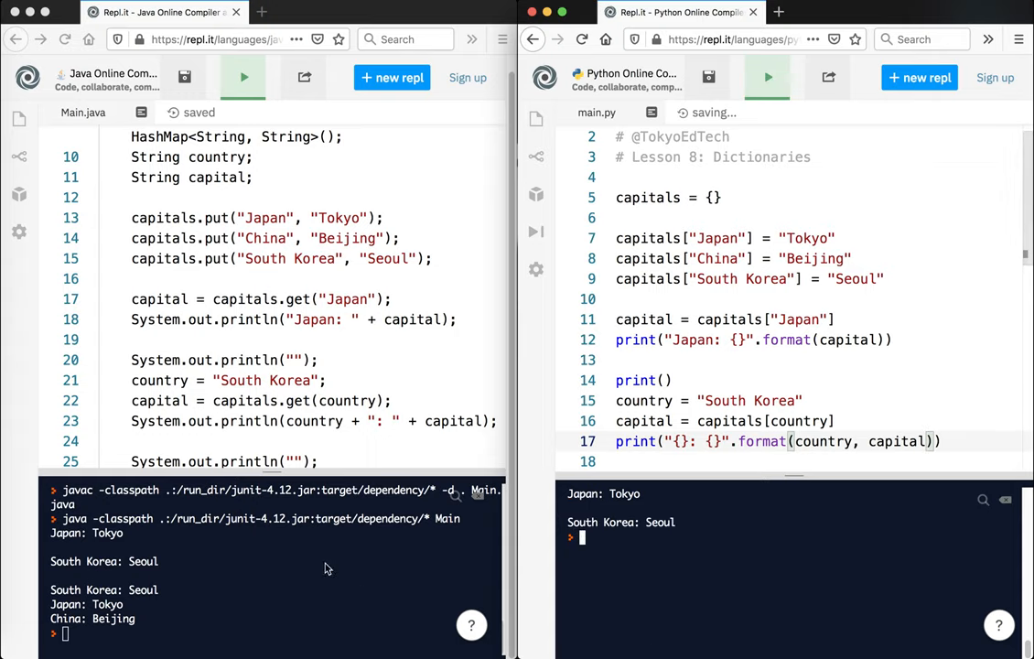
pyautogui.moveTo(727, 369)
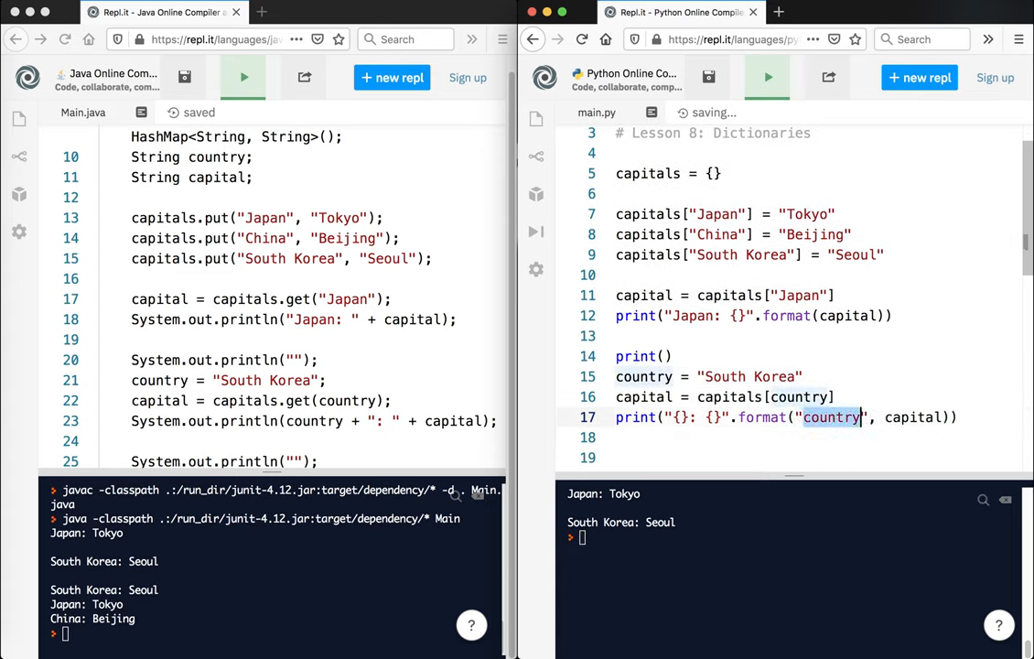
# Edit the South Korea lines so the print formats the country variable with capital
pyautogui.write('South K')
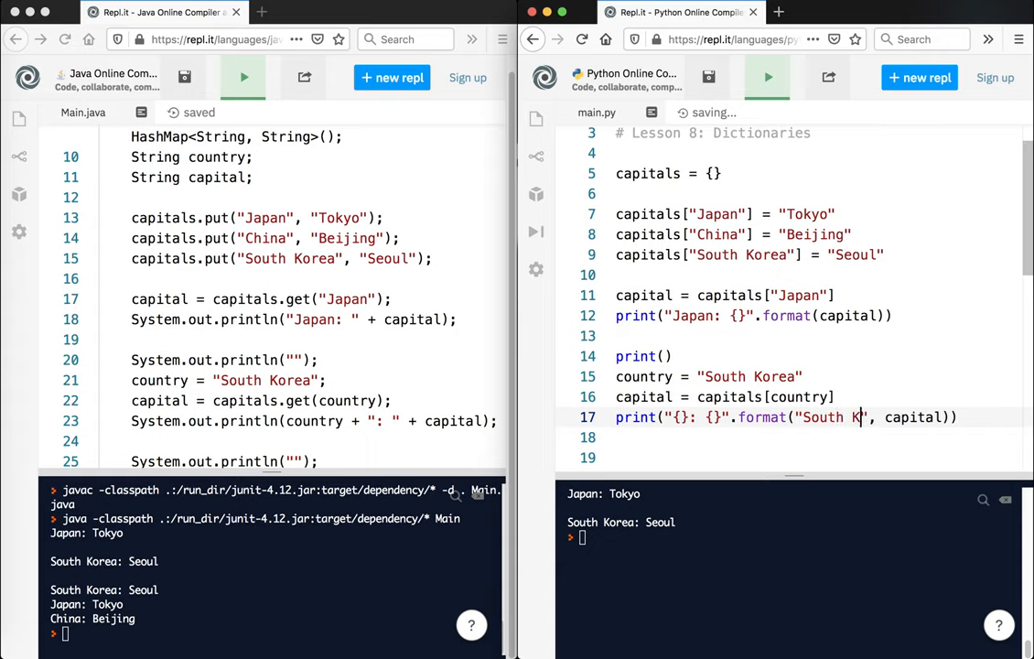
pyautogui.write('orea')
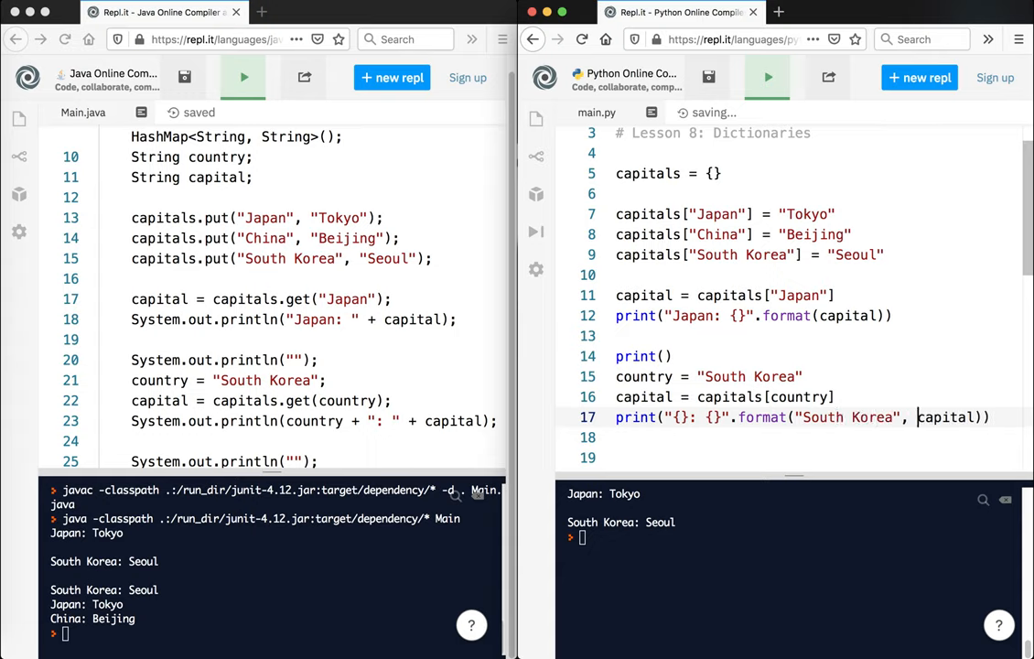
pyautogui.doubleClick(947, 417)
pyautogui.write('s')
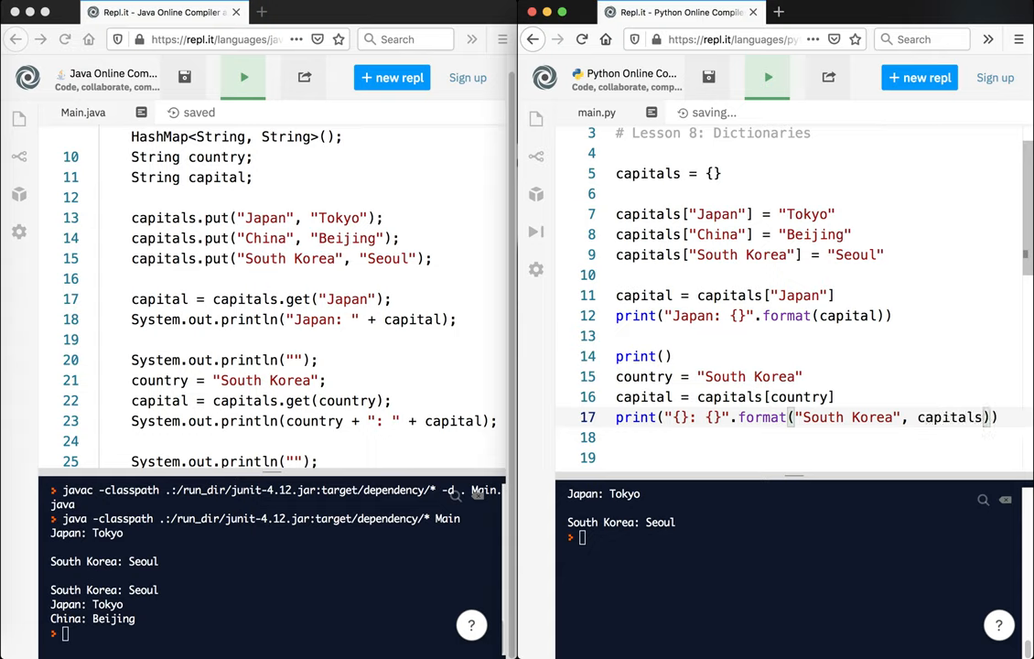
pyautogui.write('[S')
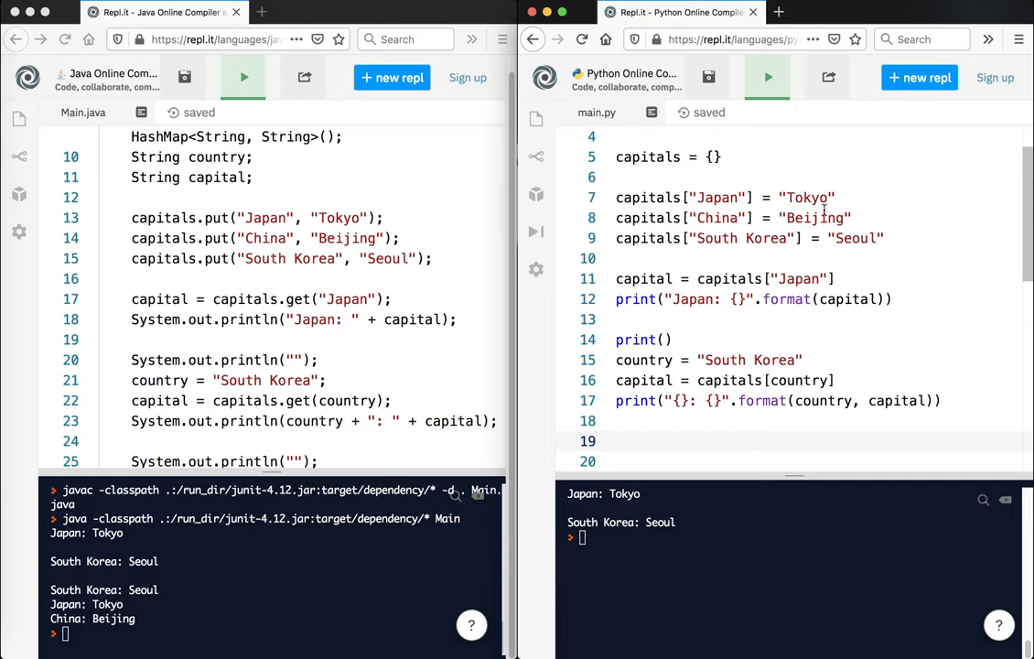
pyautogui.doubleClick(647, 197)
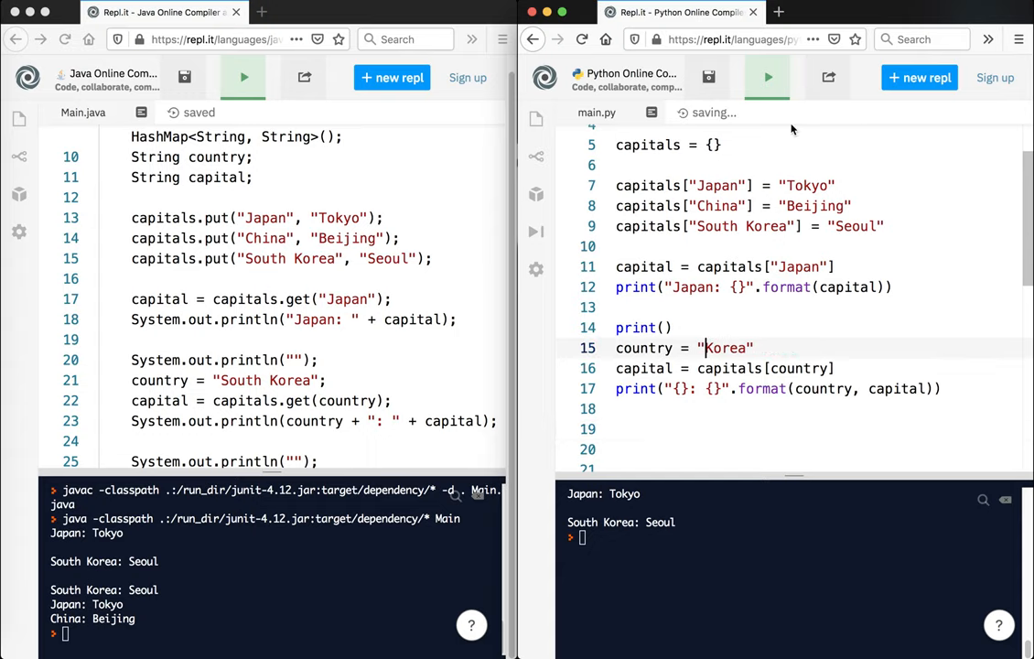
# Run with country 'Korea' to get a KeyError, then retype the value as South Korea
pyautogui.click(767, 77)
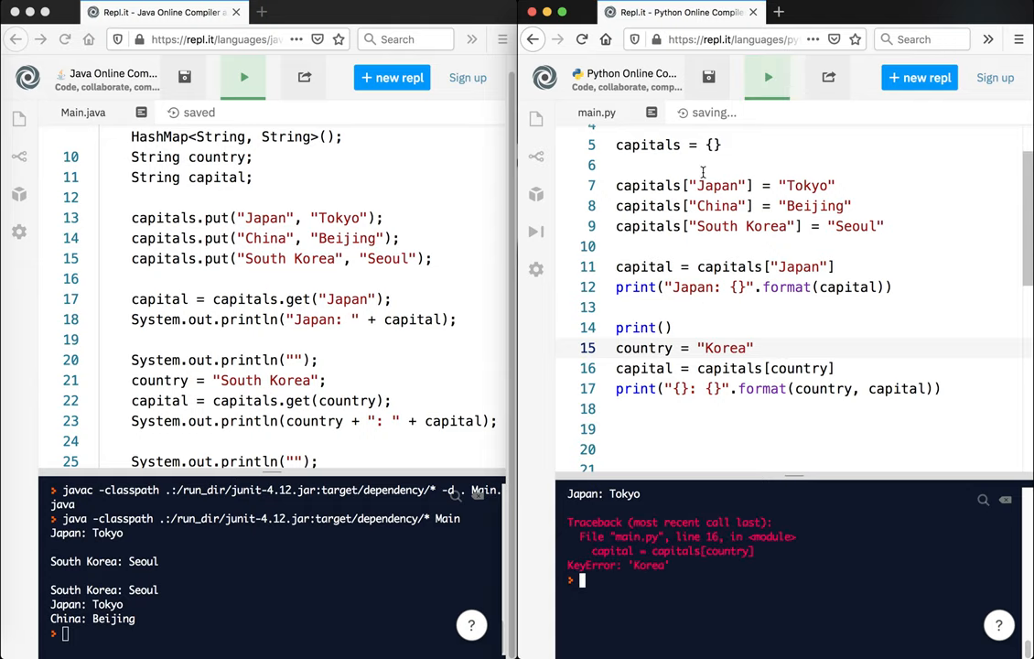
pyautogui.doubleClick(726, 348)
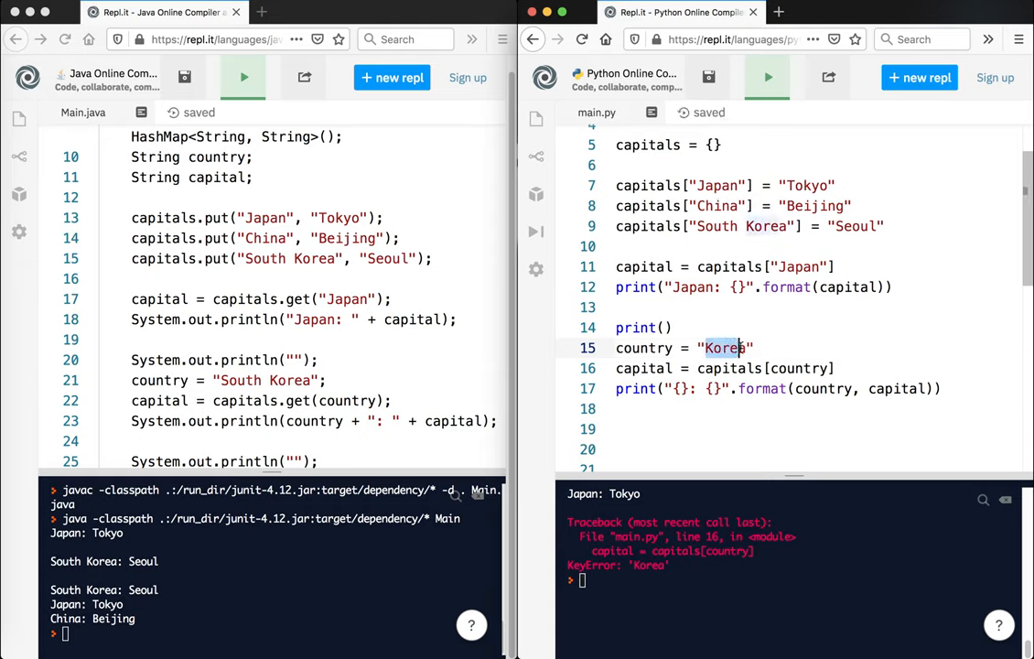
pyautogui.write('Soul')
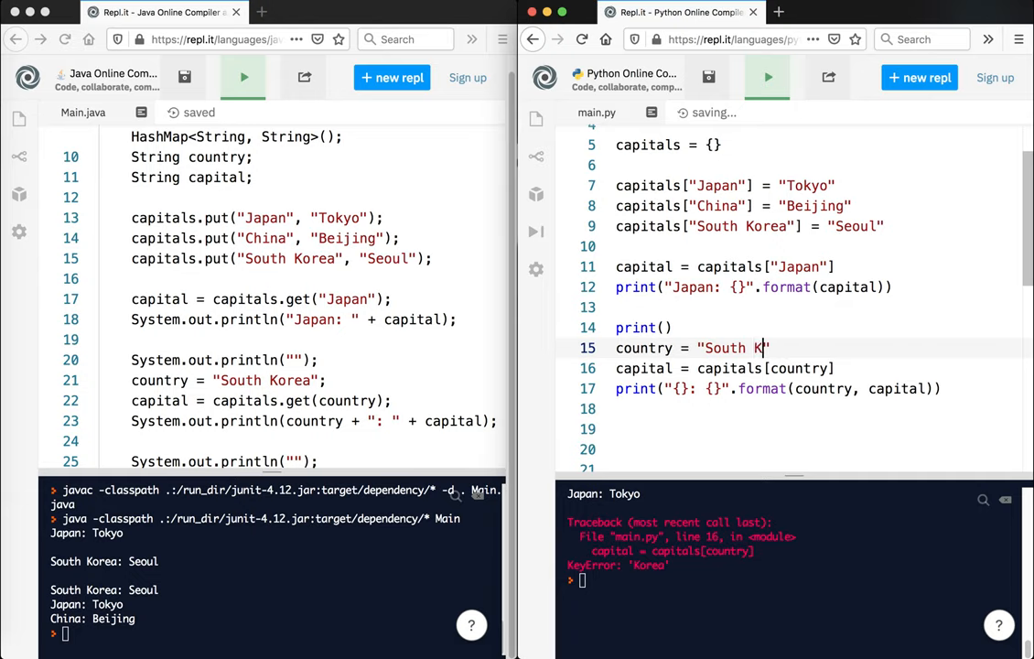
pyautogui.write('orea')
pyautogui.write('if country')
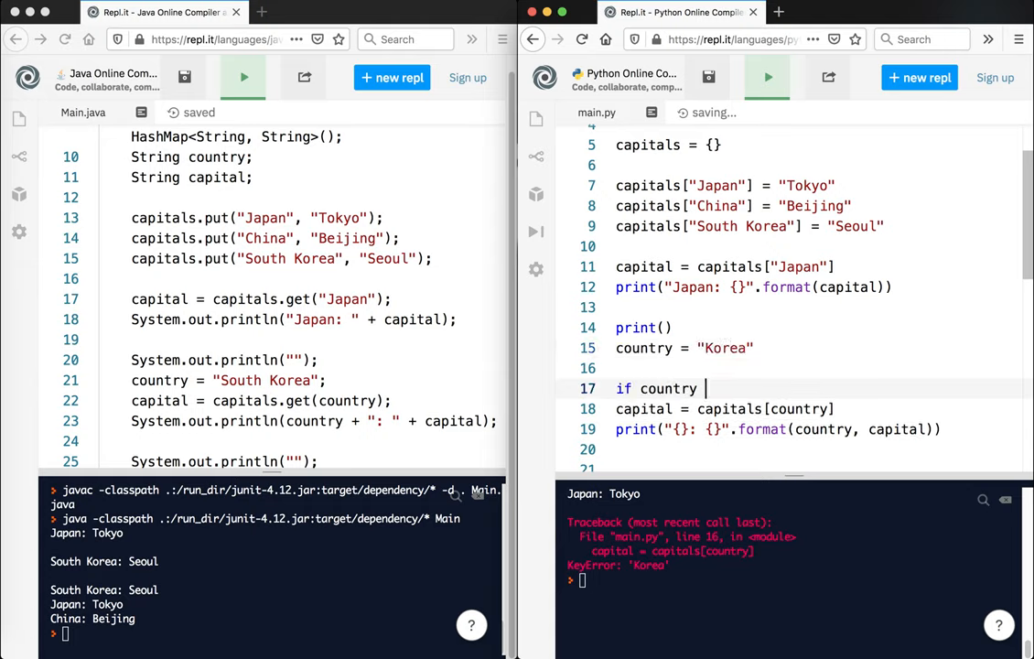
# Wrap the lookup in if country in capitals, else print 'Sorry, that country does not exist.'
pyautogui.write('in capitals:')
pyautogui.write('Sor')
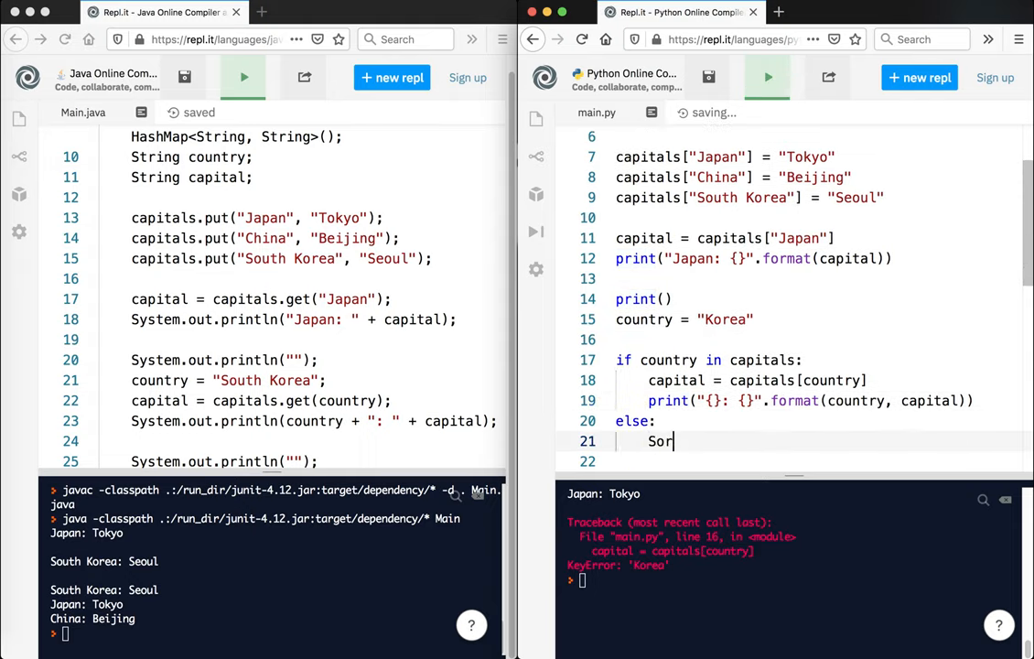
pyautogui.write('print9')
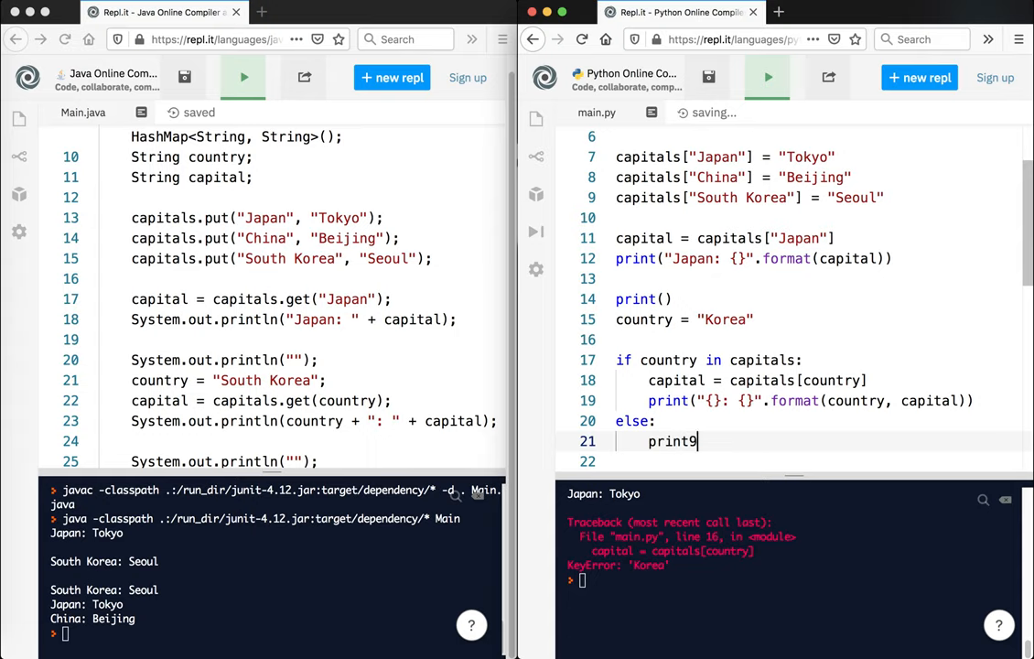
pyautogui.write('("Sorry")')
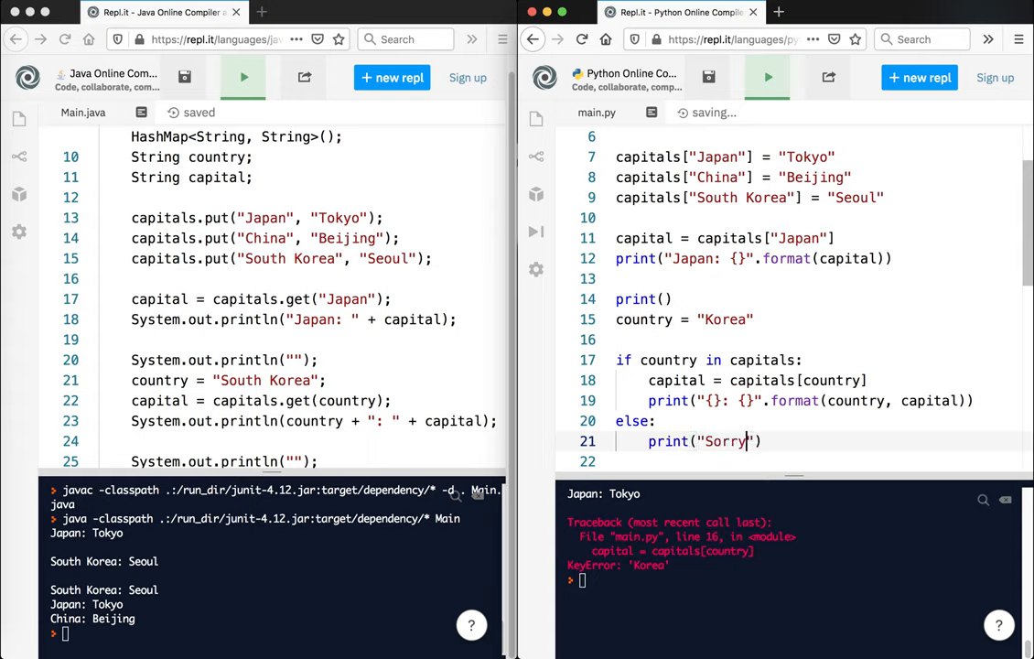
pyautogui.write(', that')
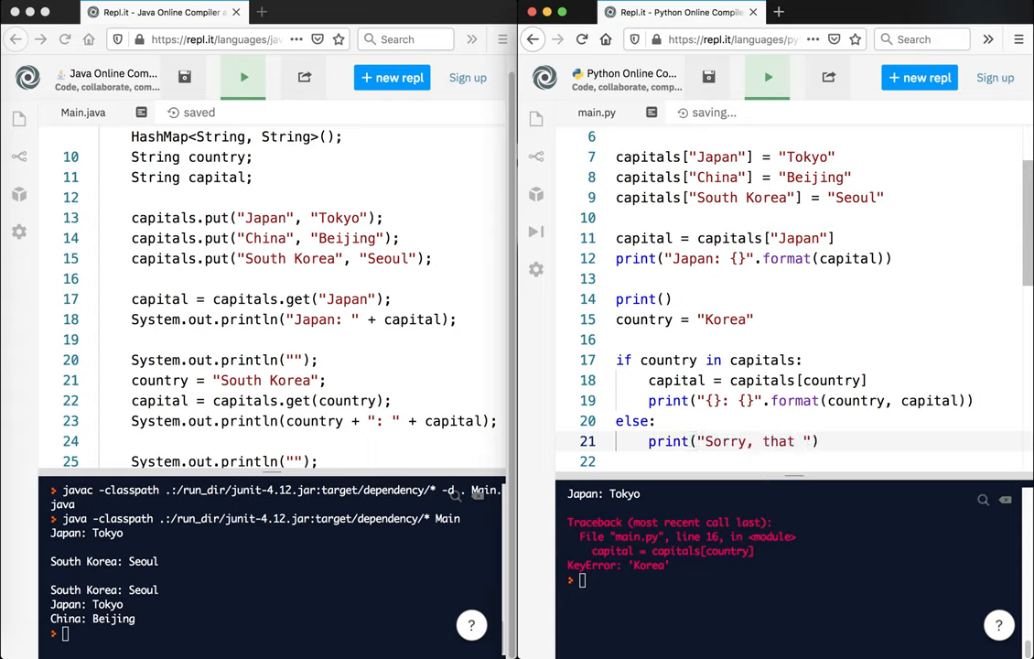
pyautogui.write('country does not exist.')
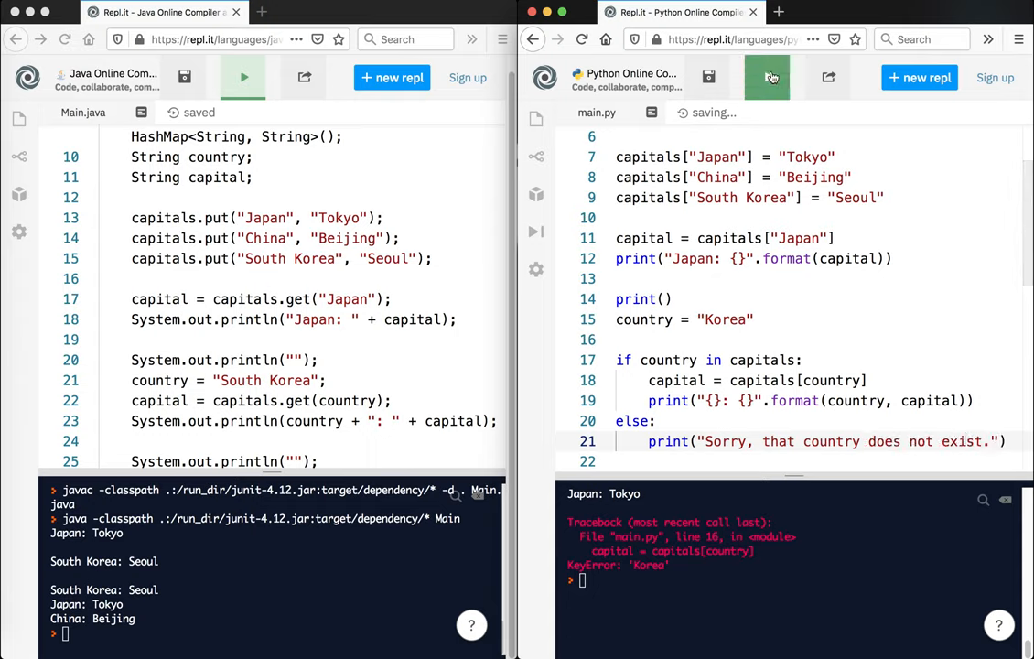
pyautogui.click(767, 77)
pyautogui.write('South ')
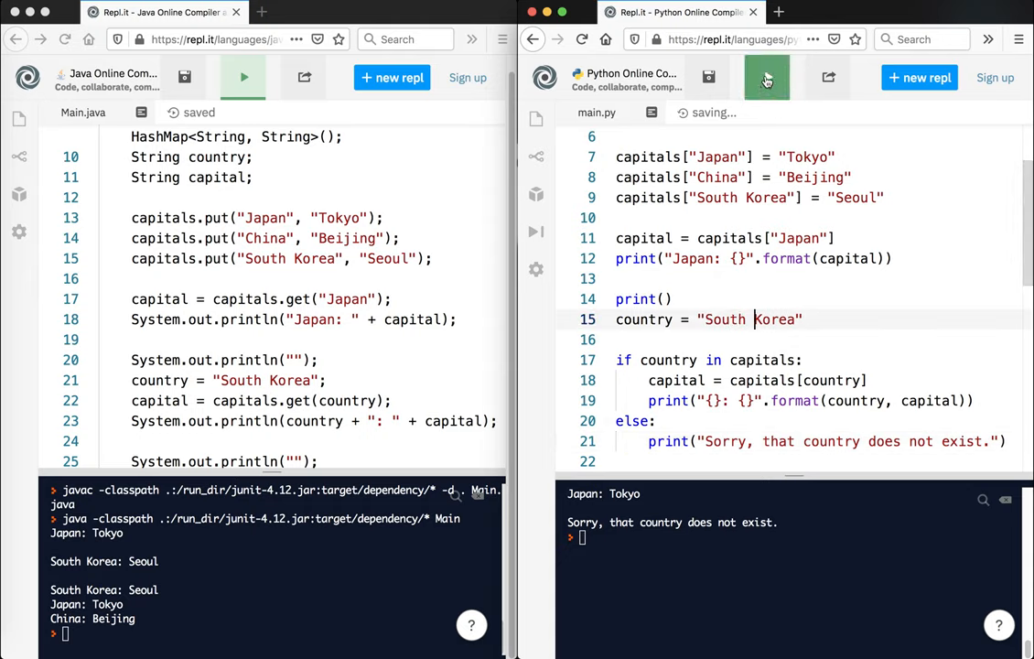
pyautogui.click(767, 77)
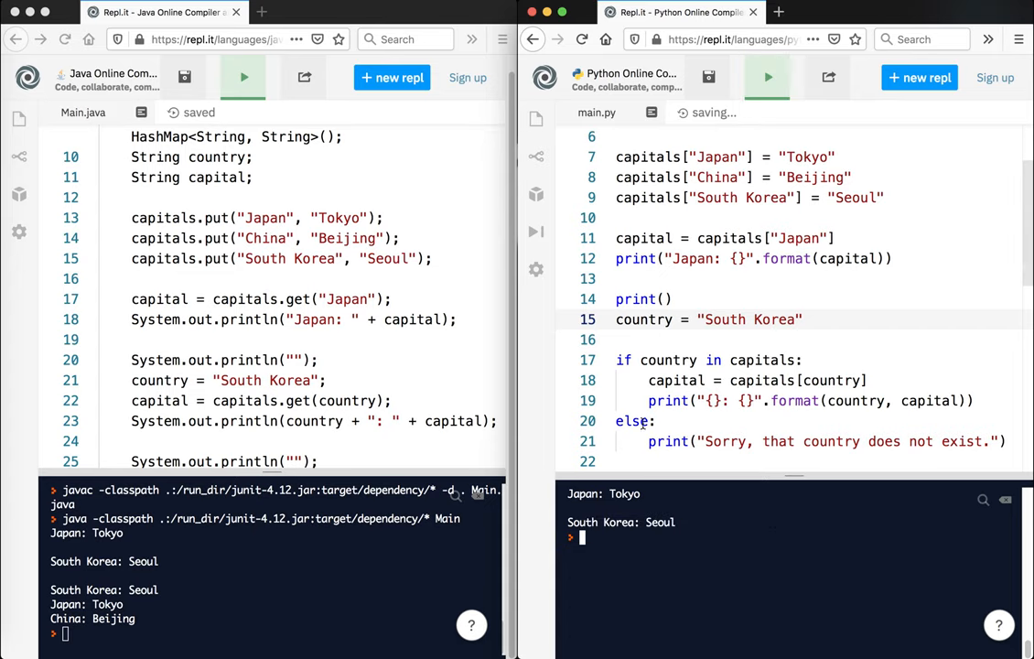
pyautogui.scroll(-3)
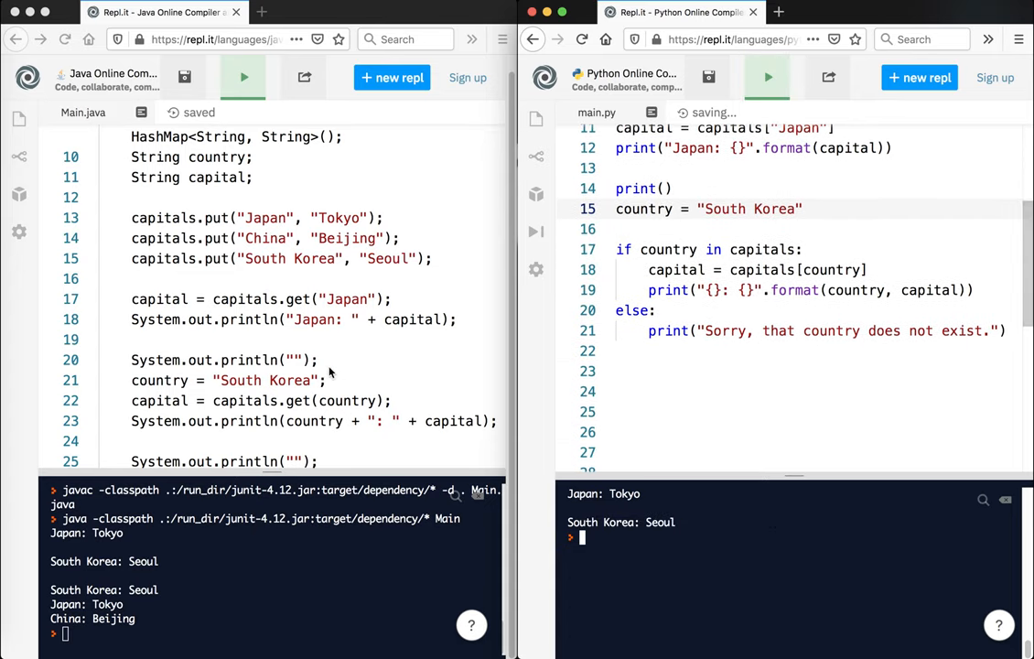
# Start a for country in capitals: loop assigning capital = capitals[country]
pyautogui.scroll(-3)
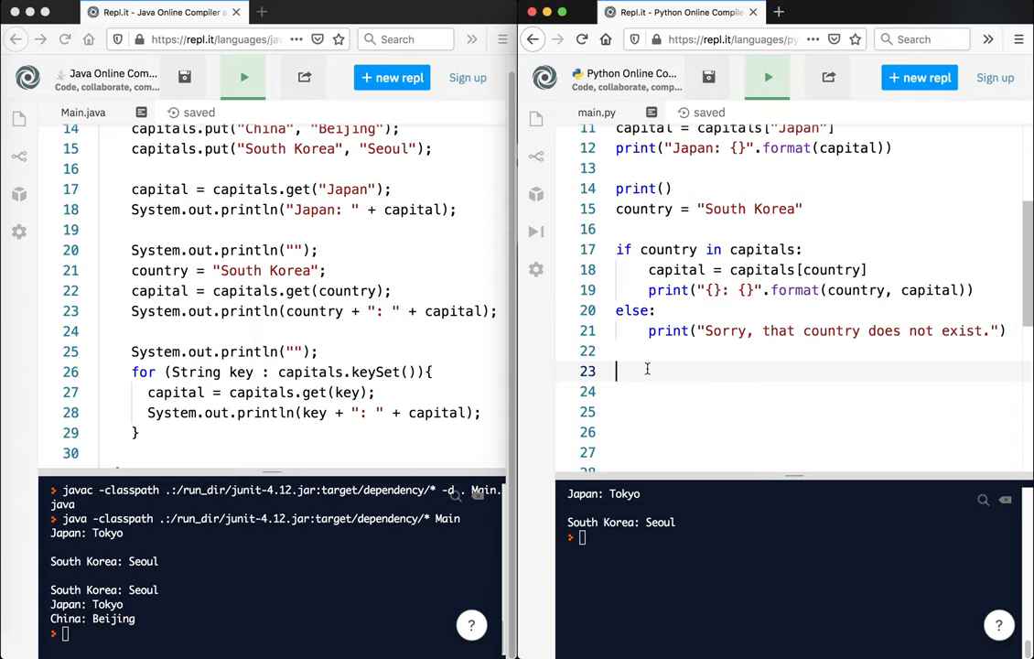
pyautogui.write('for country')
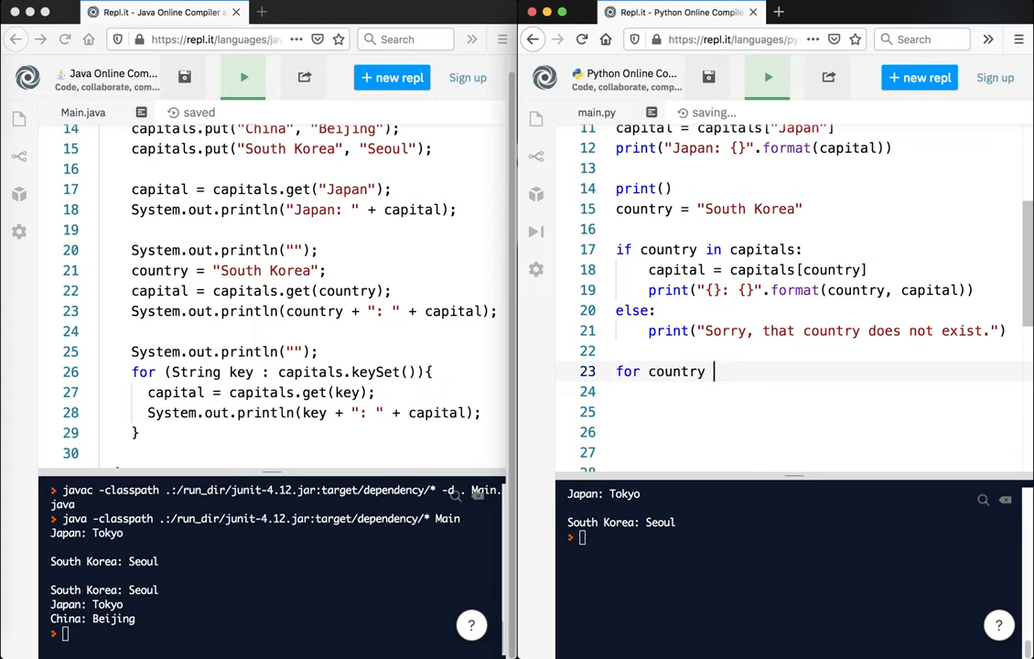
pyautogui.write('in cap')
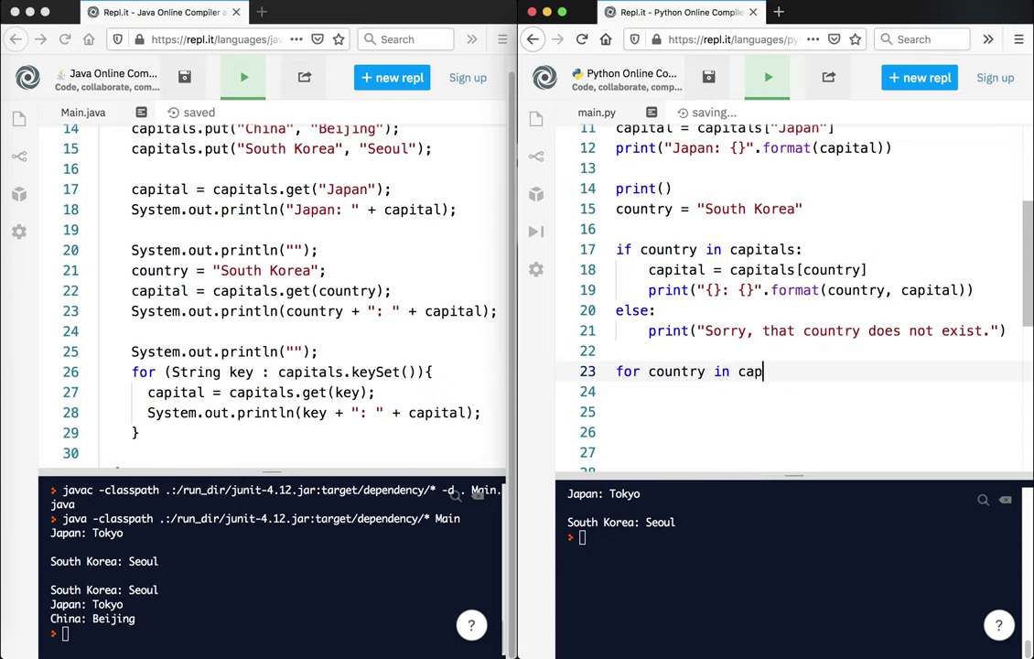
pyautogui.write('itals:')
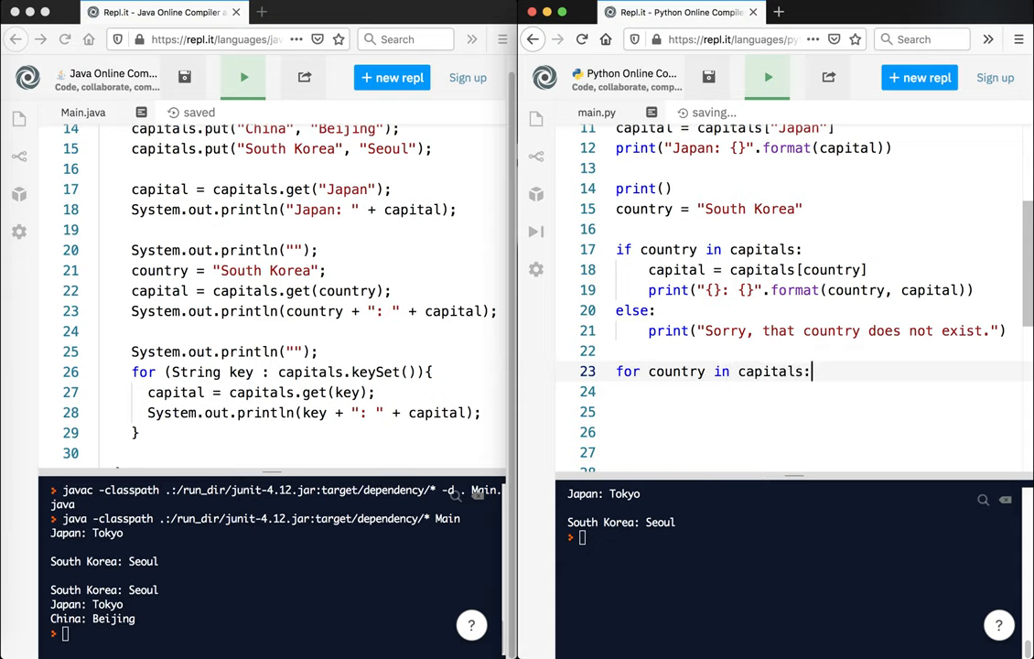
pyautogui.press('Return')
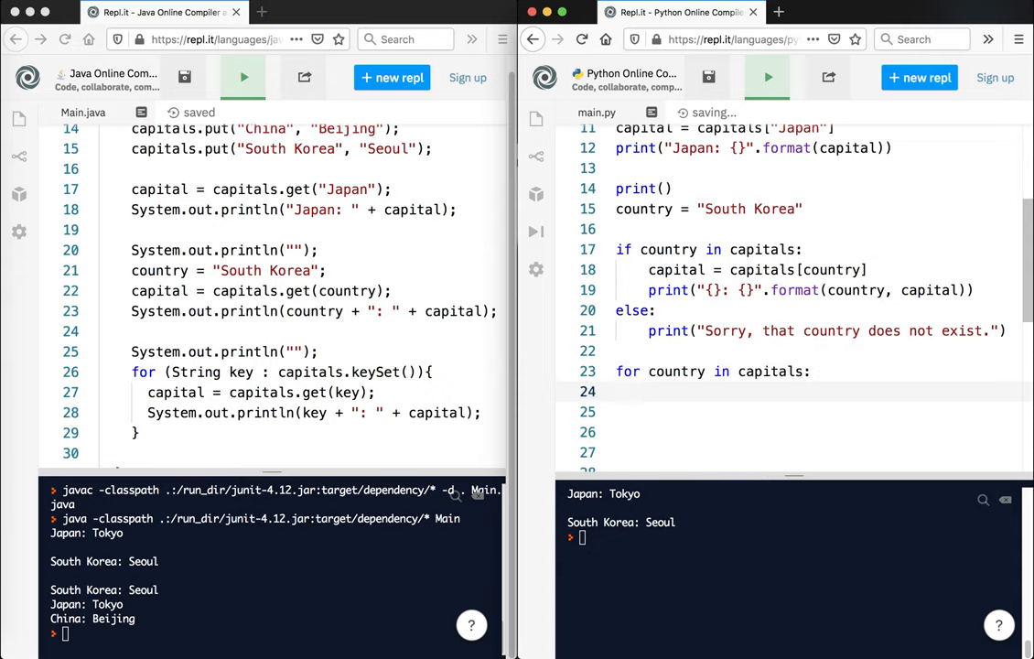
pyautogui.write('capital =')
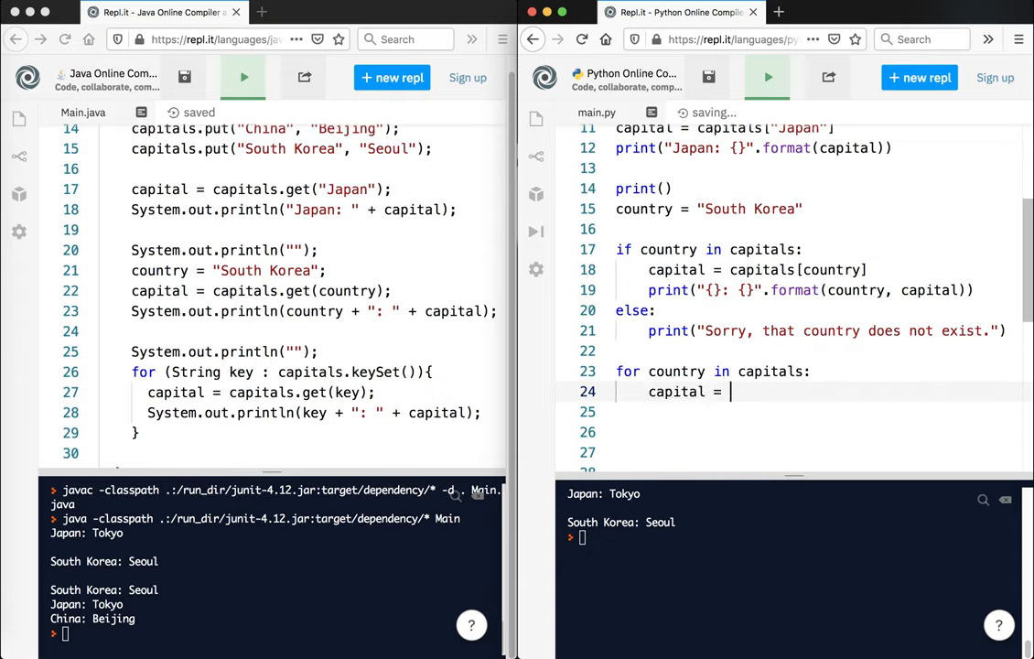
pyautogui.write('ca')
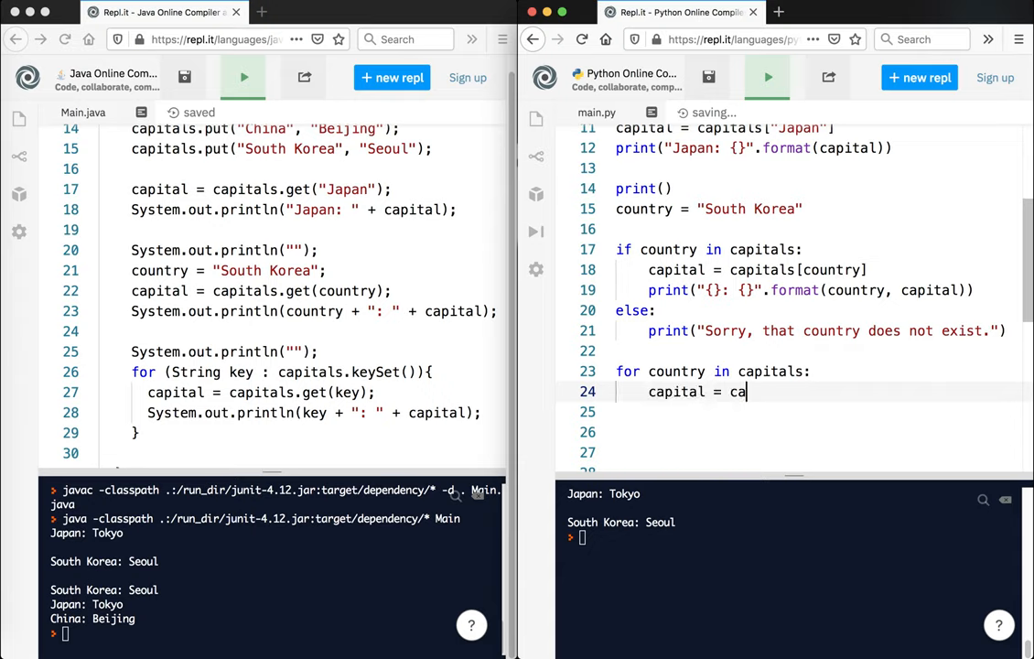
pyautogui.write('pitals')
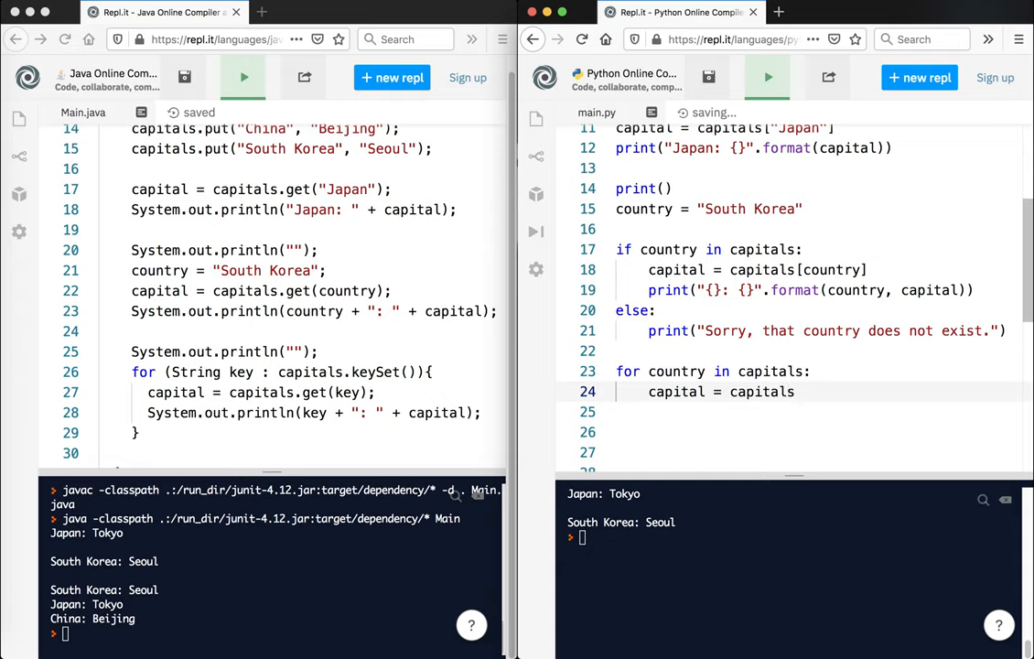
pyautogui.write('[country]')
pyautogui.click(820, 412)
pyautogui.write('print("{}: {}".')
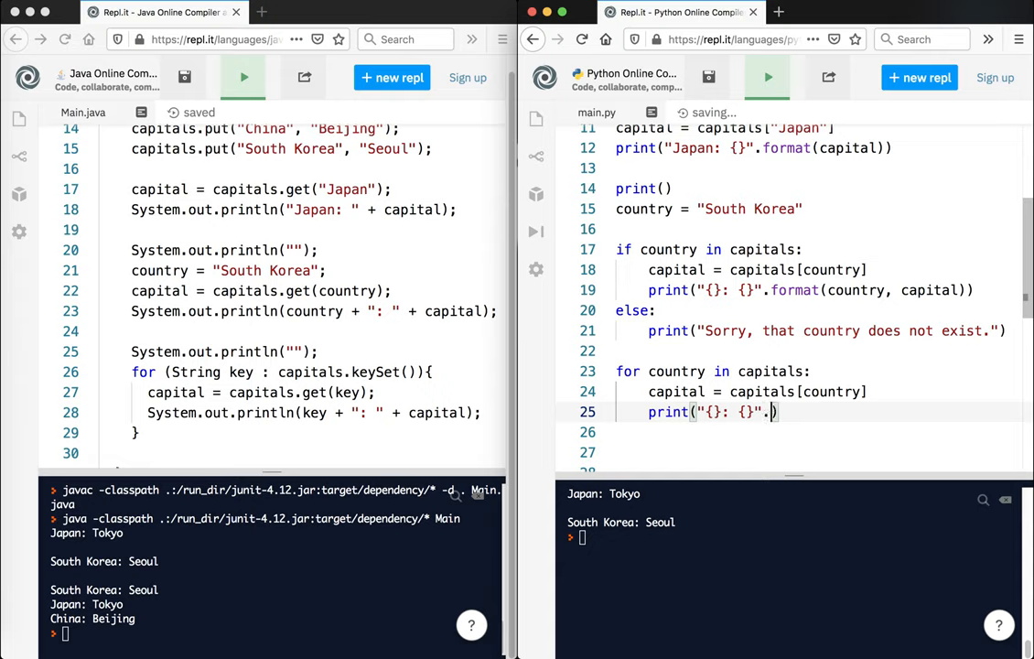
# Format-print each country with its capital, and insert a blank print() above the loop
pyautogui.write('format9')
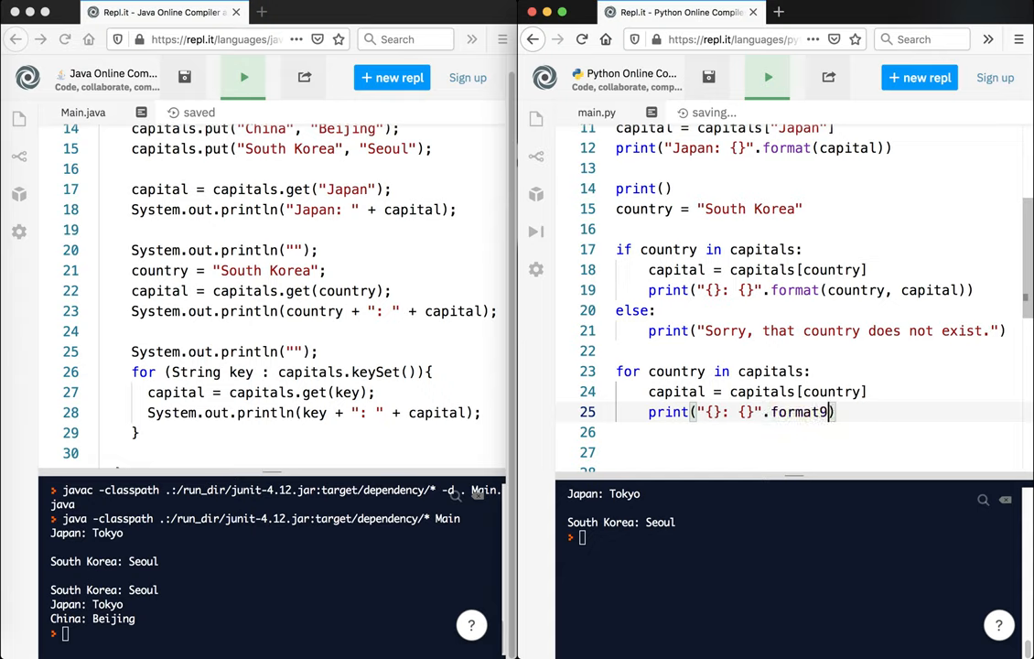
pyautogui.write('(country, c')
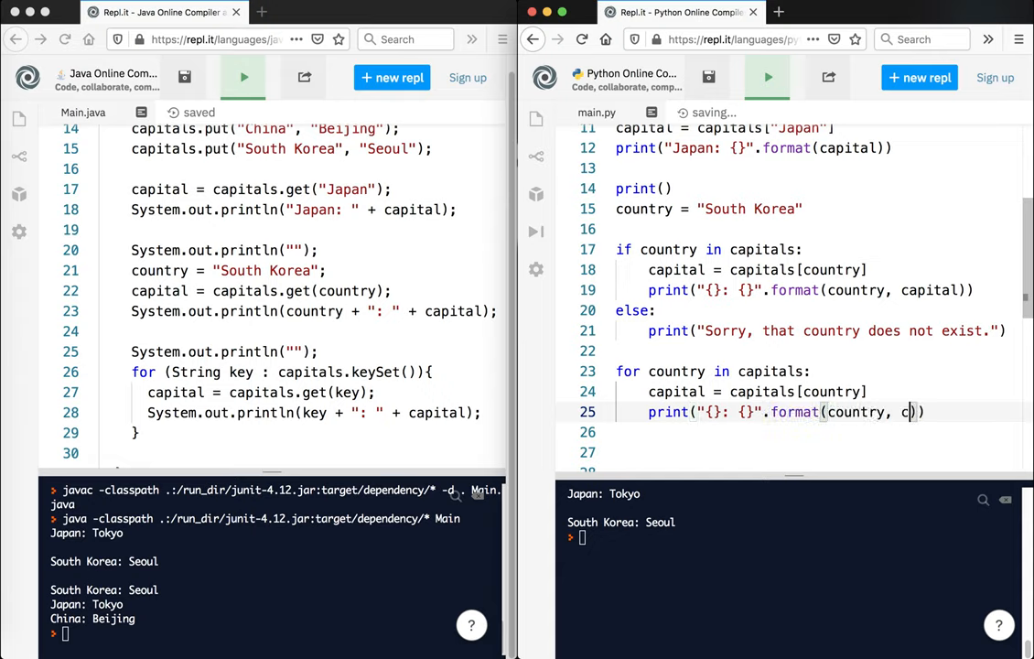
pyautogui.write('apital')
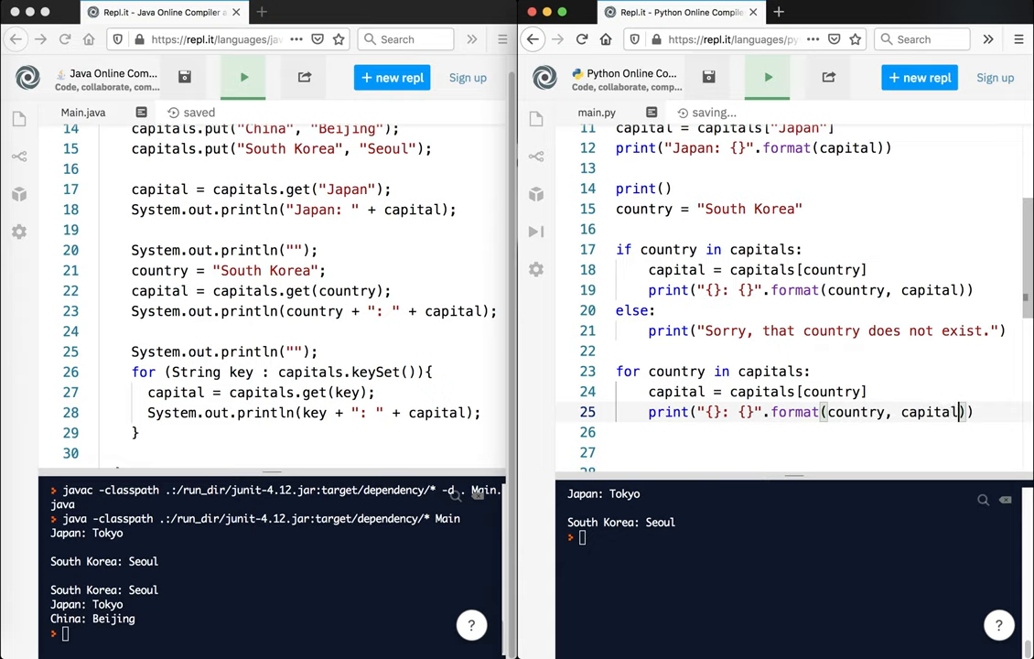
pyautogui.click(618, 351)
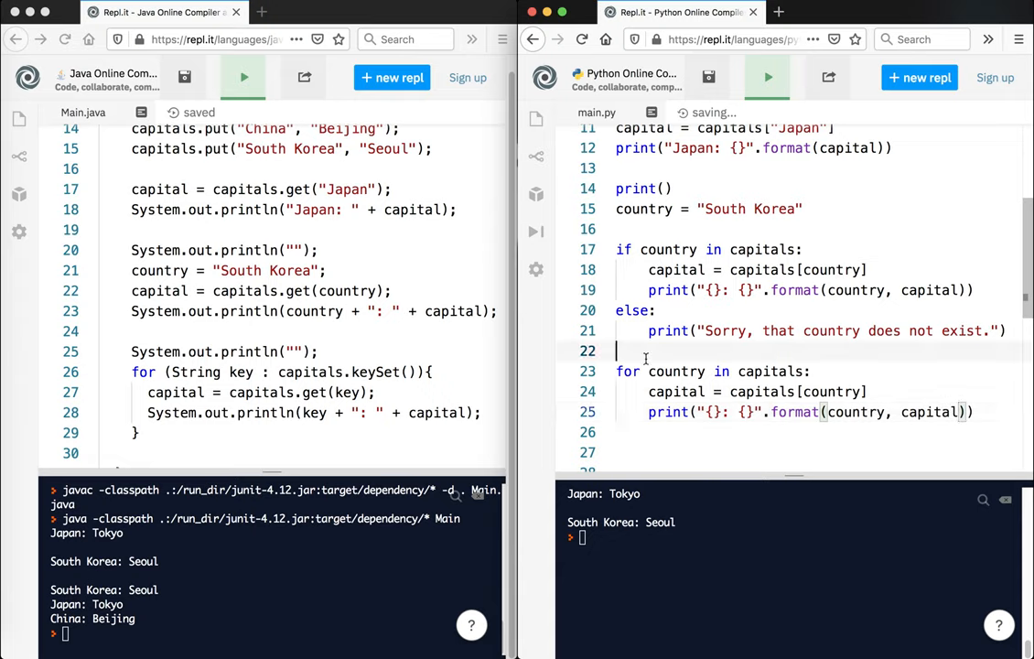
pyautogui.write('prin')
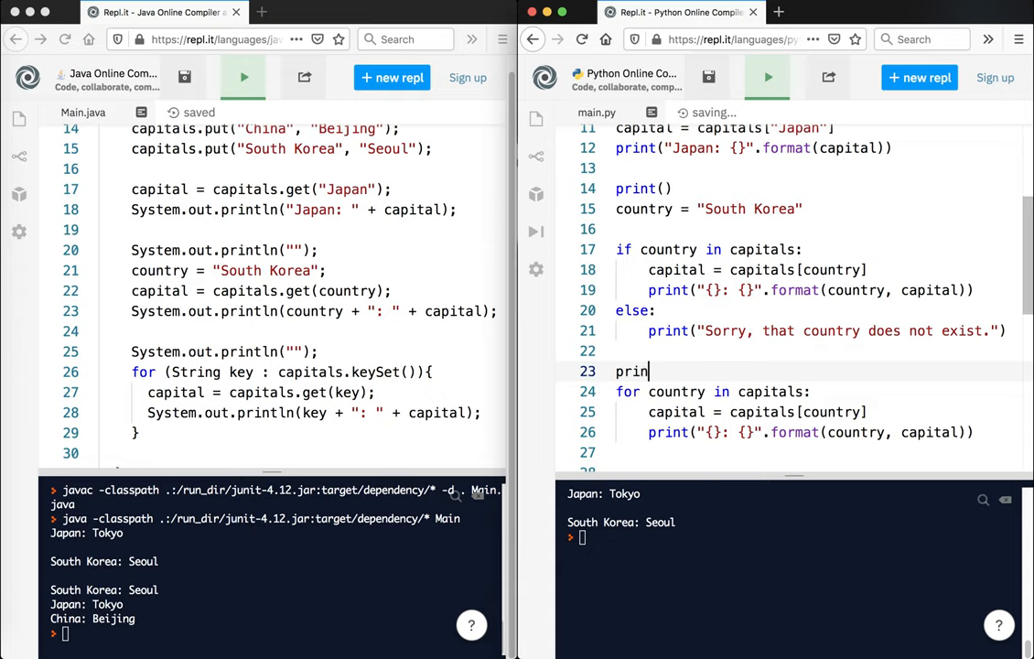
pyautogui.write('t()')
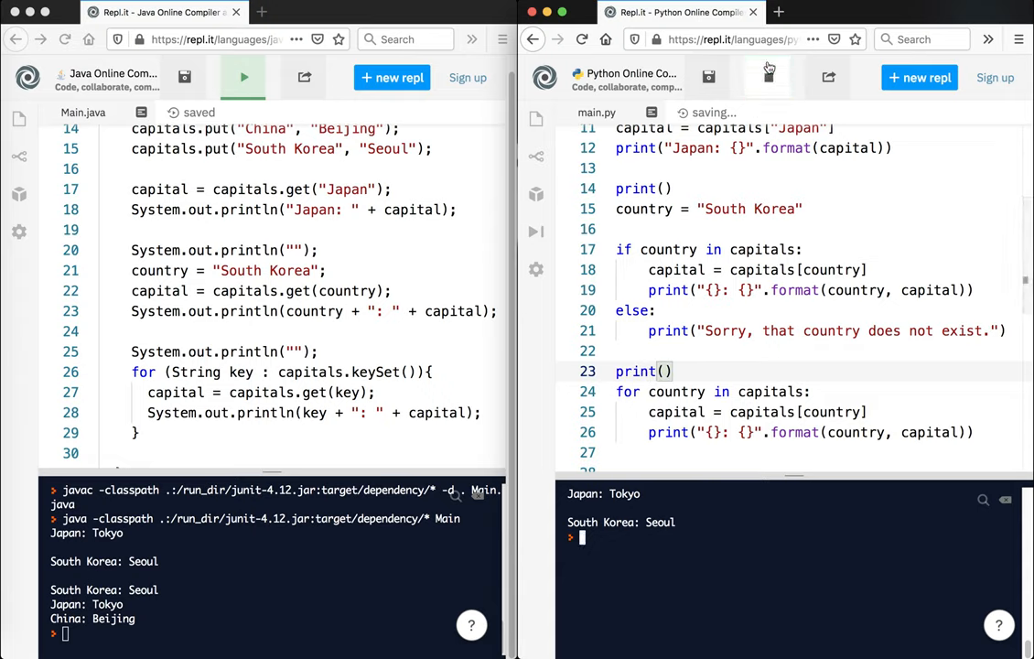
pyautogui.click(767, 77)
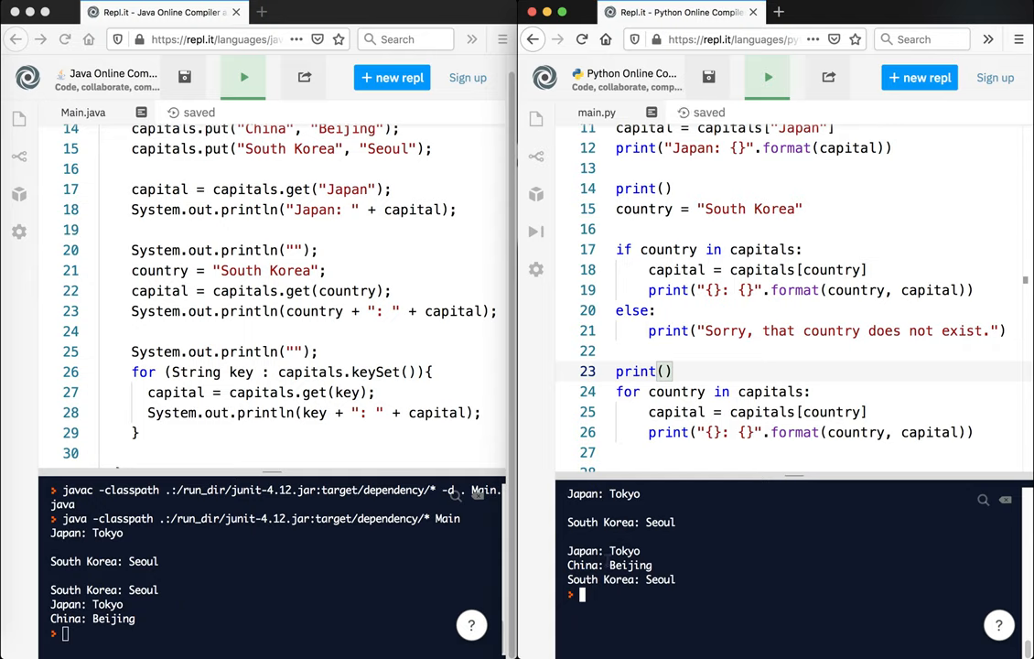
pyautogui.moveTo(179, 165)
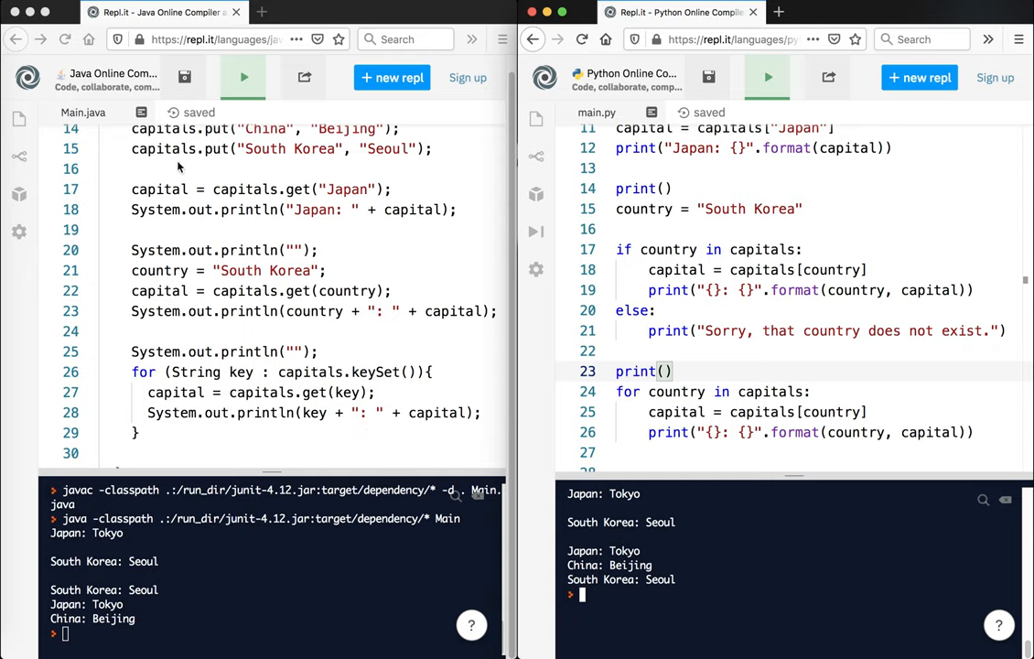
pyautogui.moveTo(253, 230)
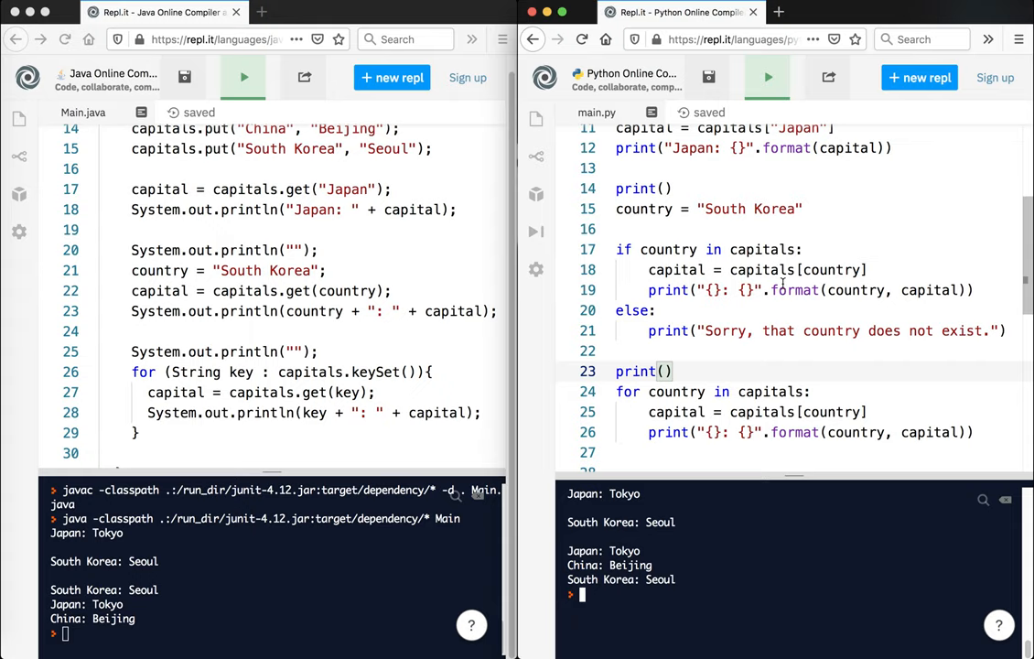
pyautogui.scroll(3)
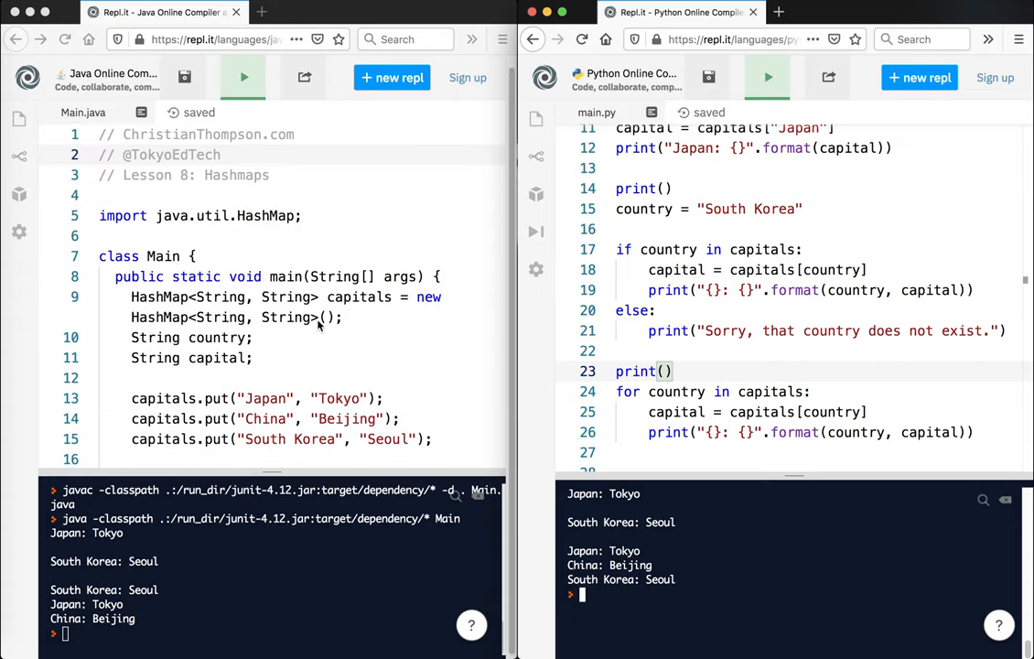
pyautogui.moveTo(257, 254)
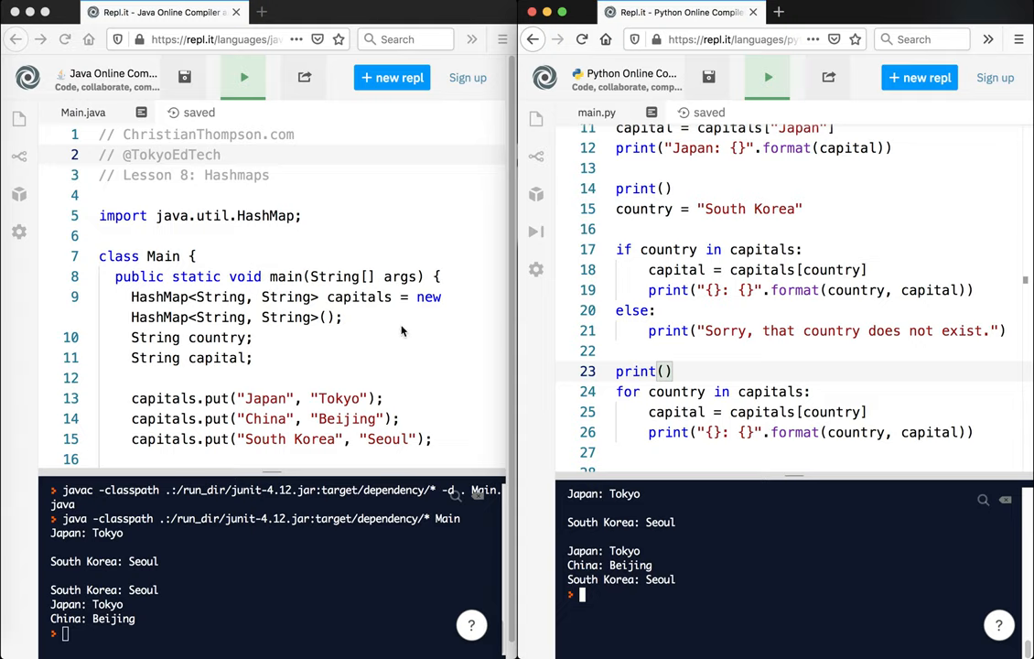
pyautogui.scroll(-3)
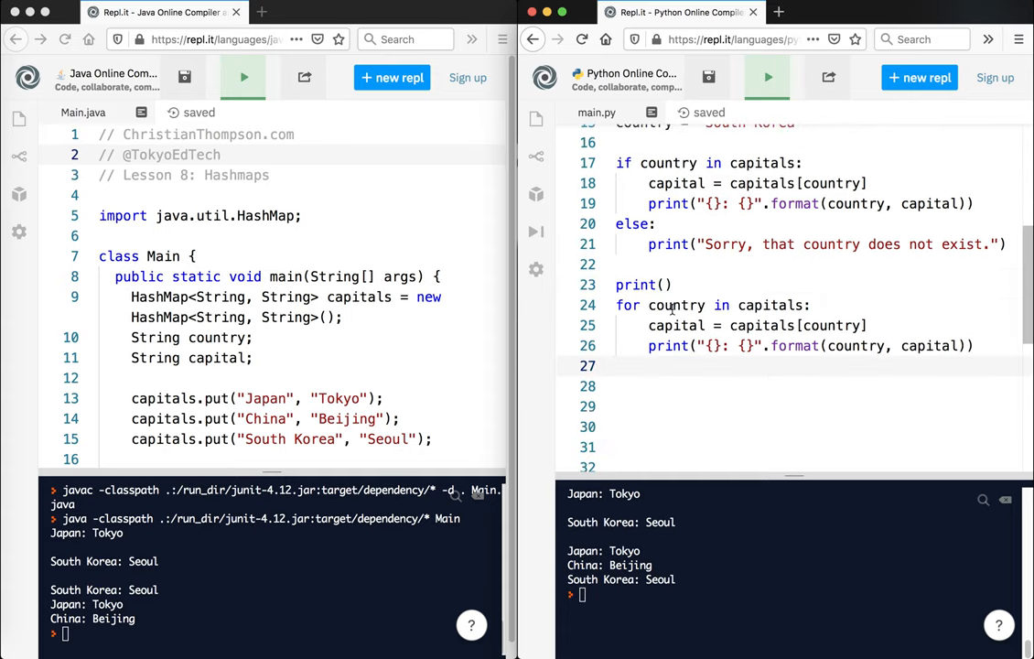
# Rename the loop's country and capital variables to key and value in loop and print
pyautogui.doubleClick(676, 305)
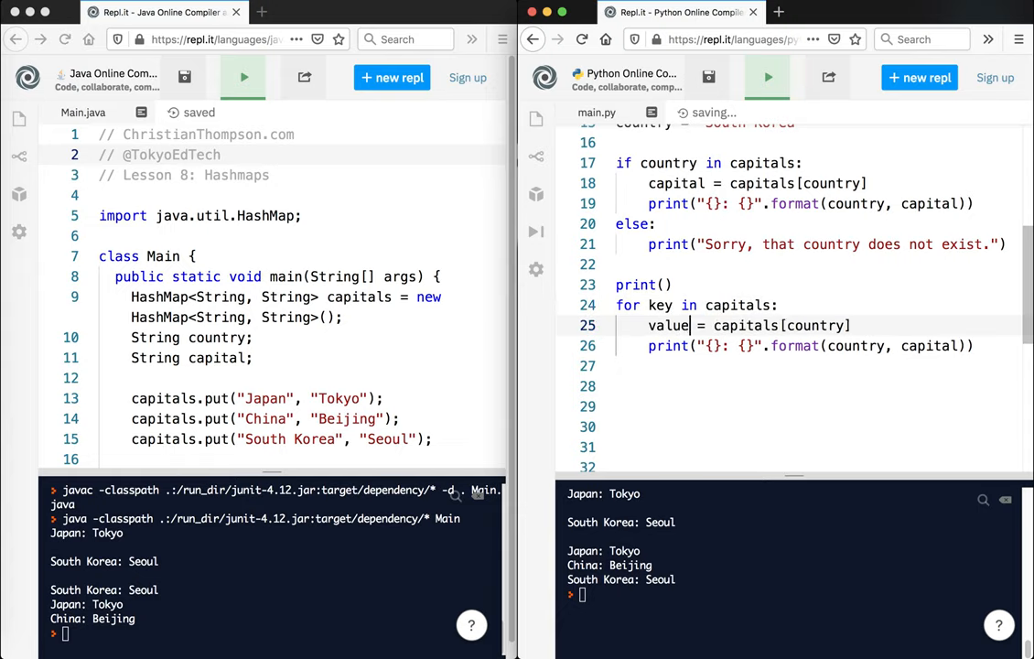
pyautogui.doubleClick(856, 345)
pyautogui.write('ke')
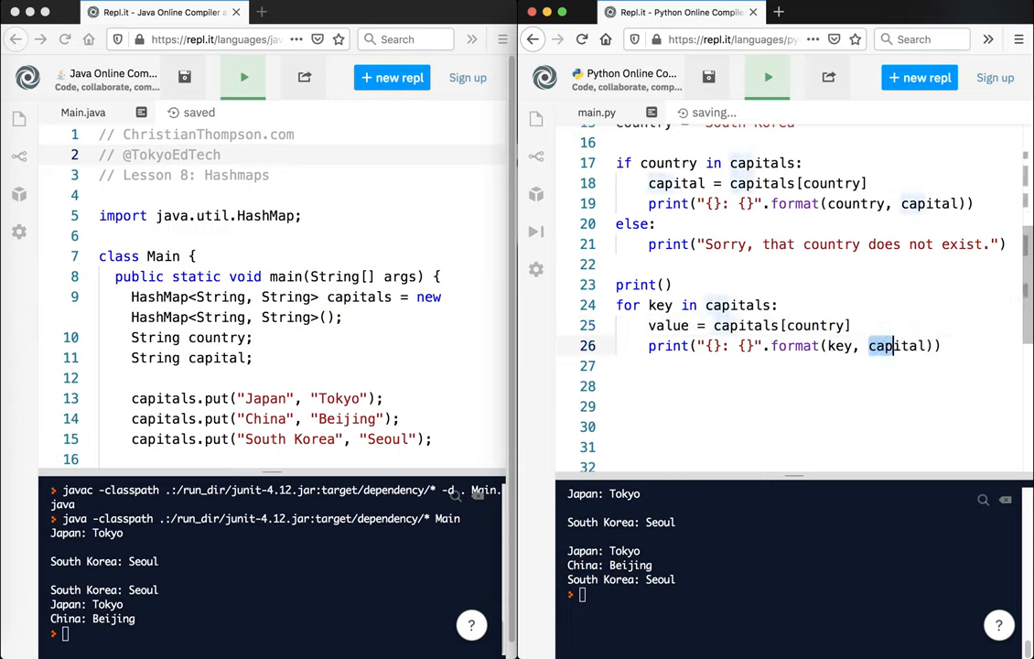
pyautogui.write('value')
pyautogui.click(818, 326)
pyautogui.write('k')
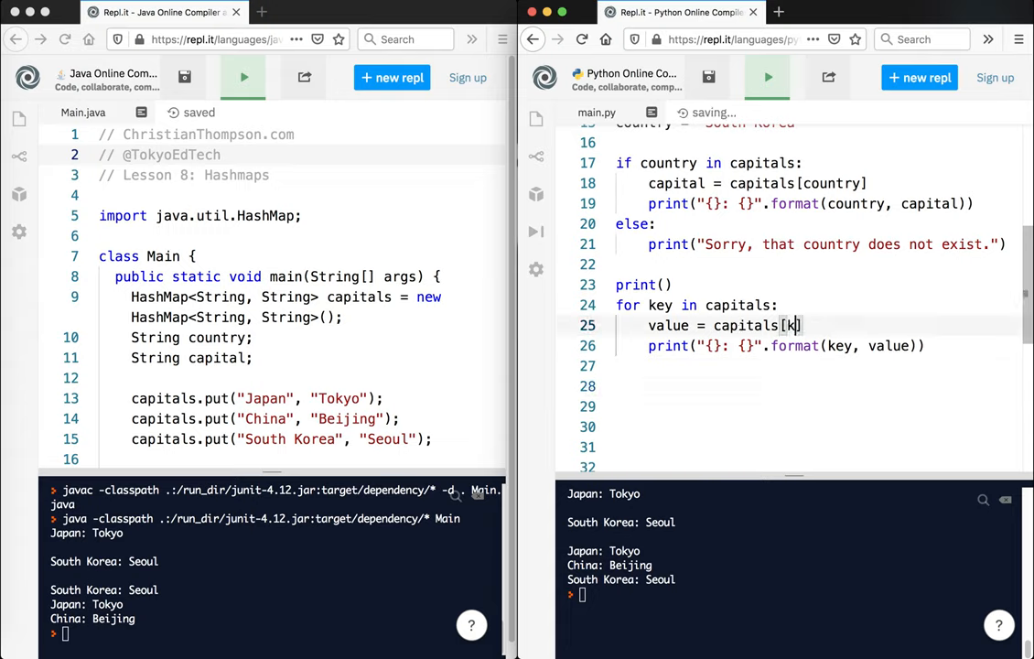
pyautogui.write('ey')
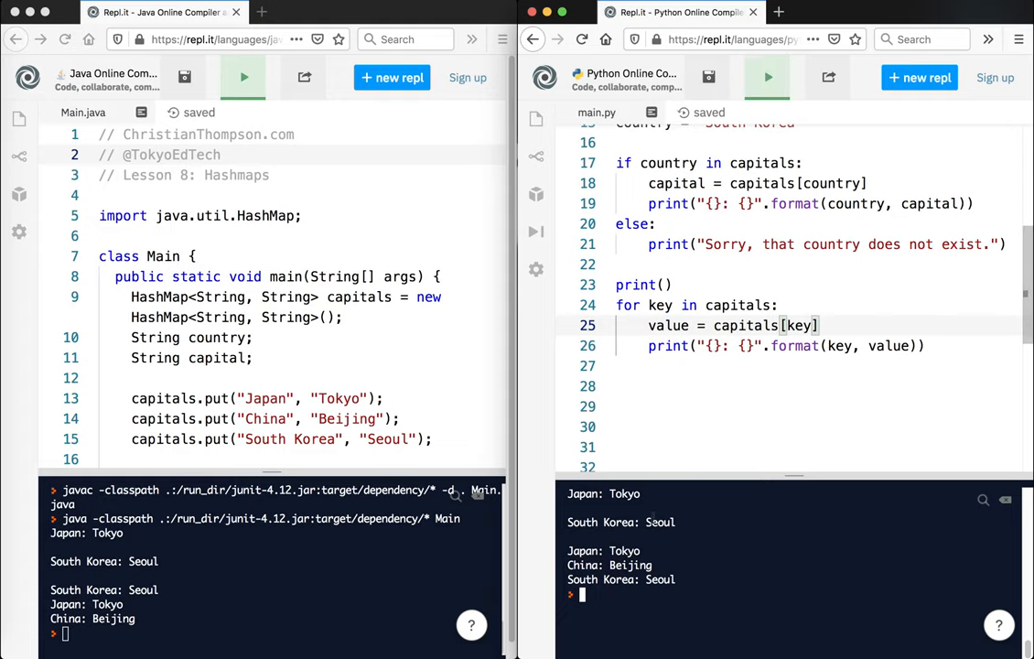
pyautogui.moveTo(754, 280)
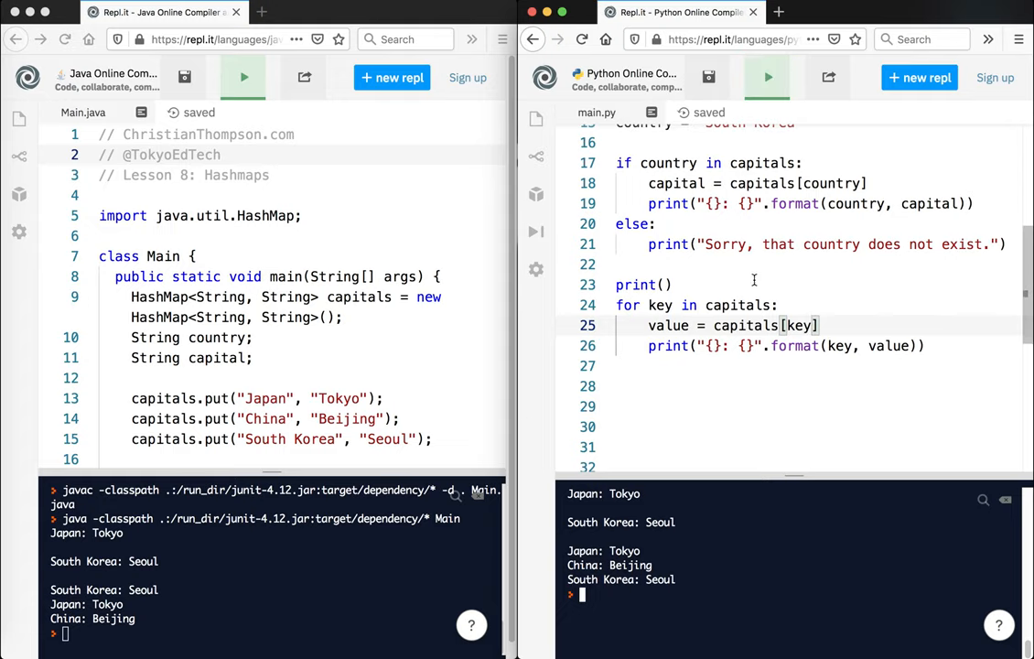
pyautogui.scroll(3)
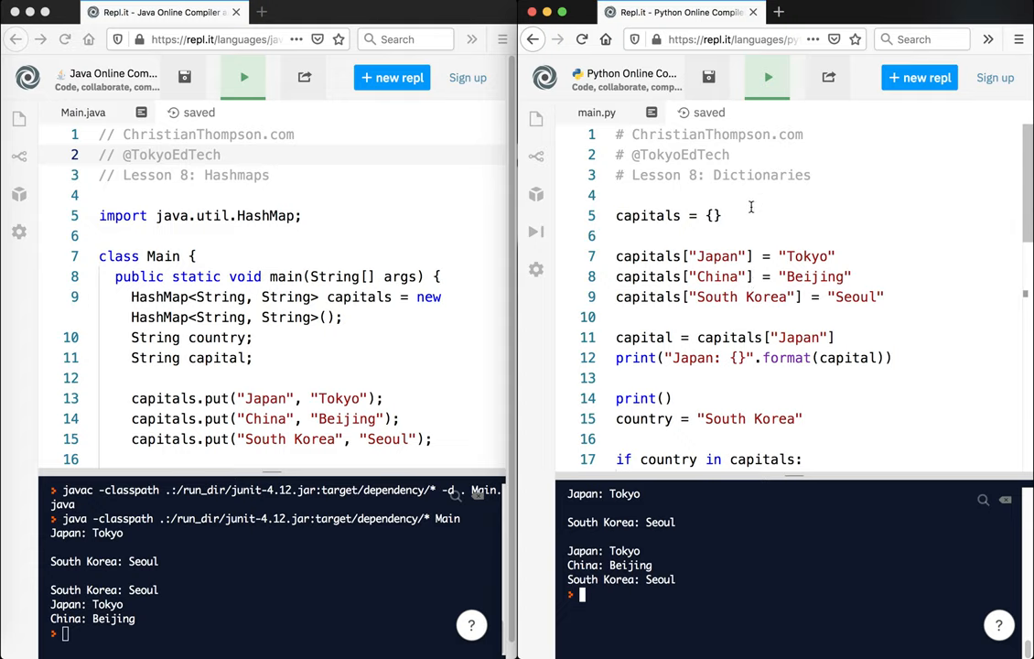
pyautogui.scroll(-3)
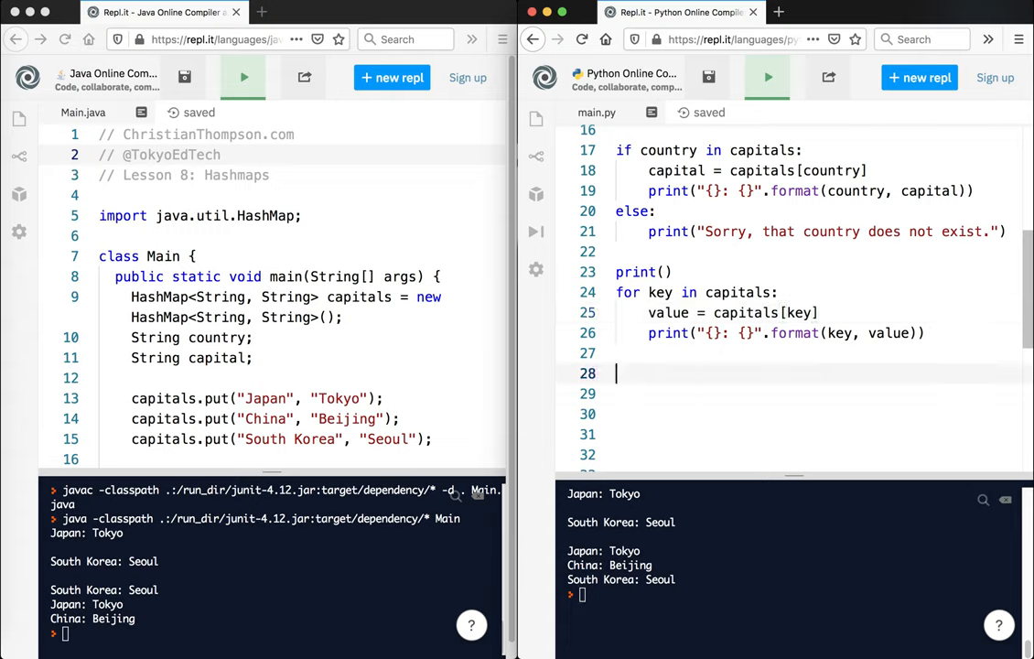
pyautogui.write('capitals =')
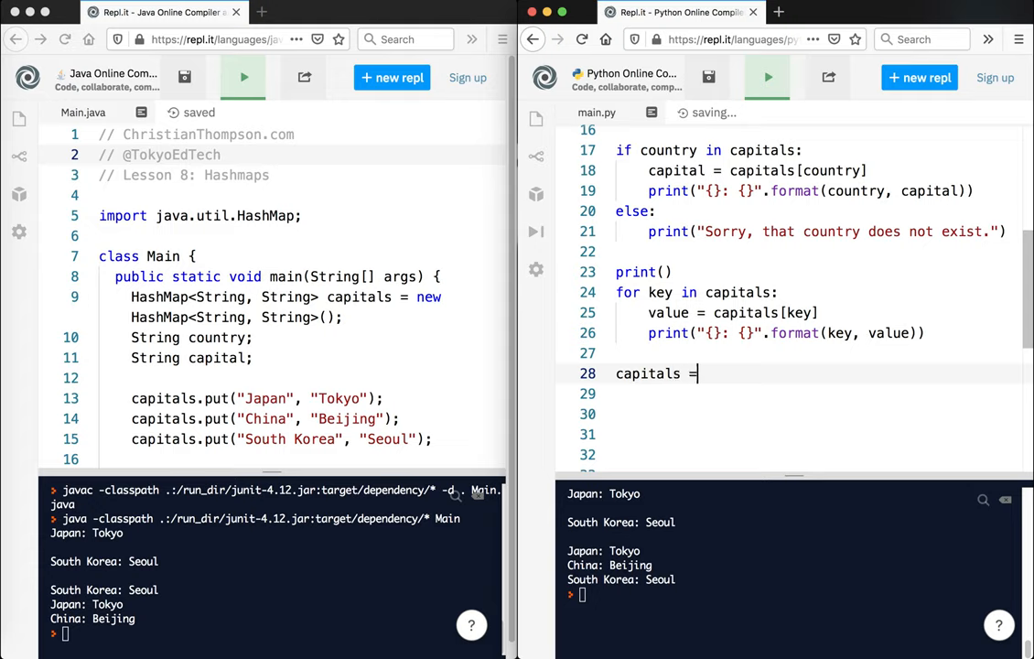
pyautogui.write('{""}')
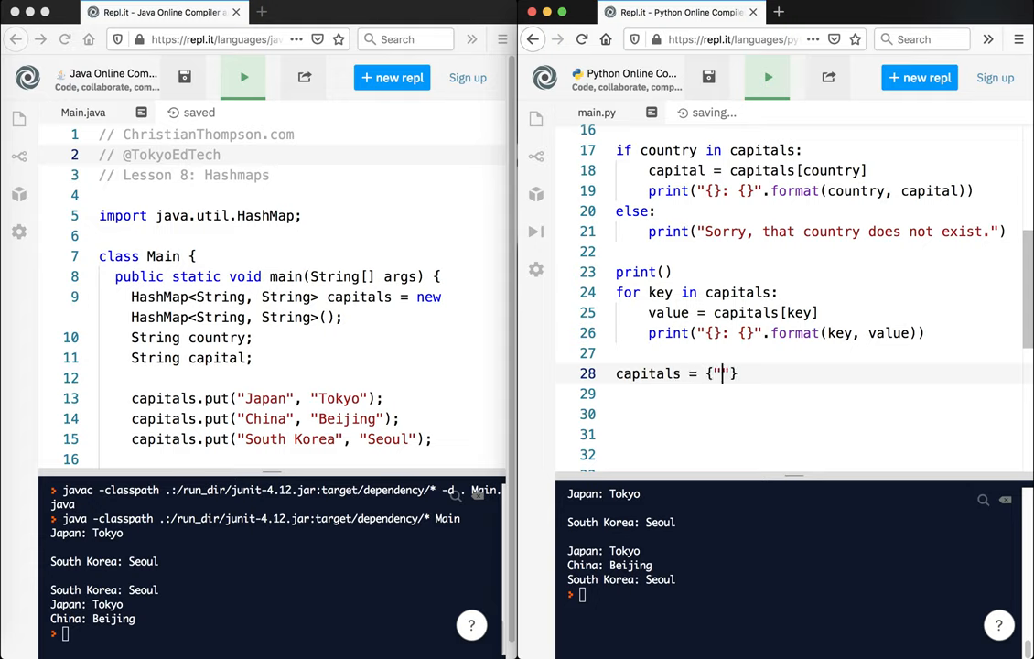
pyautogui.write('US')
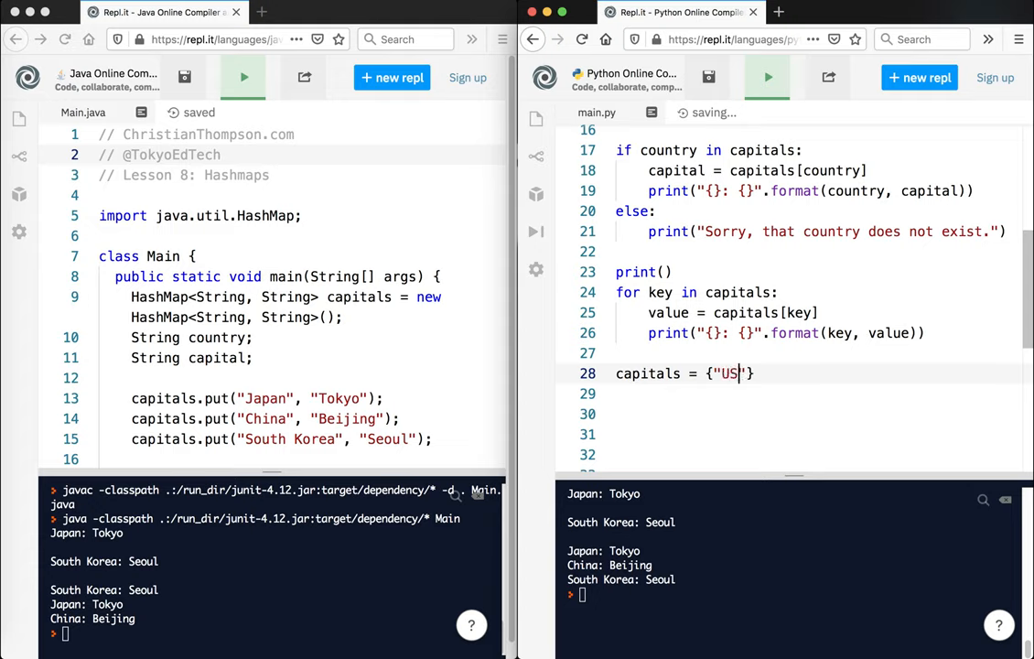
pyautogui.write('A":"Washi')
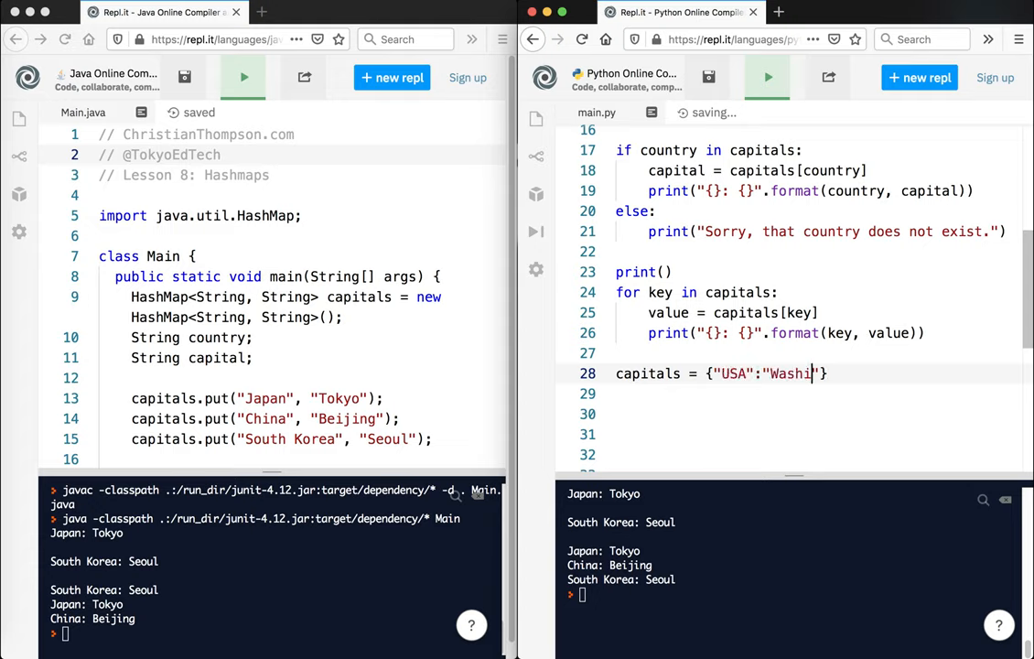
pyautogui.write('ngton')
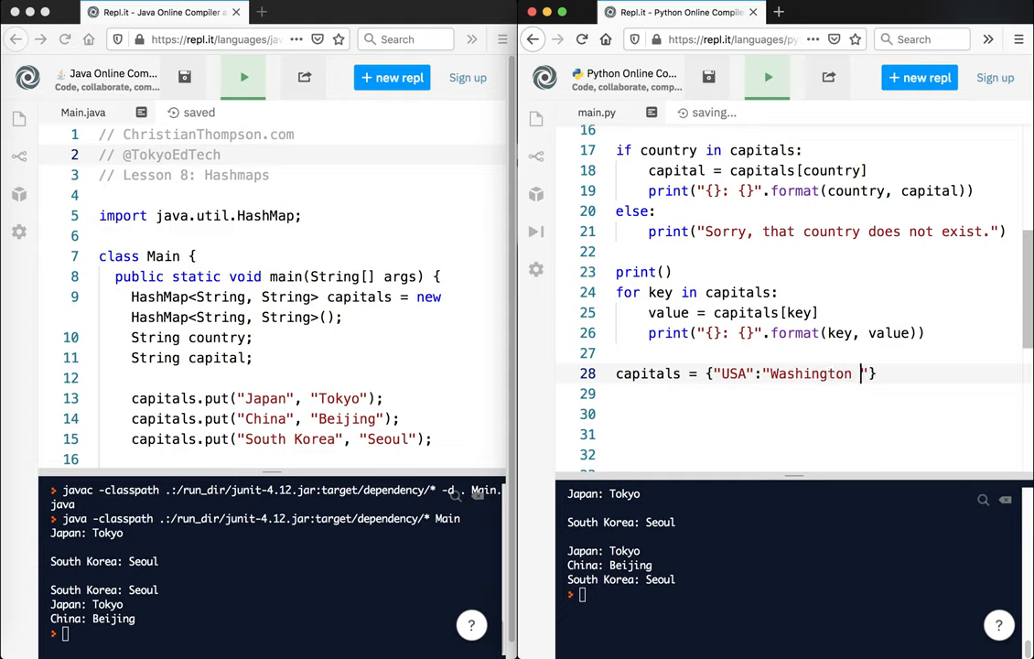
pyautogui.write('D.C>')
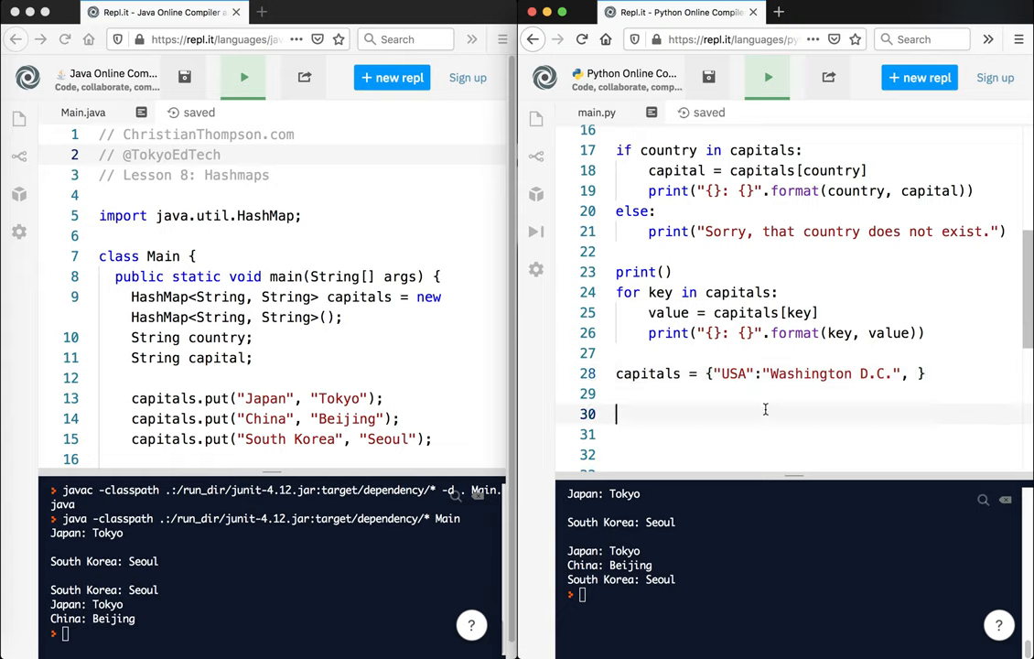
pyautogui.click(771, 373)
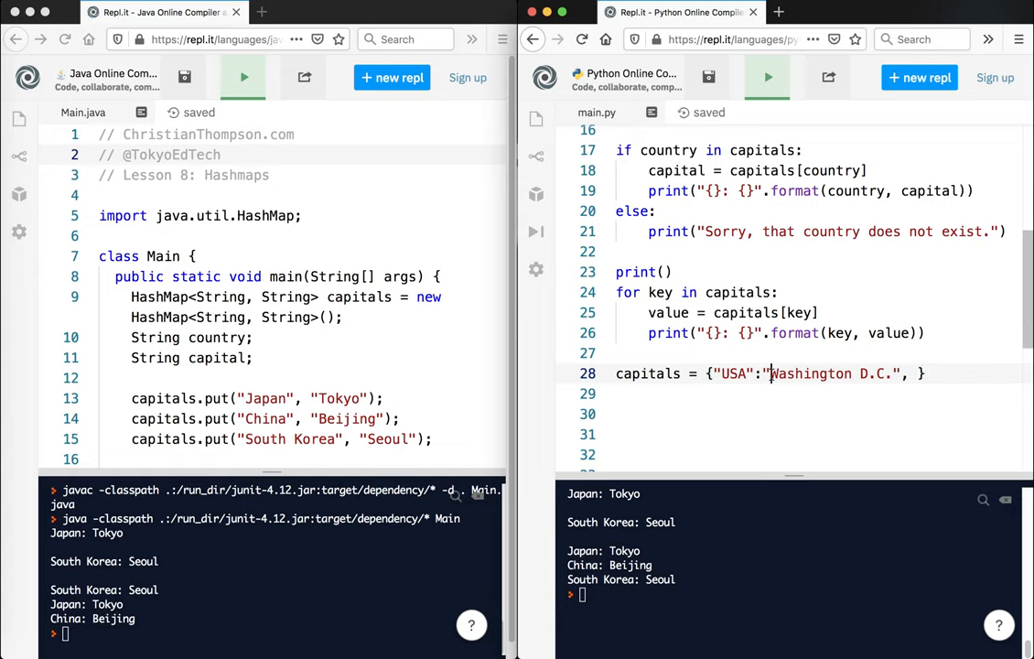
pyautogui.doubleClick(807, 373)
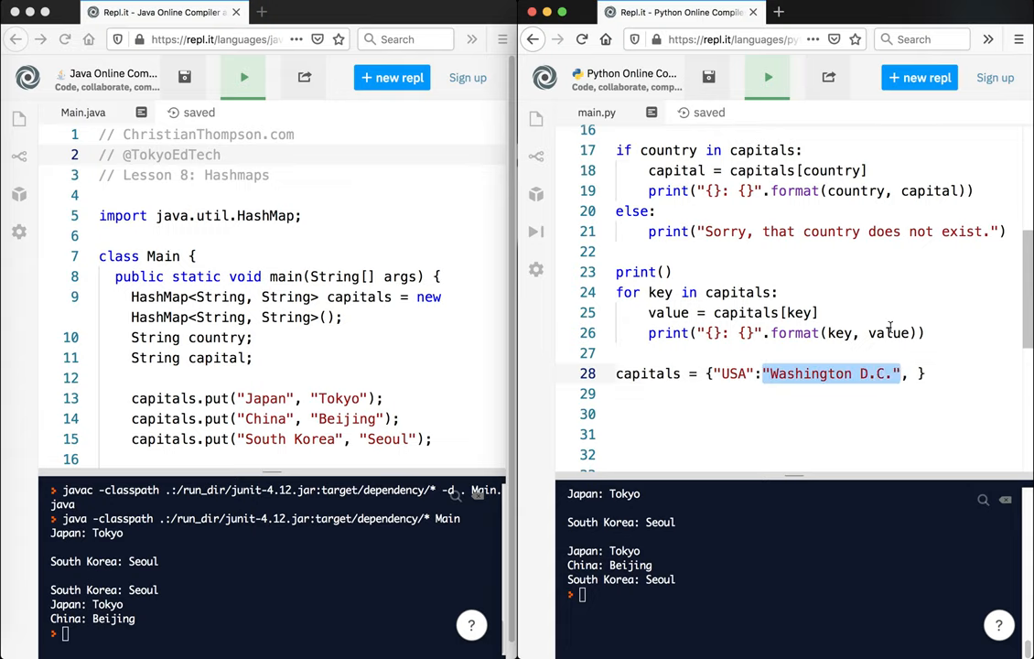
pyautogui.write('300000')
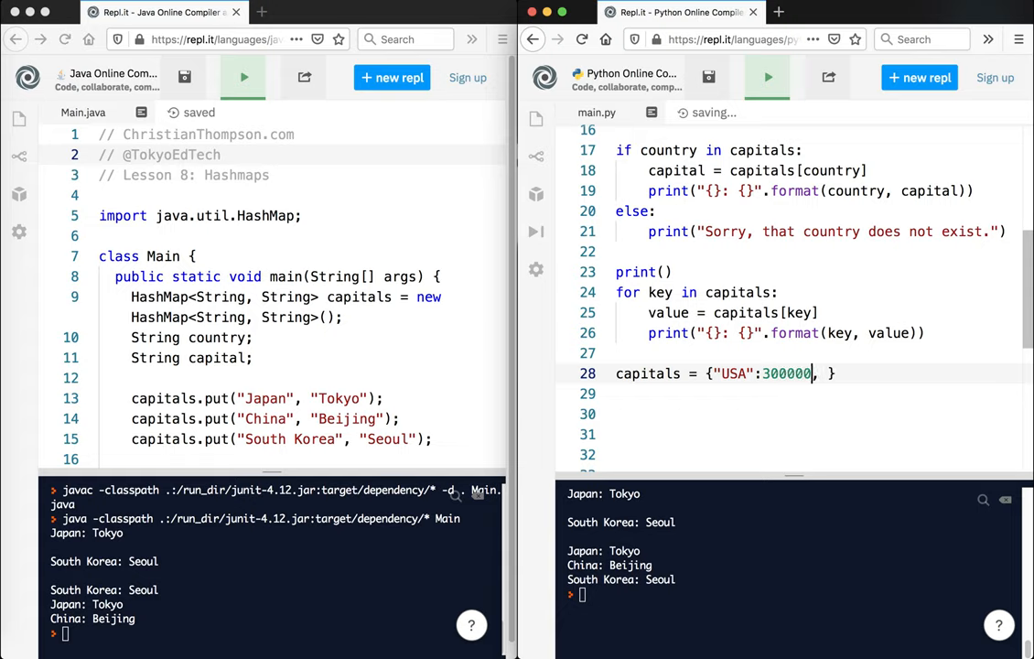
pyautogui.write('000')
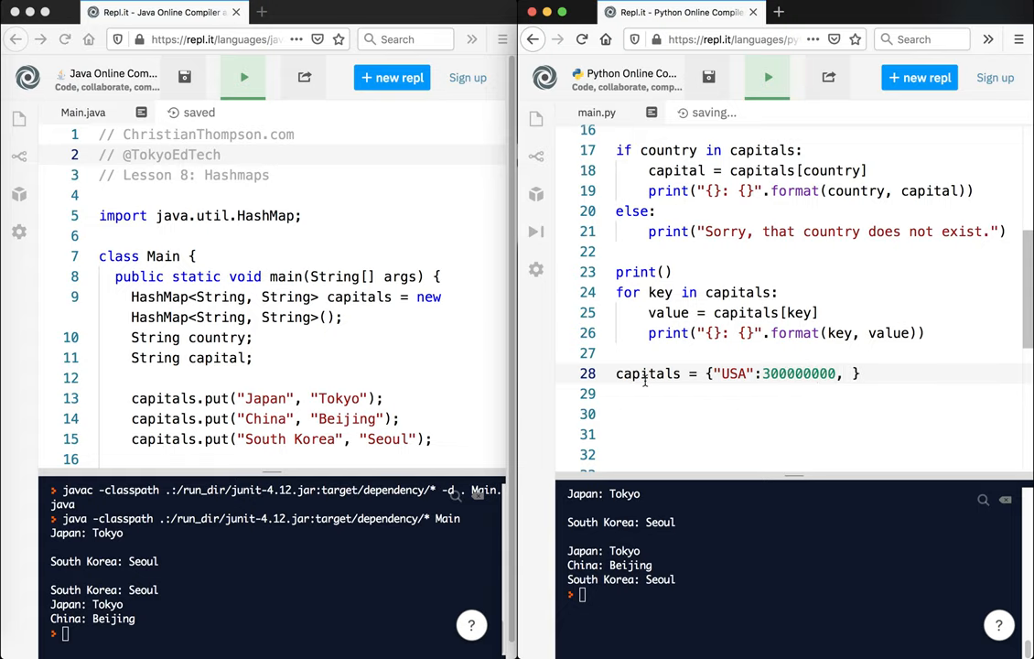
pyautogui.write('population')
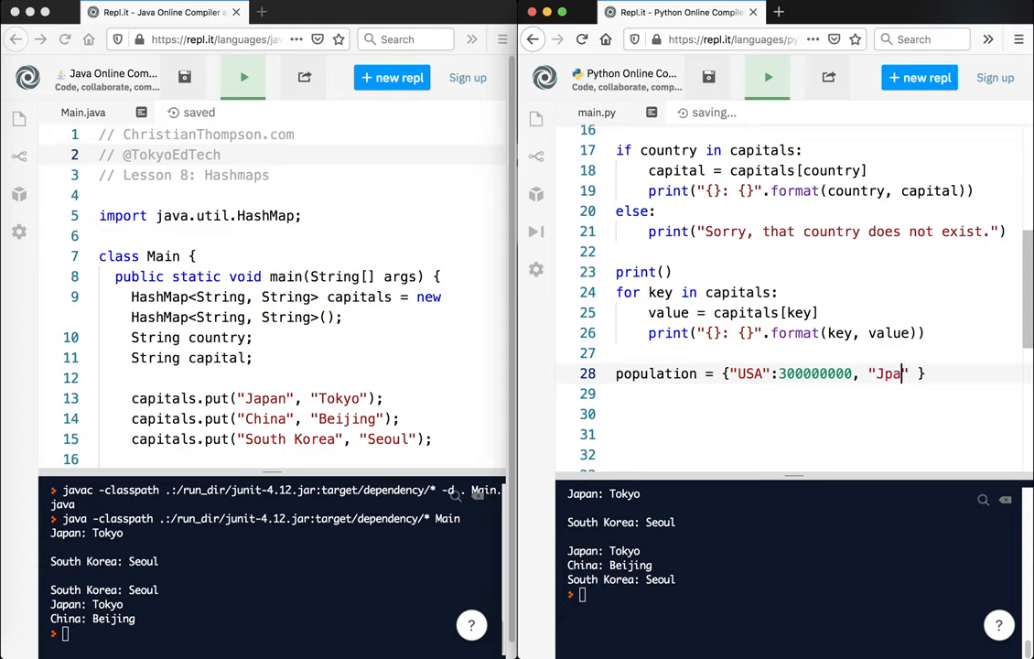
pyautogui.write('n":')
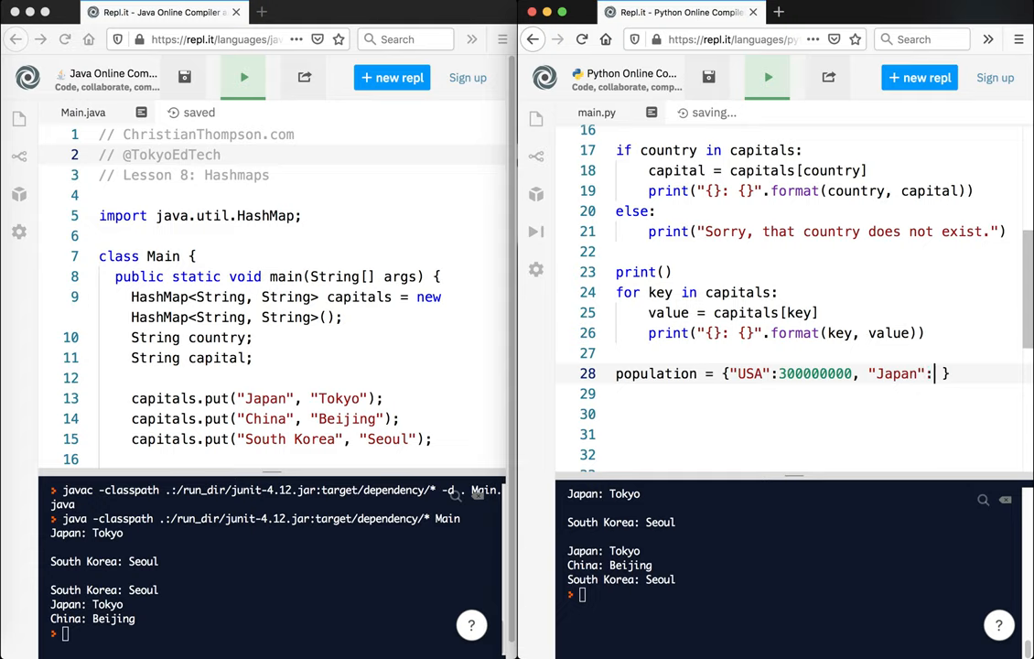
pyautogui.write('120000')
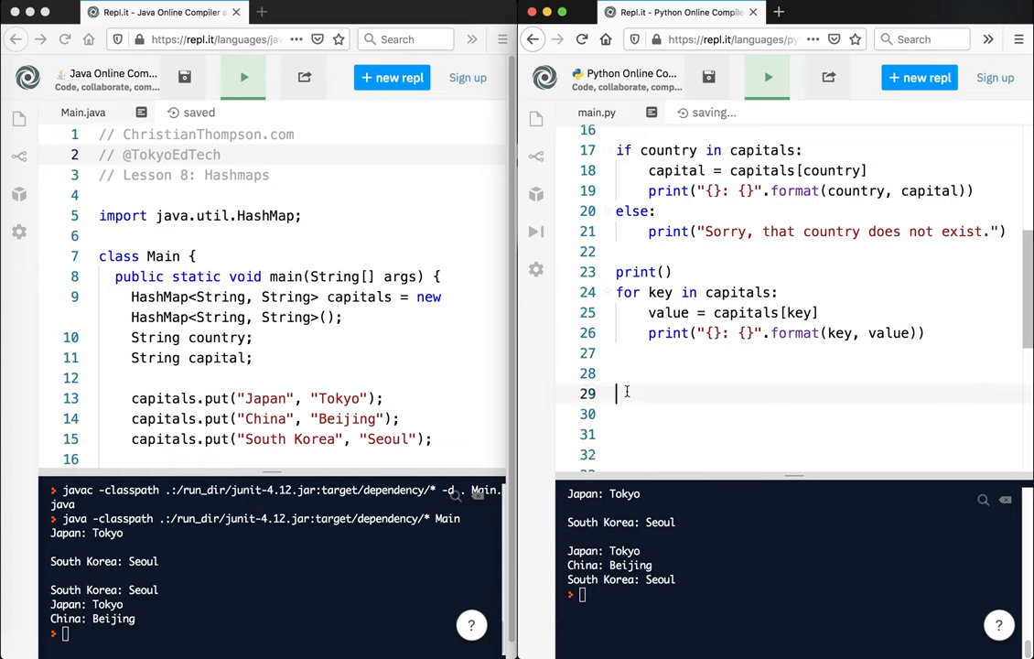
pyautogui.click(622, 354)
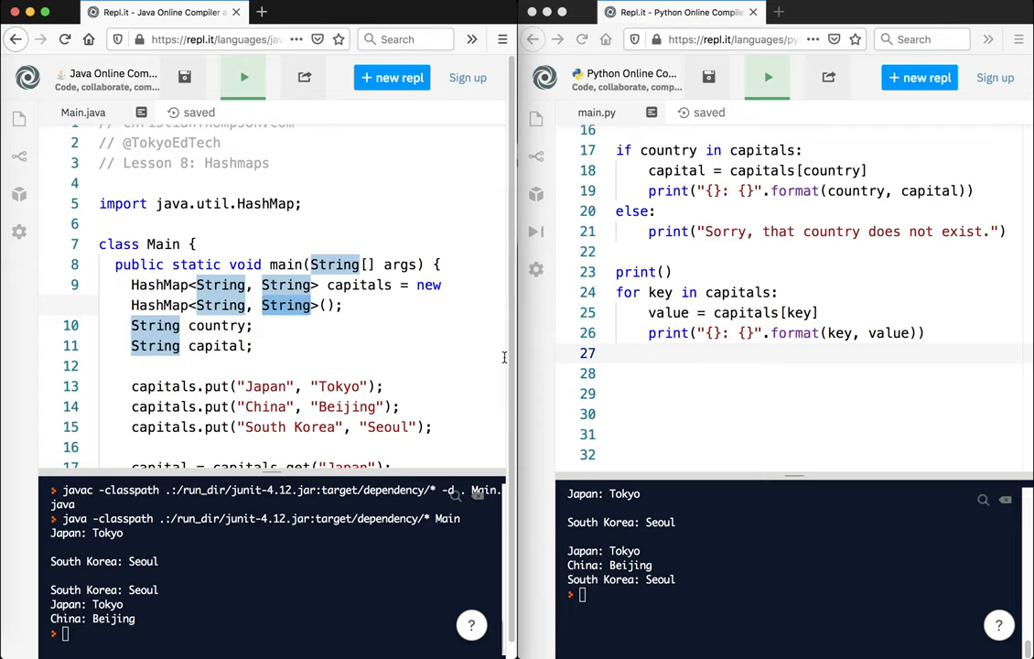
pyautogui.scroll(3)
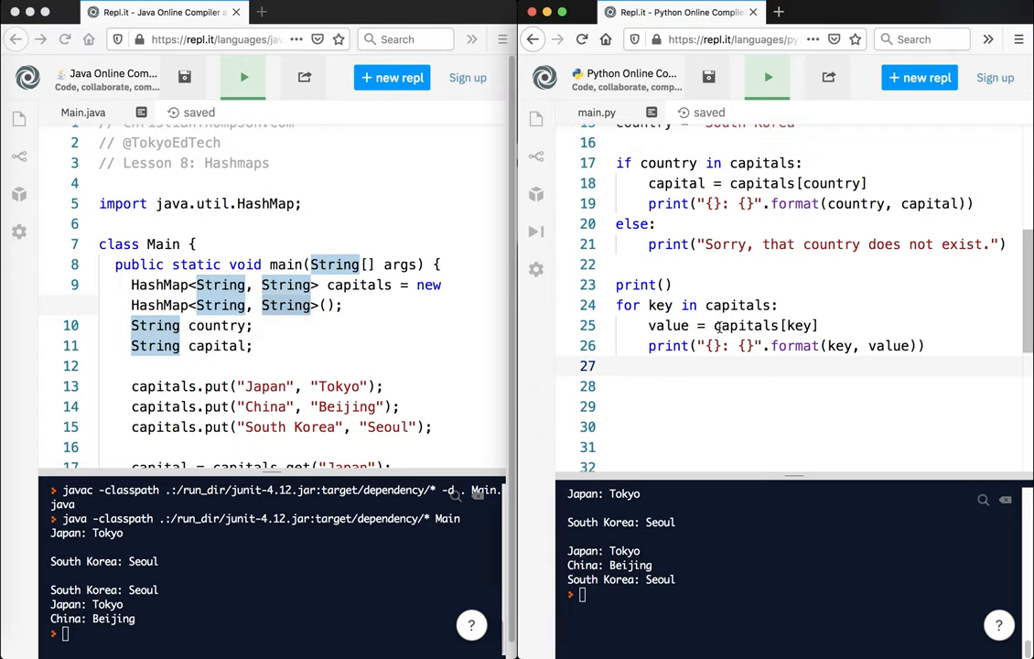
pyautogui.scroll(3)
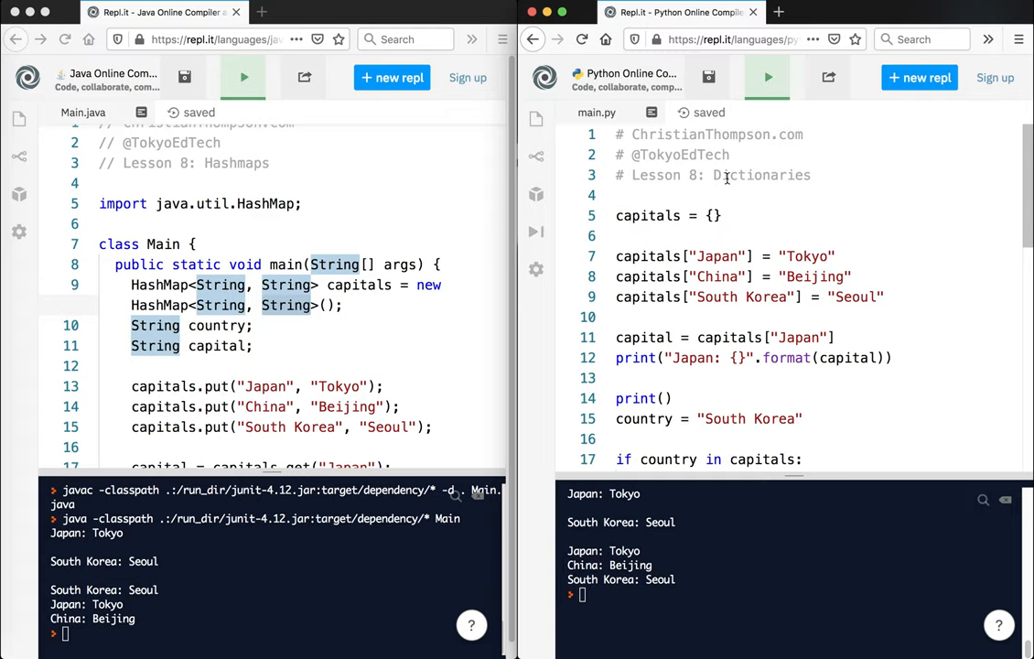
pyautogui.moveTo(255, 193)
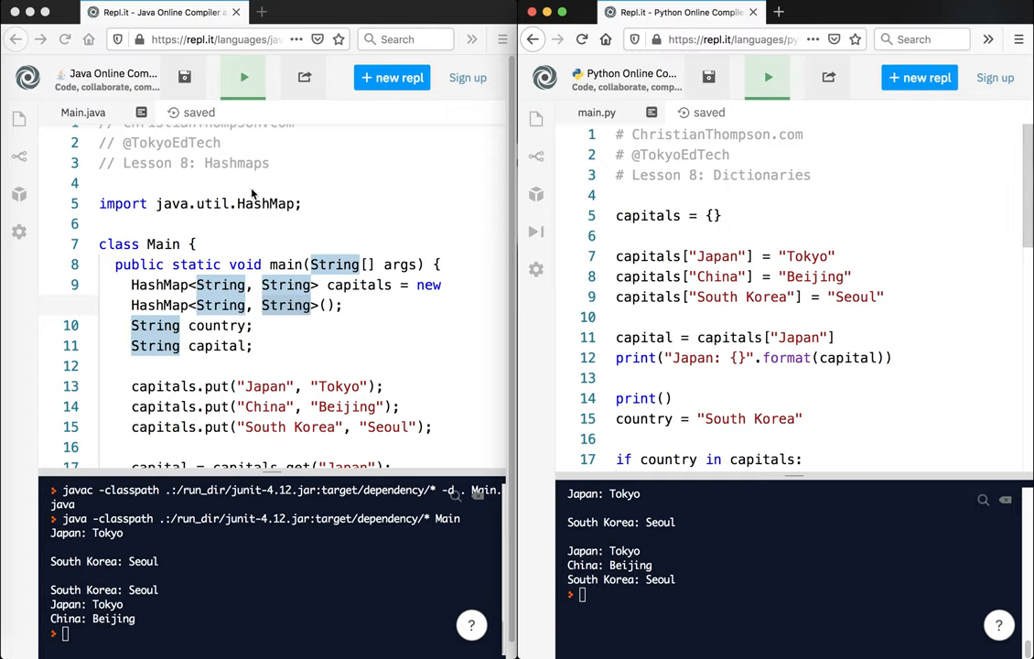
pyautogui.scroll(3)
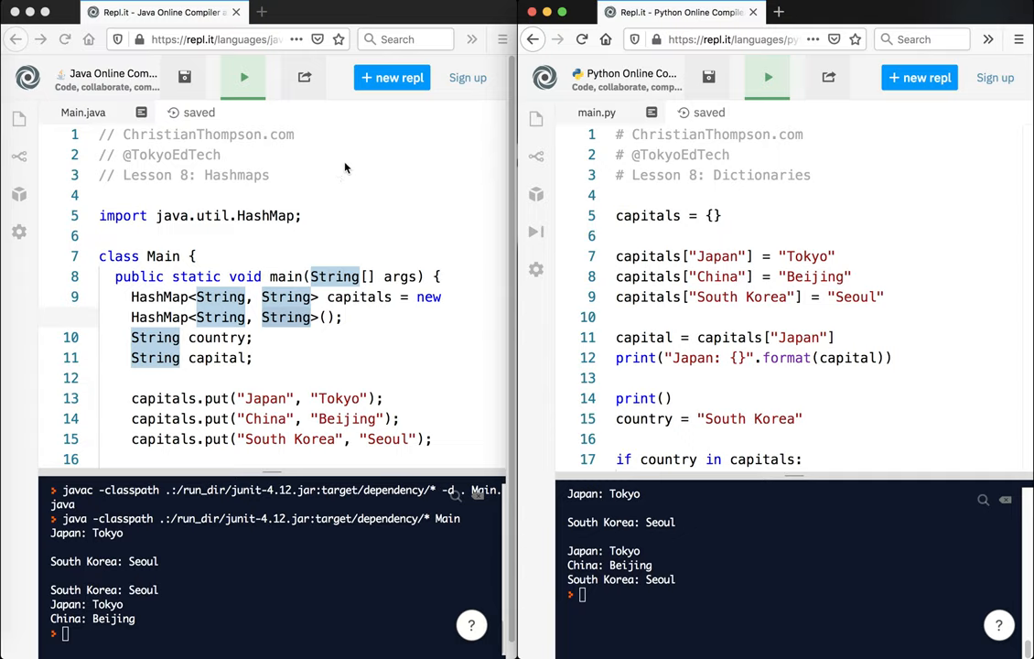